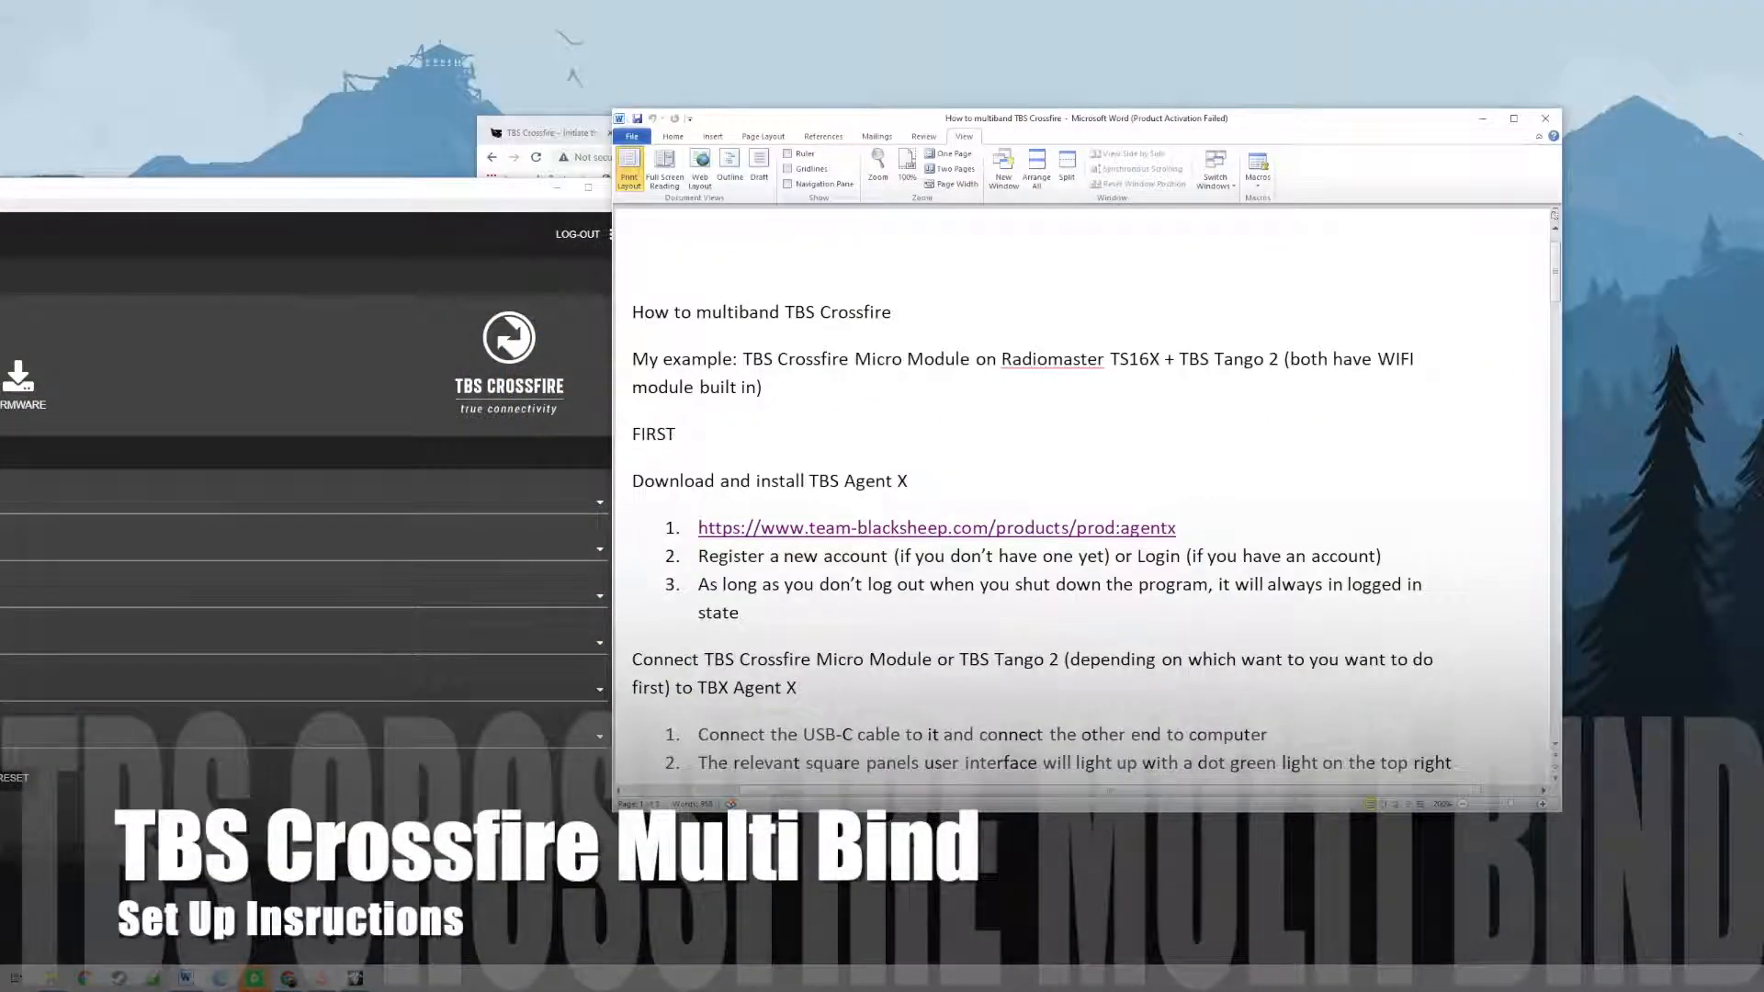
Scroll down through the written guide to the TBS Agent X notes.
scroll("down", 3)
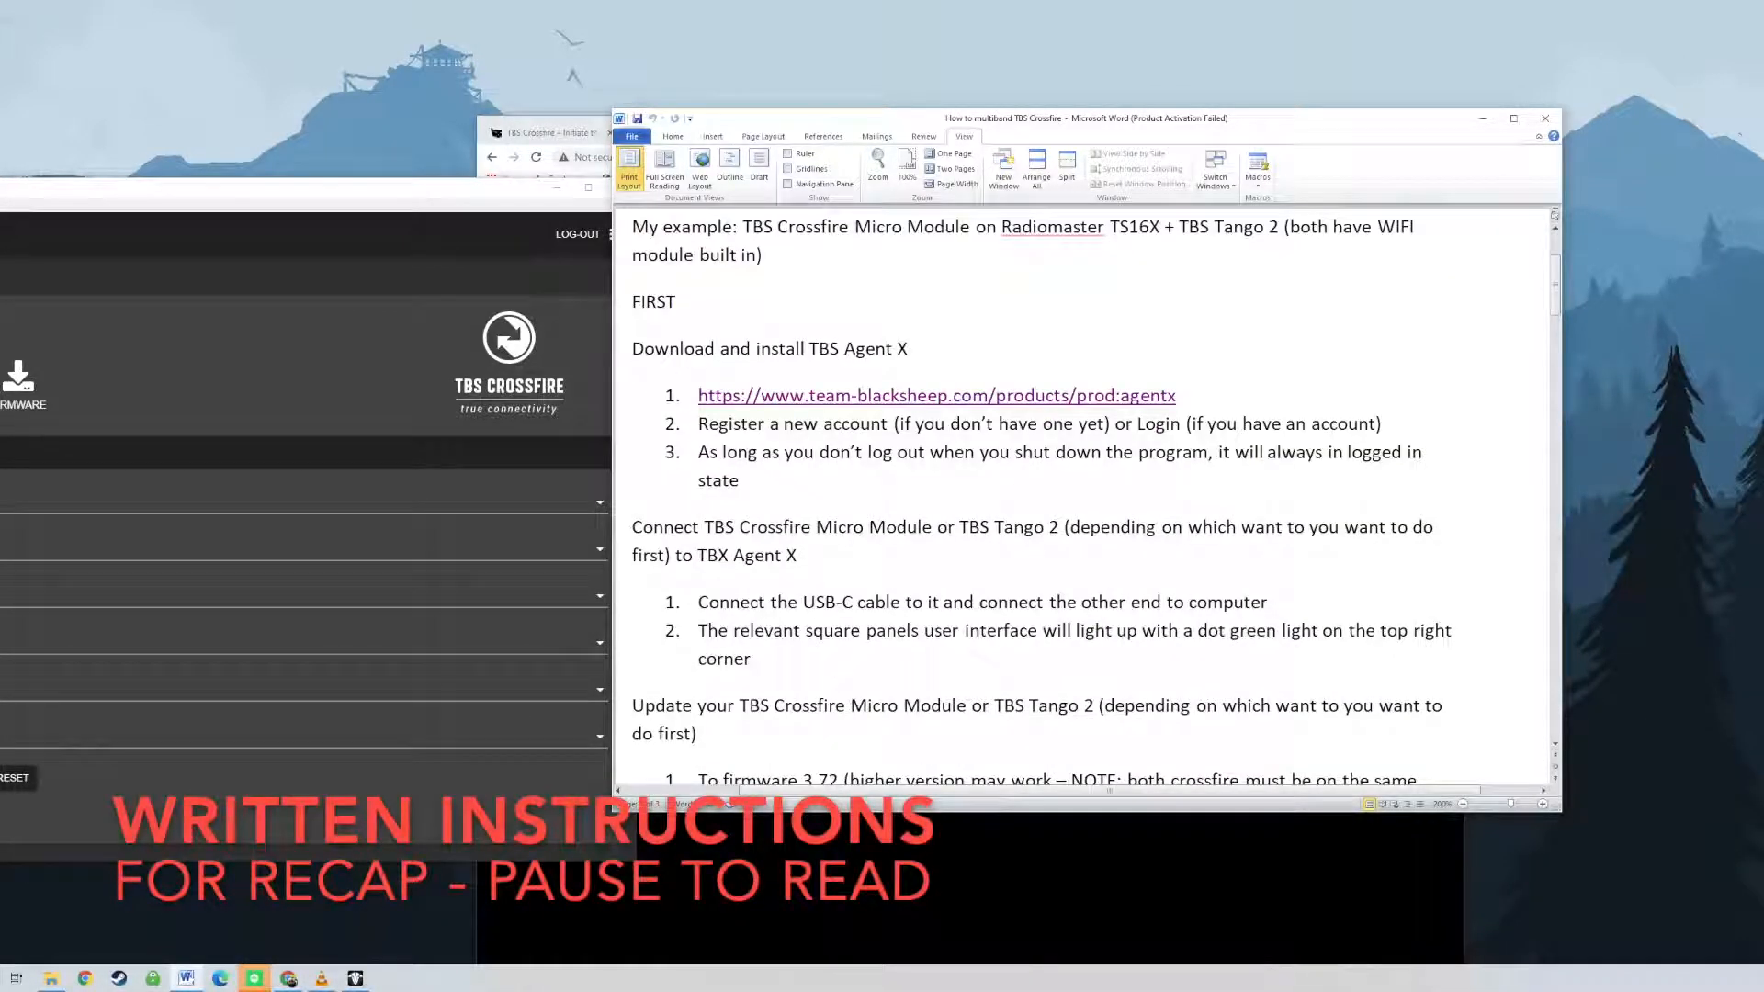
scroll("down", 3)
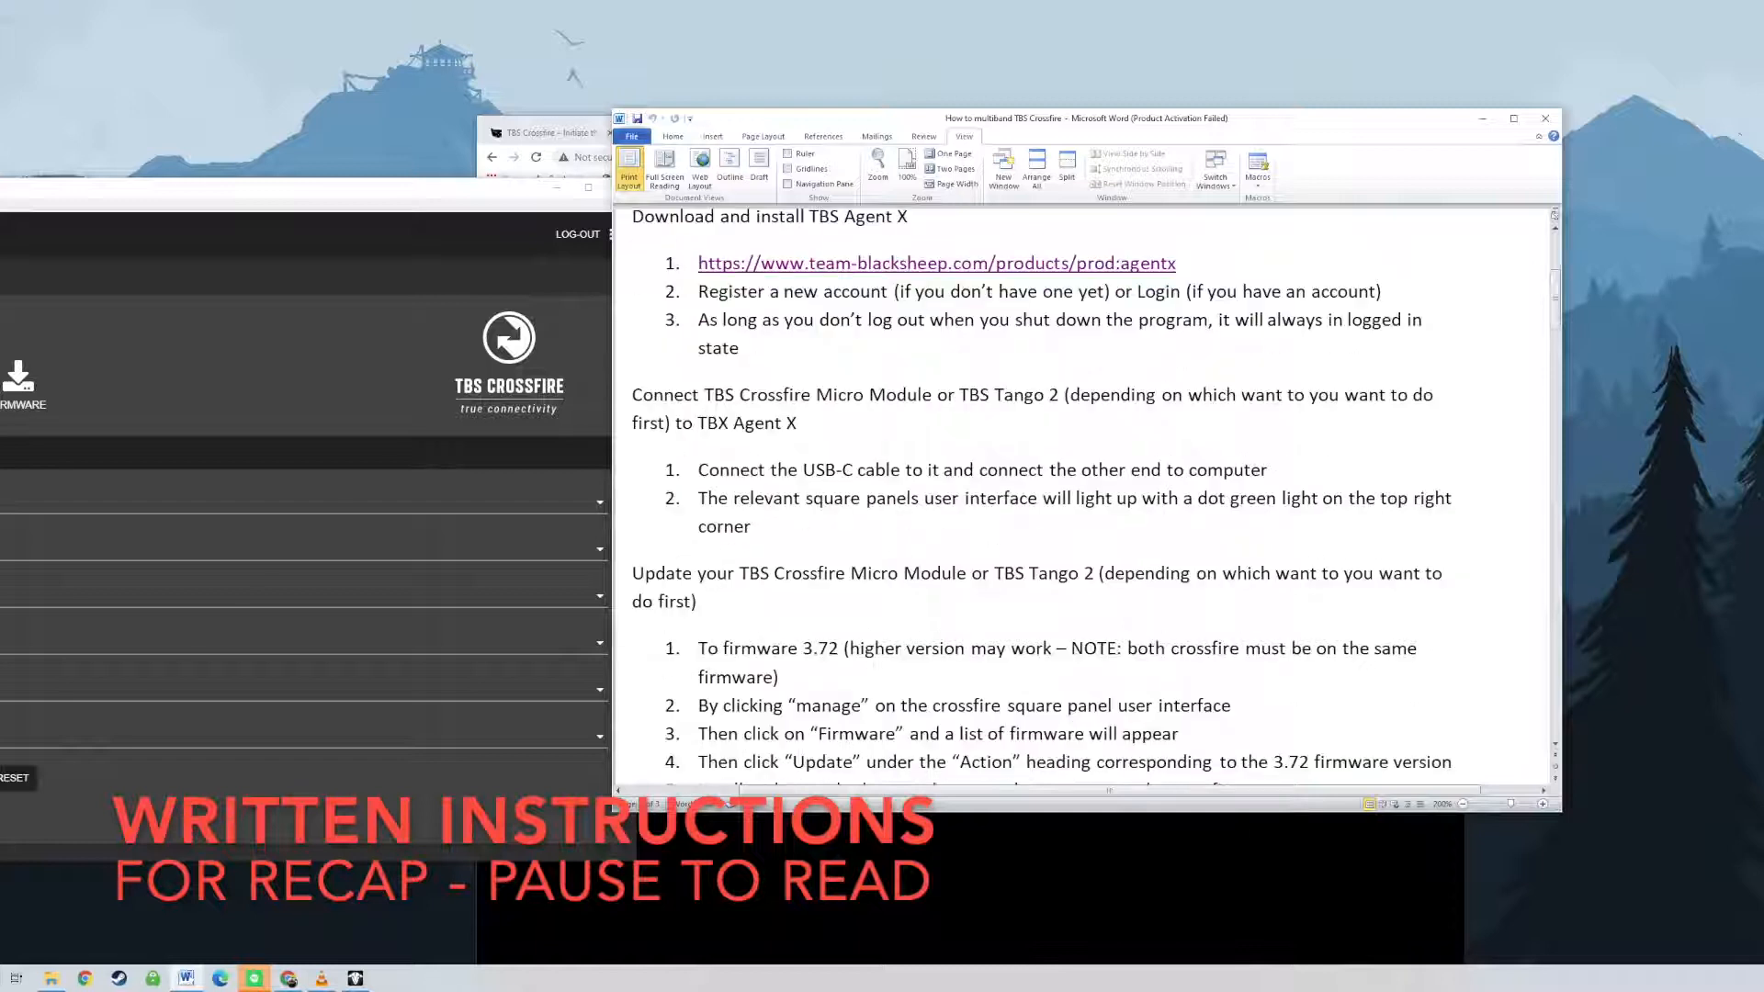
scroll("down", 3)
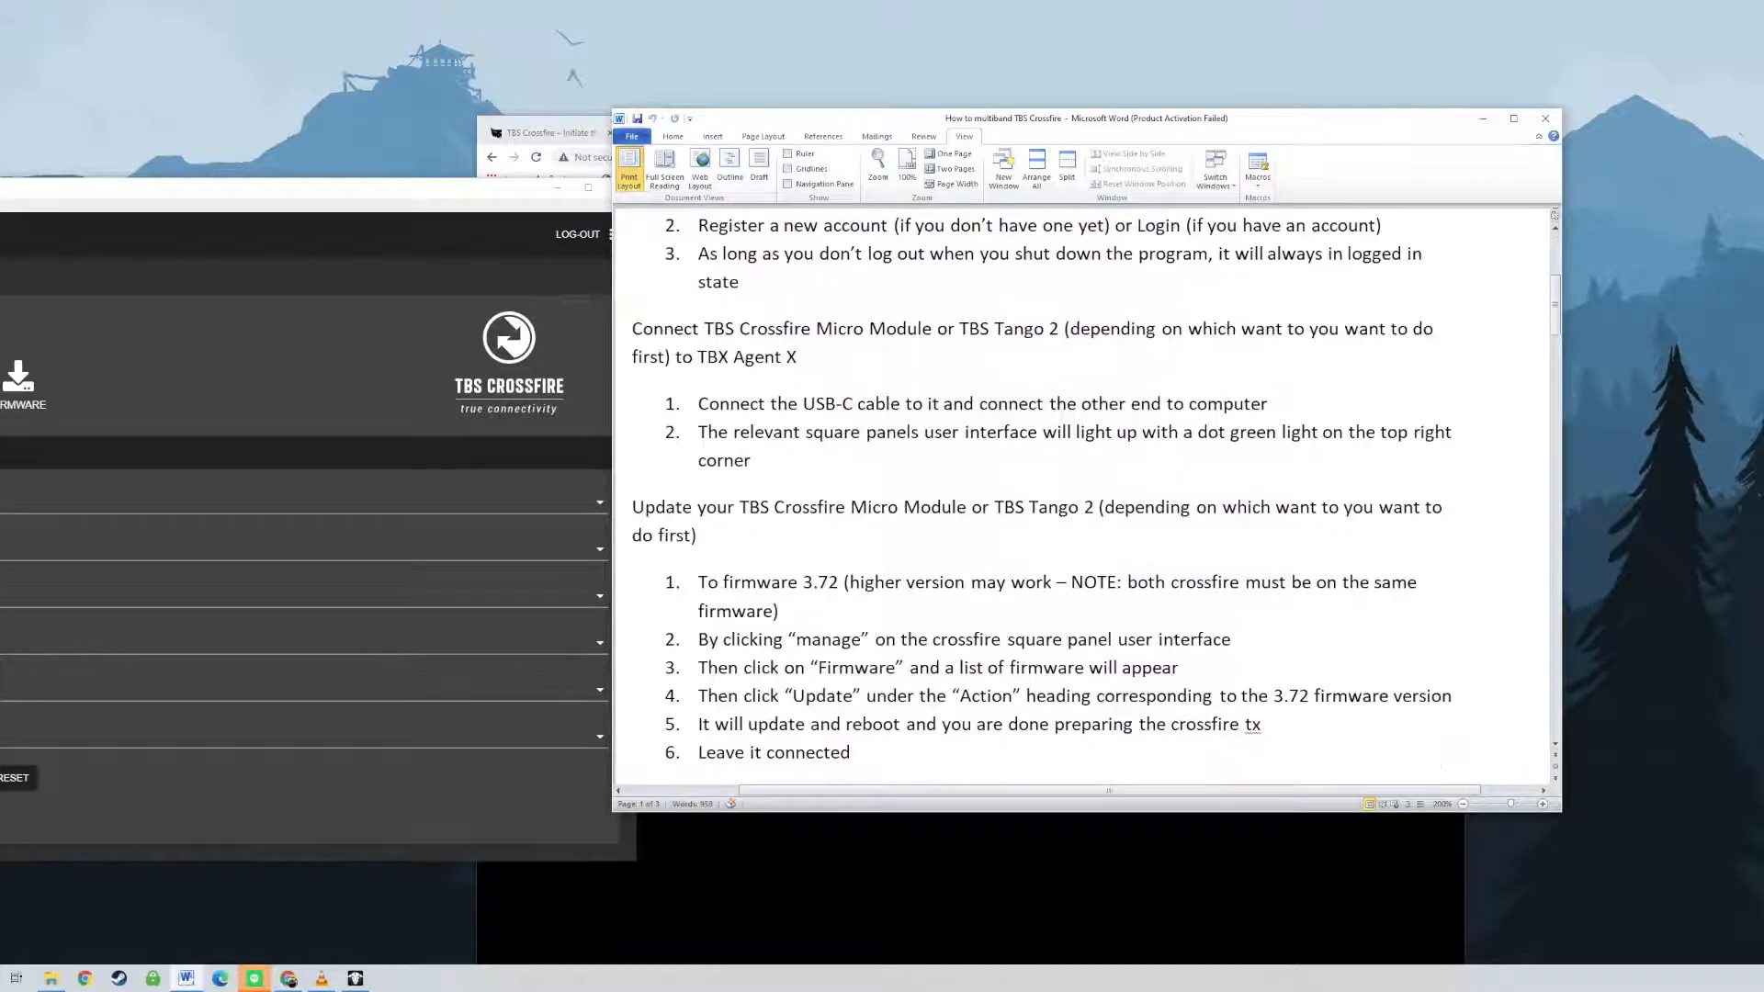
scroll("down", 3)
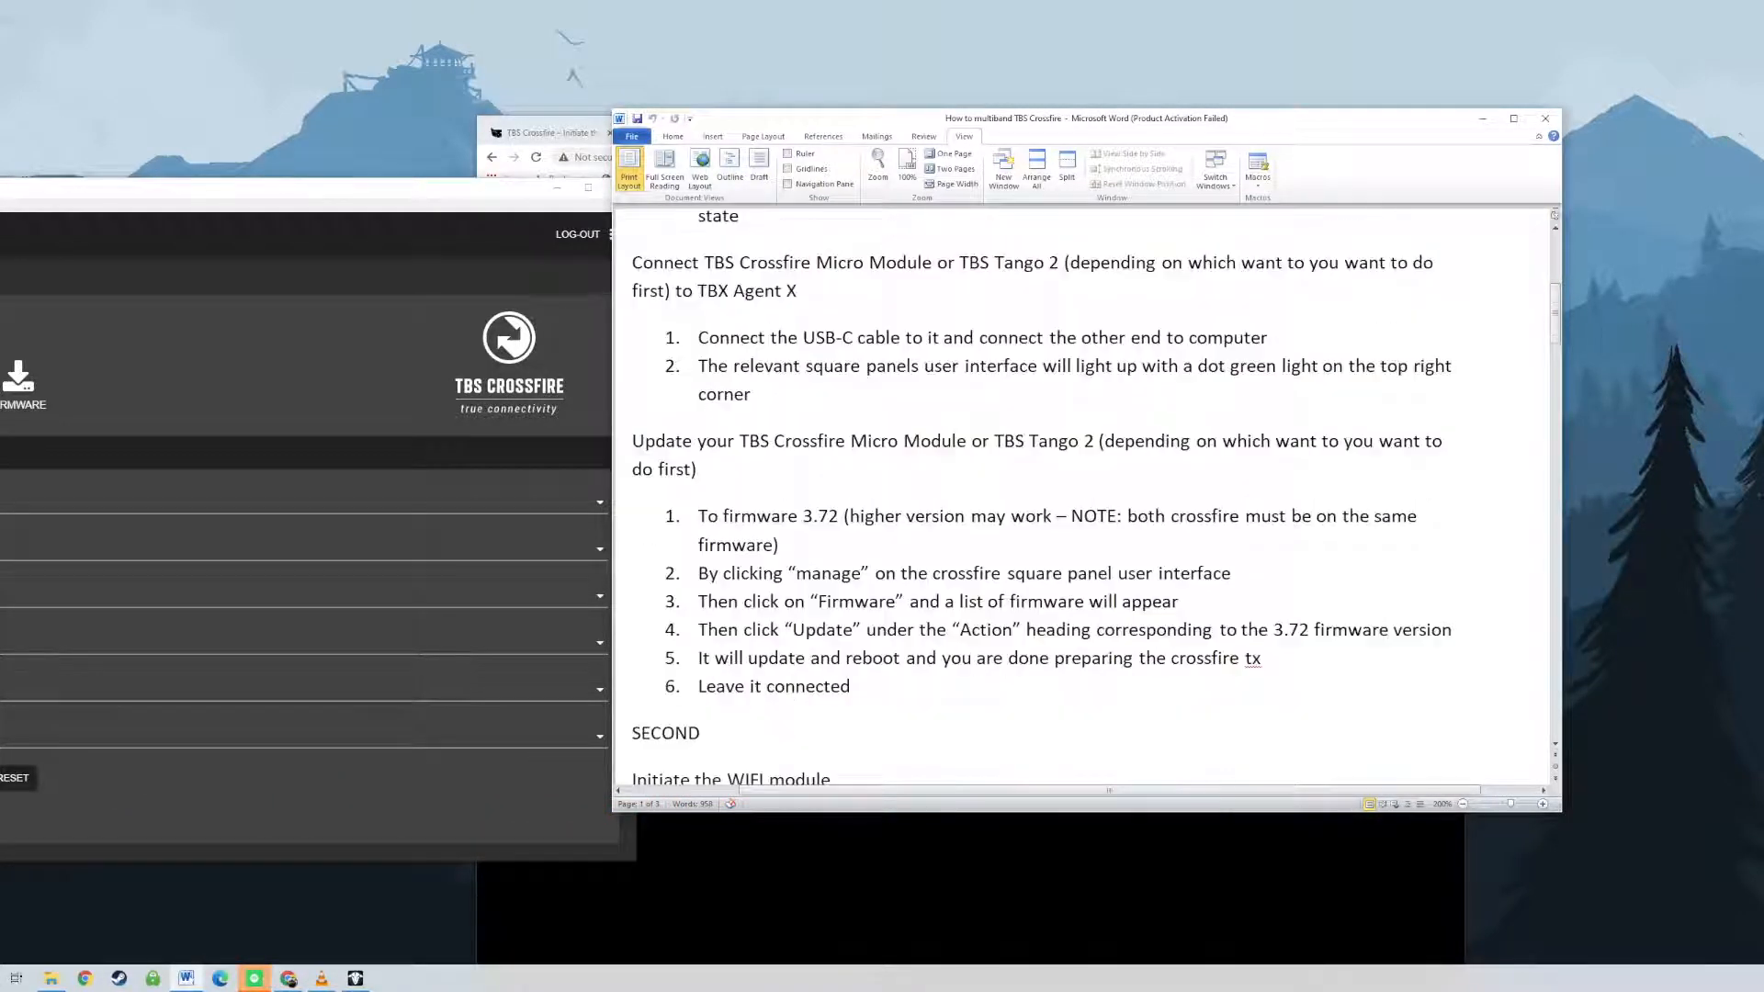
scroll("down", 3)
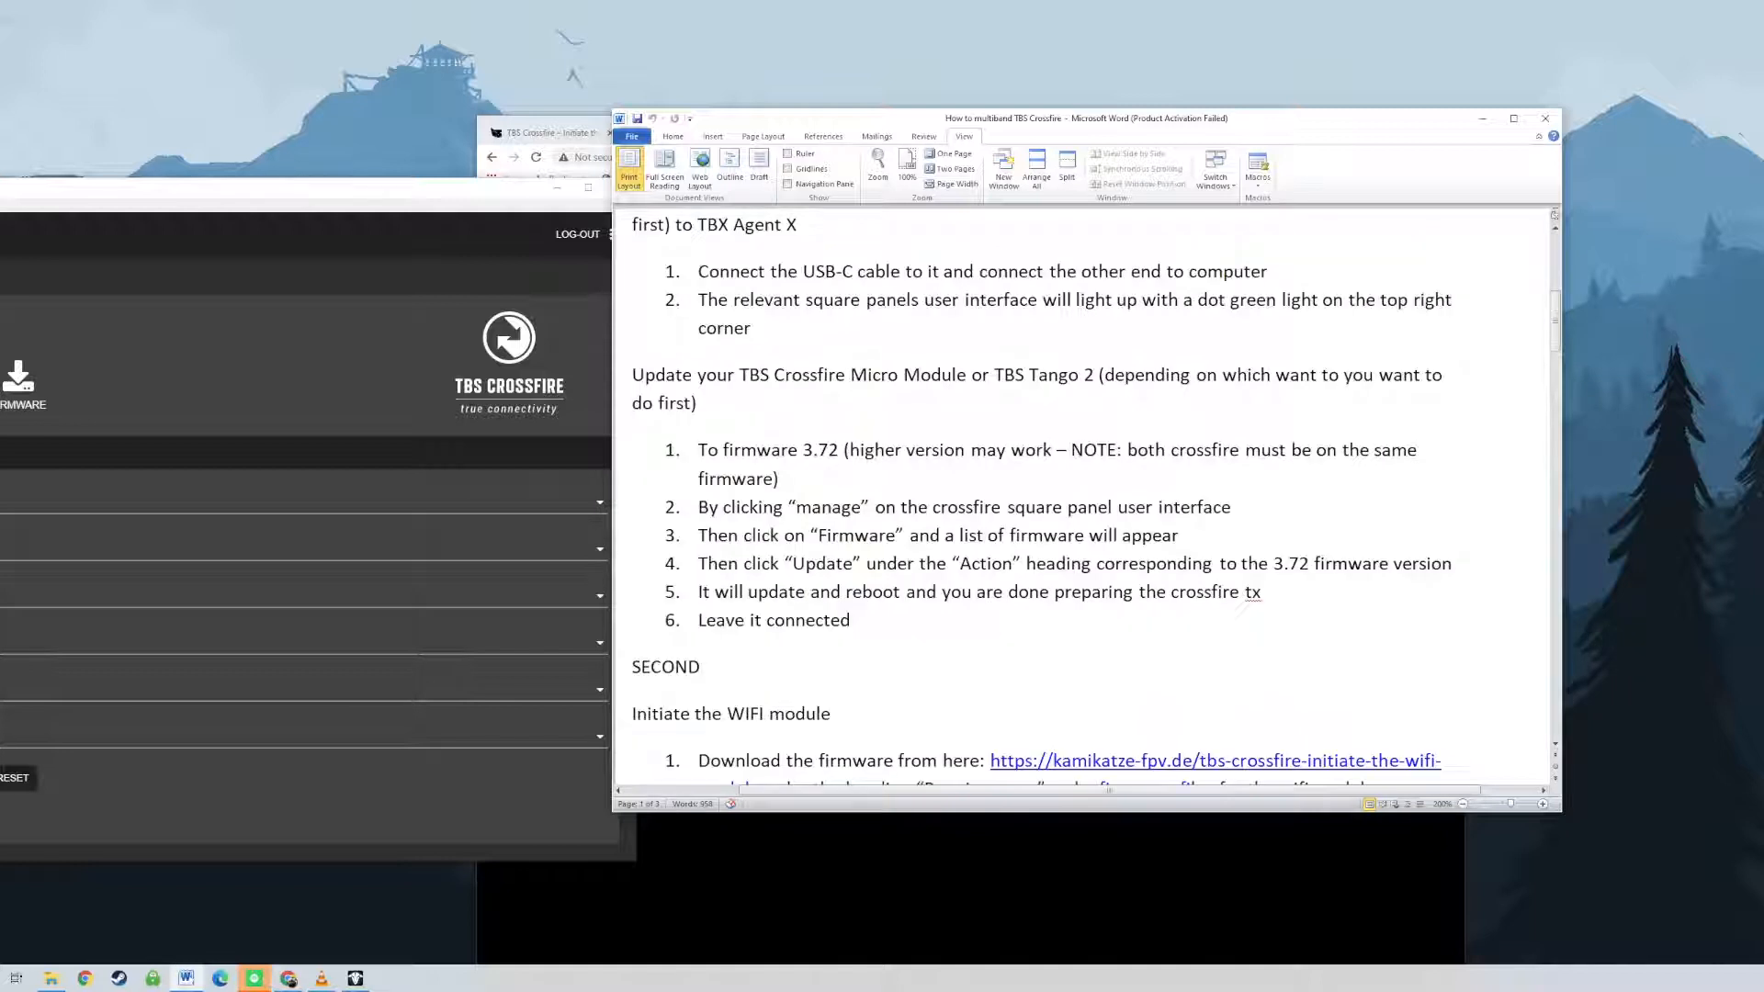
scroll("down", 3)
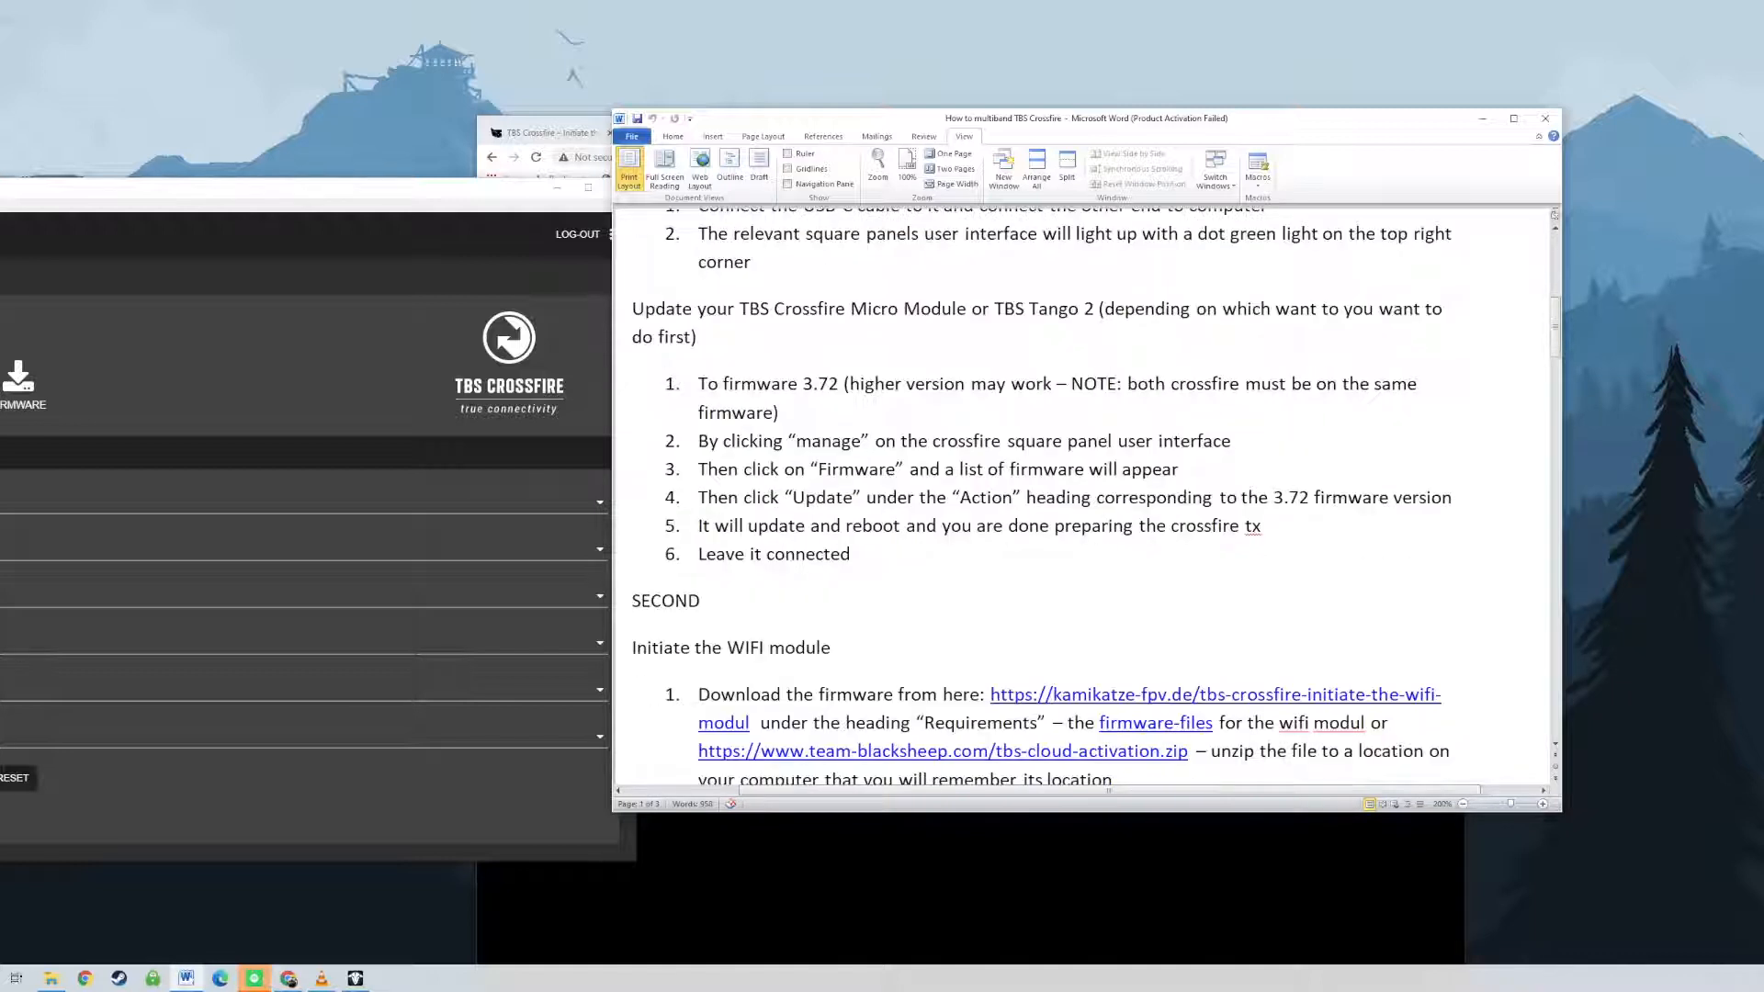
scroll("down", 3)
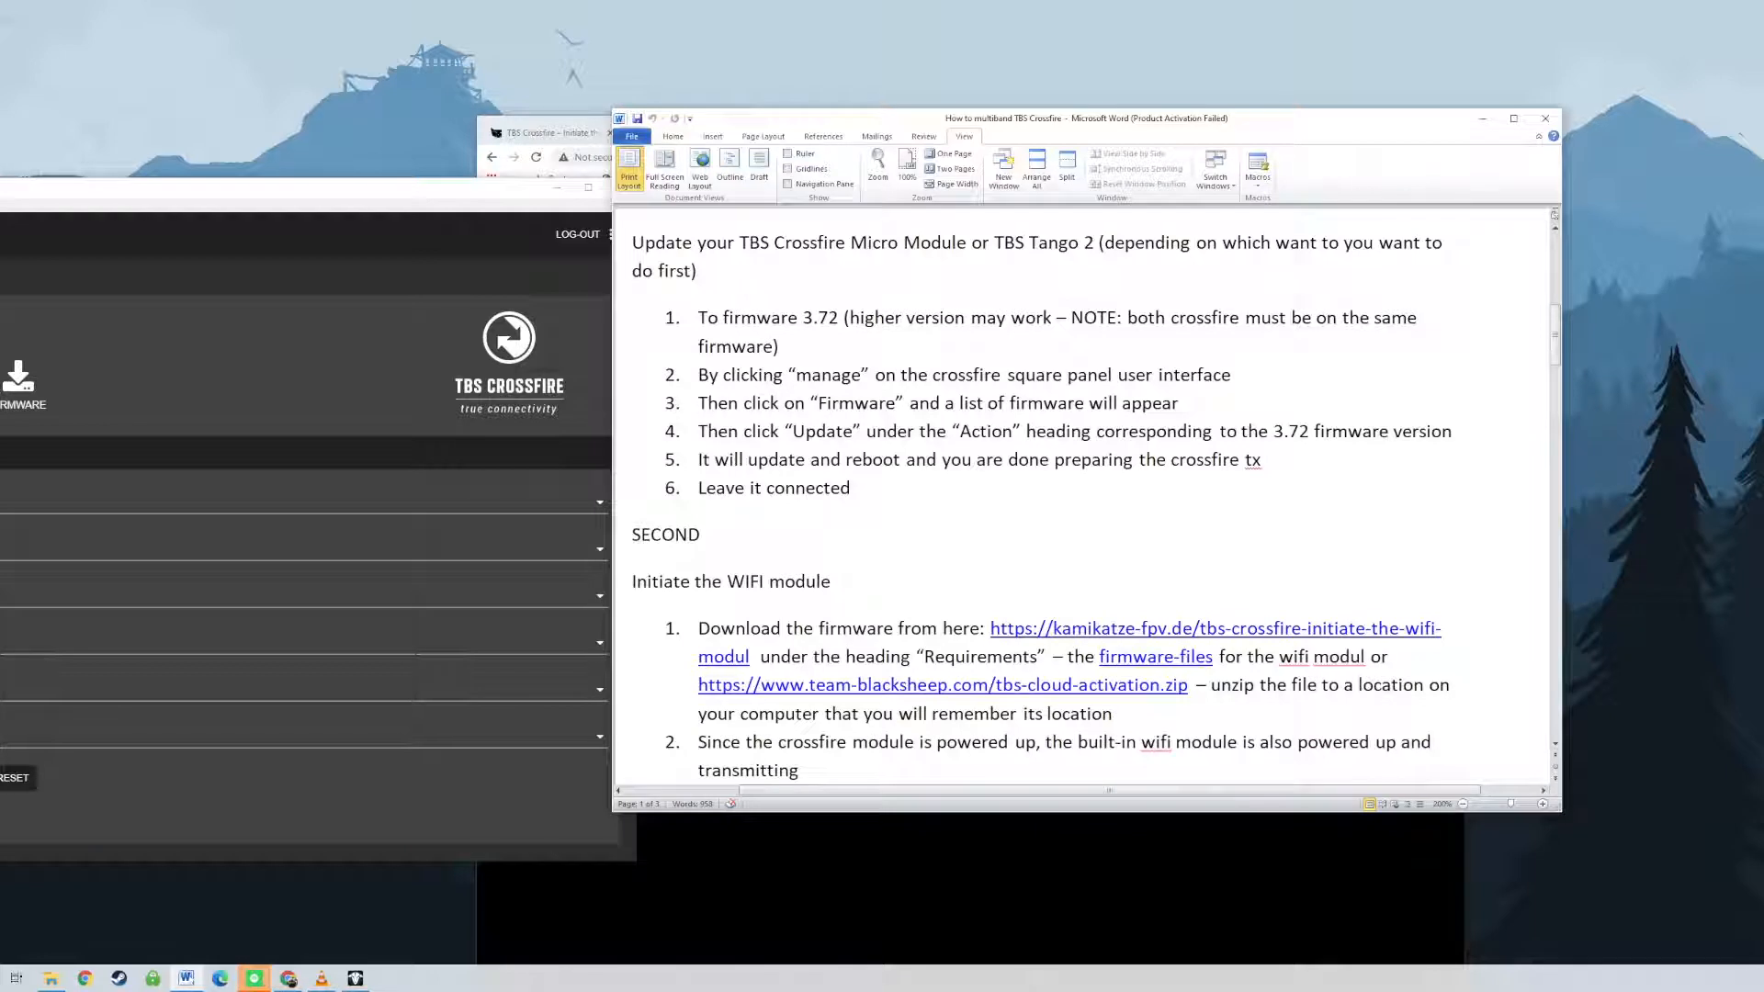
scroll("down", 3)
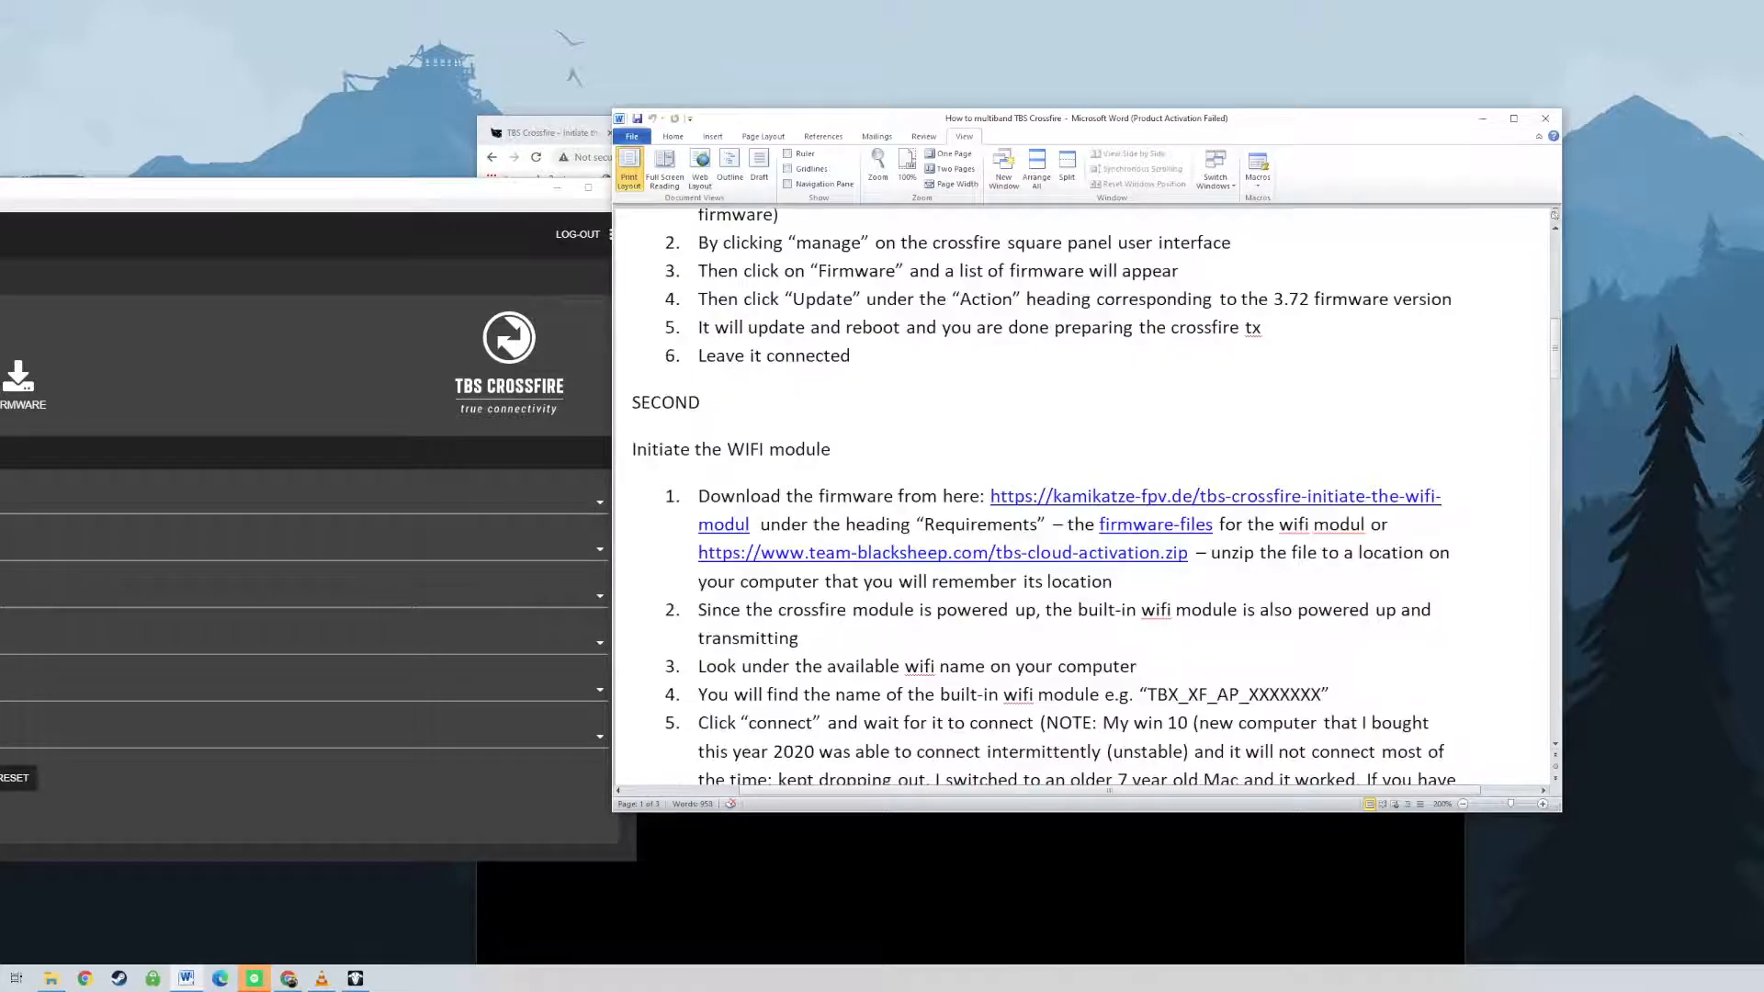
scroll("down", 3)
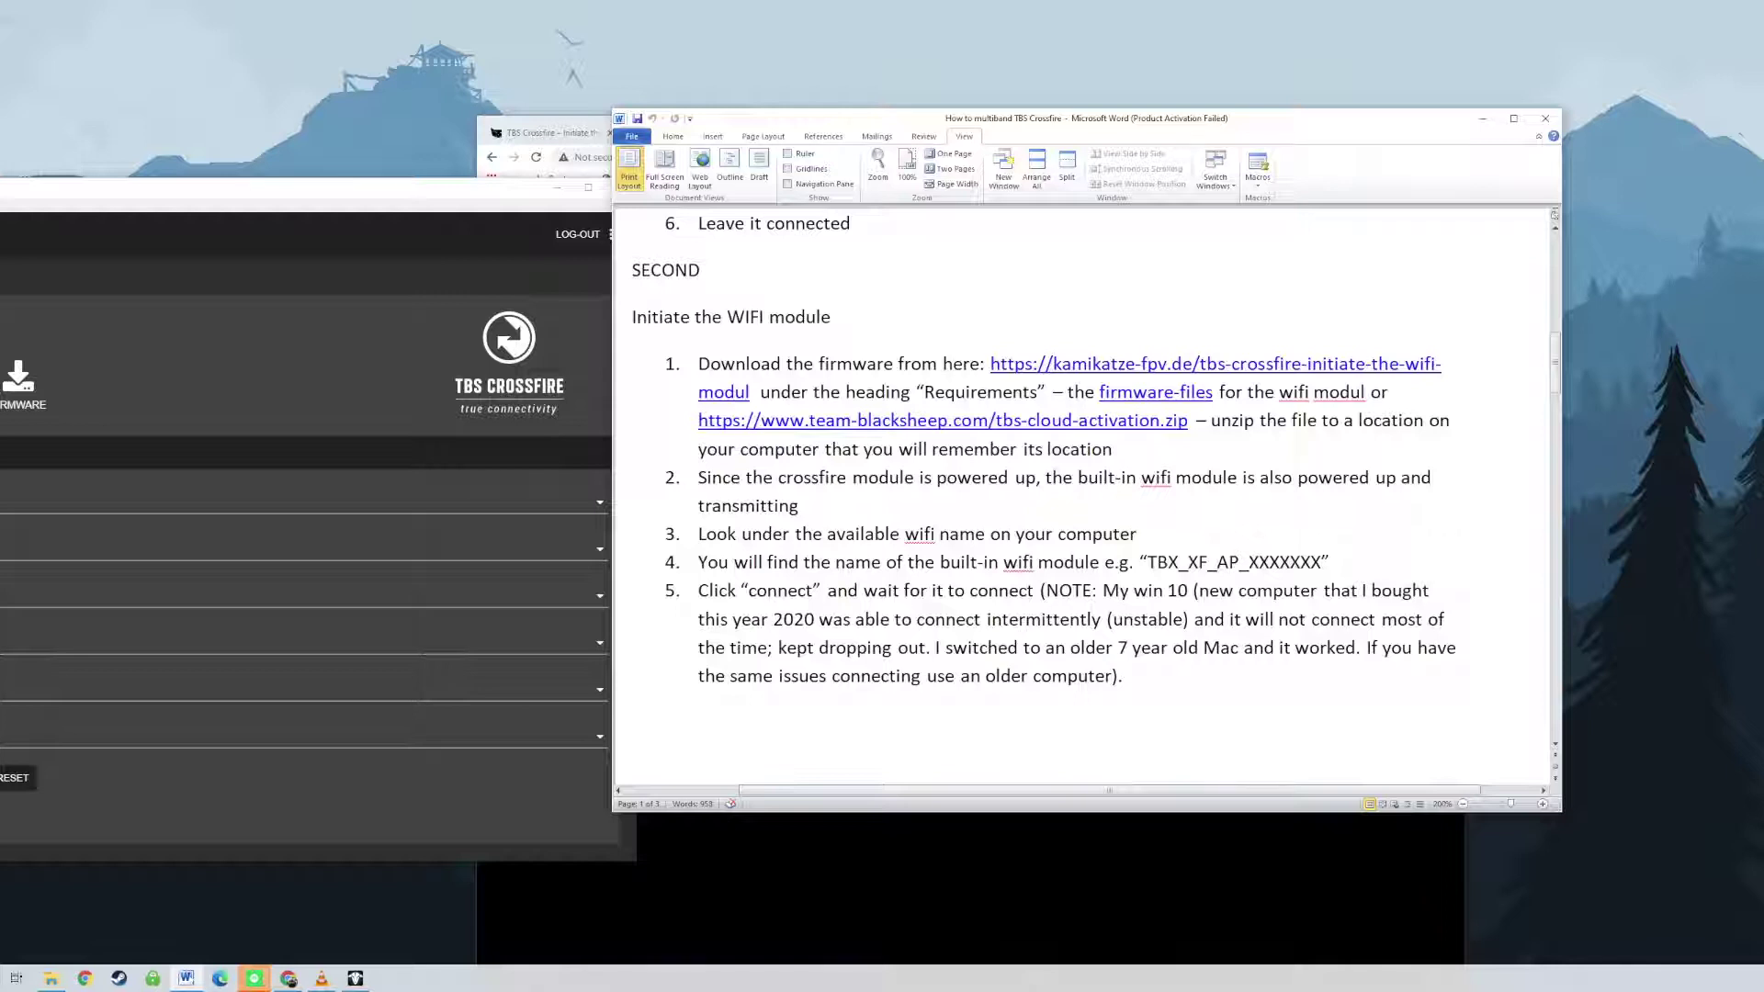
scroll("down", 3)
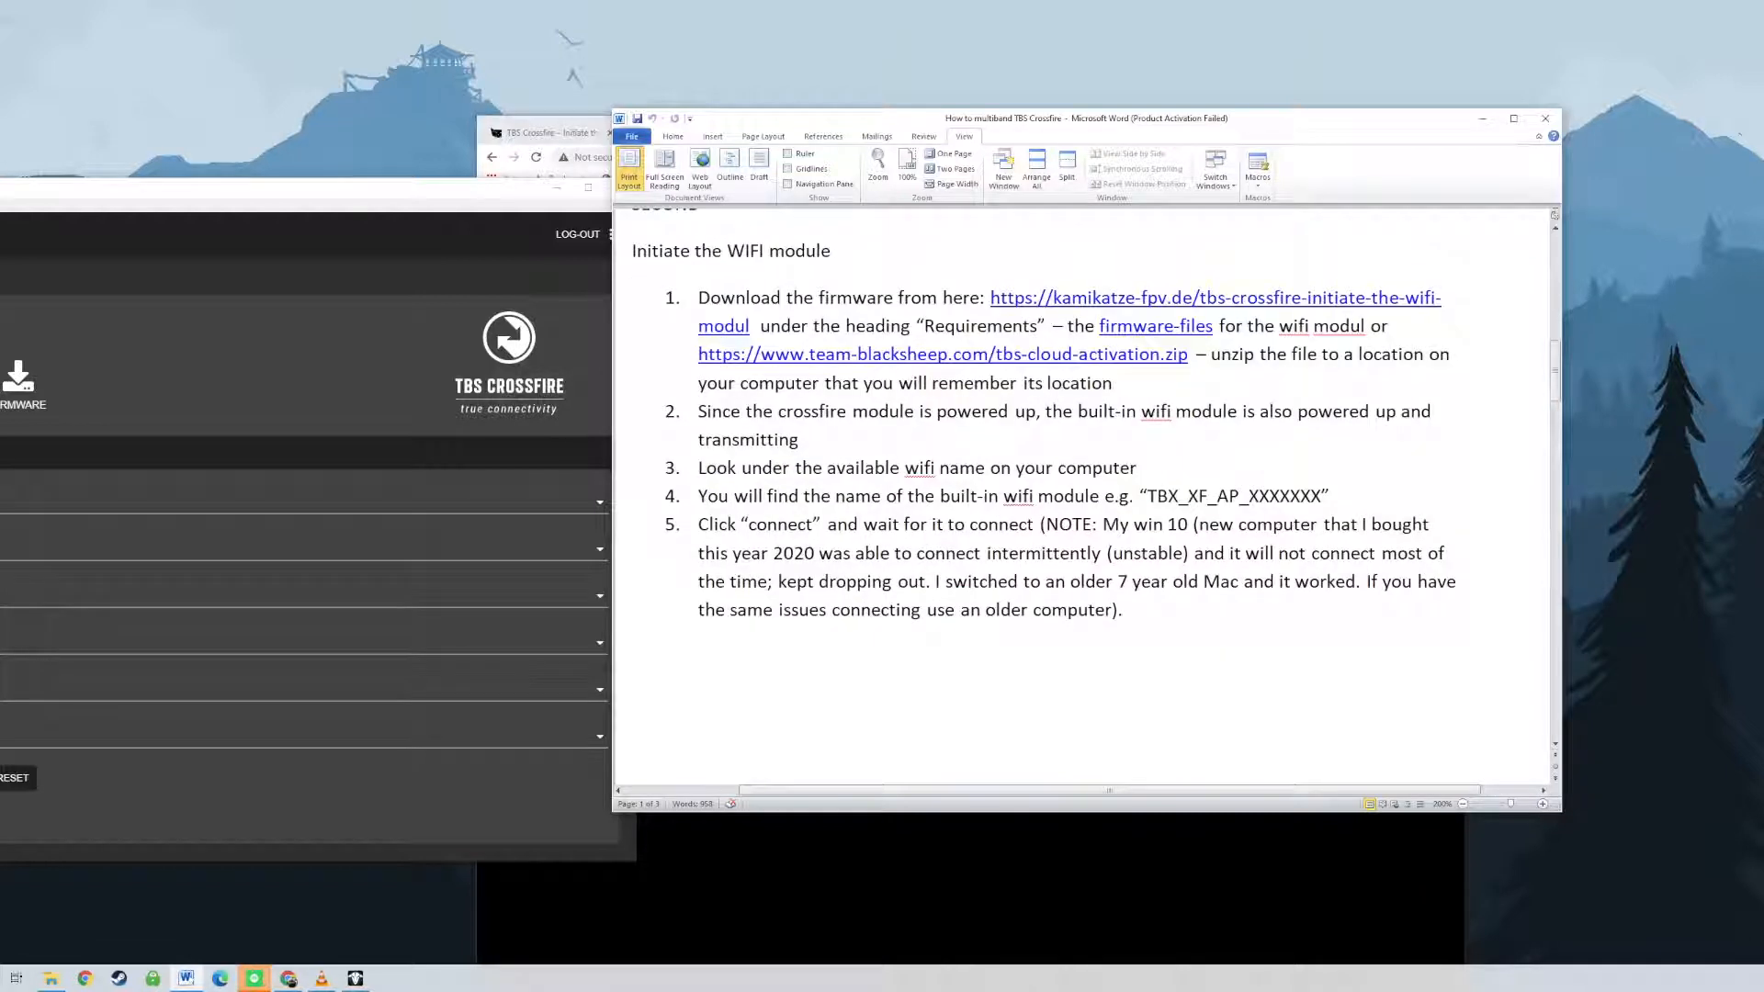
scroll("down", 3)
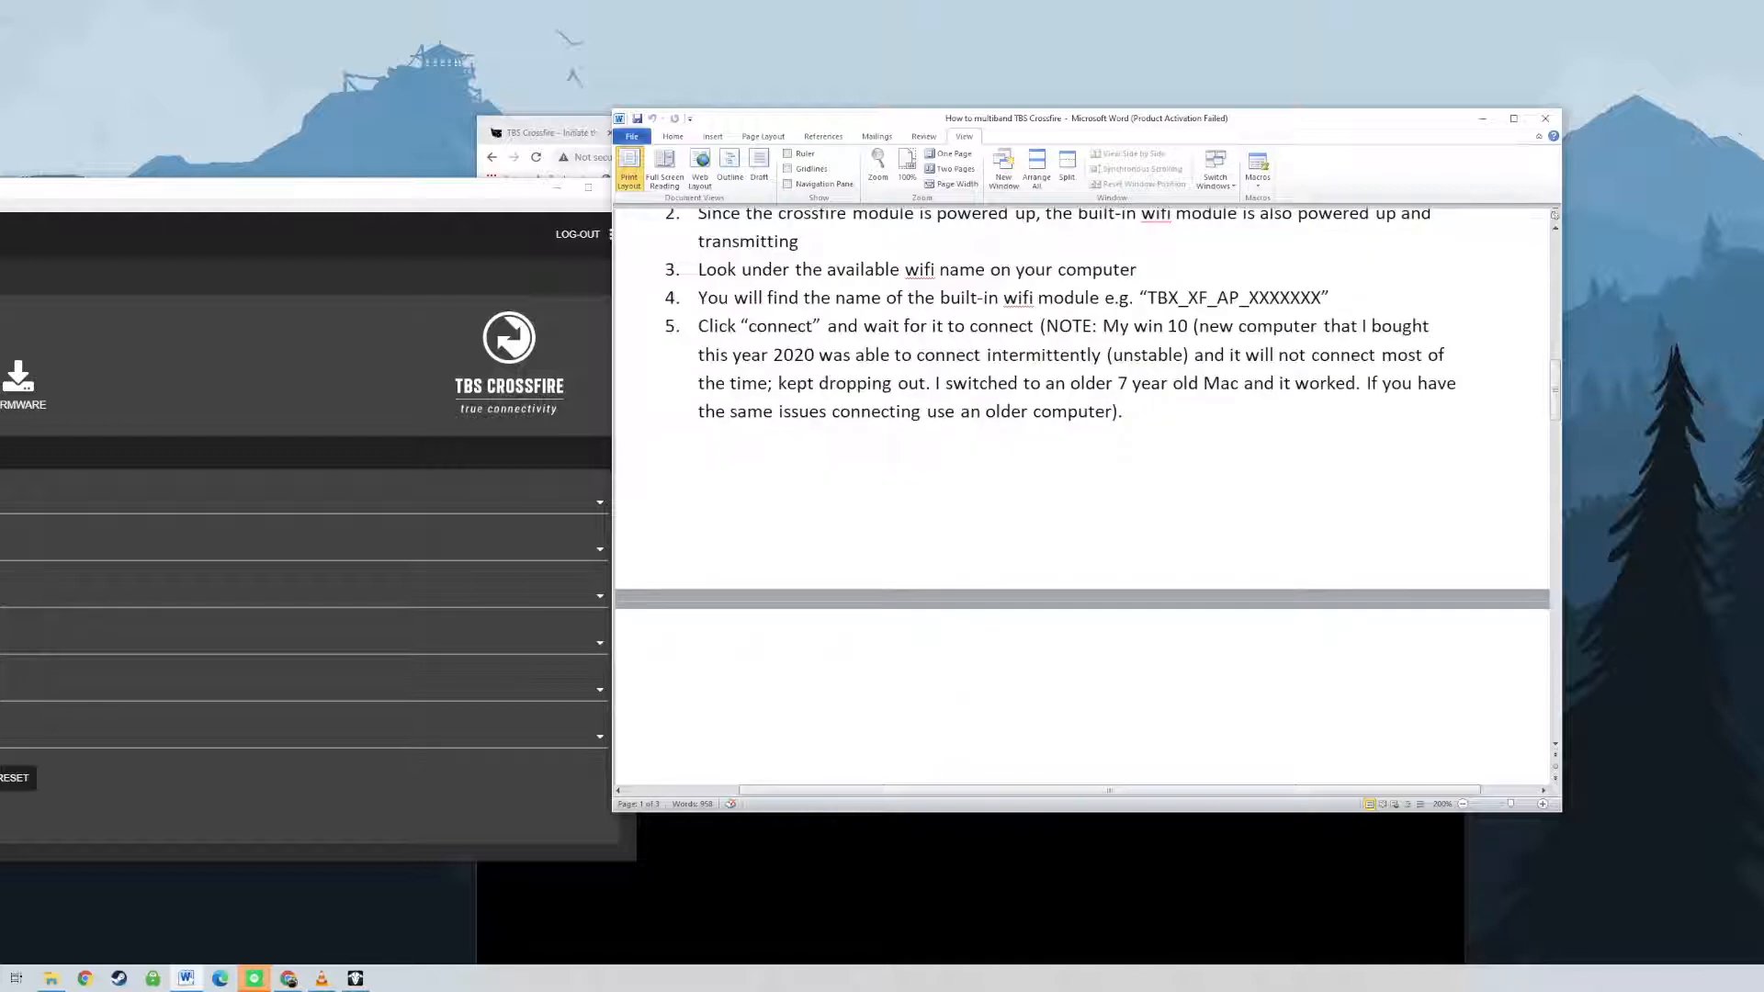
scroll("down", 3)
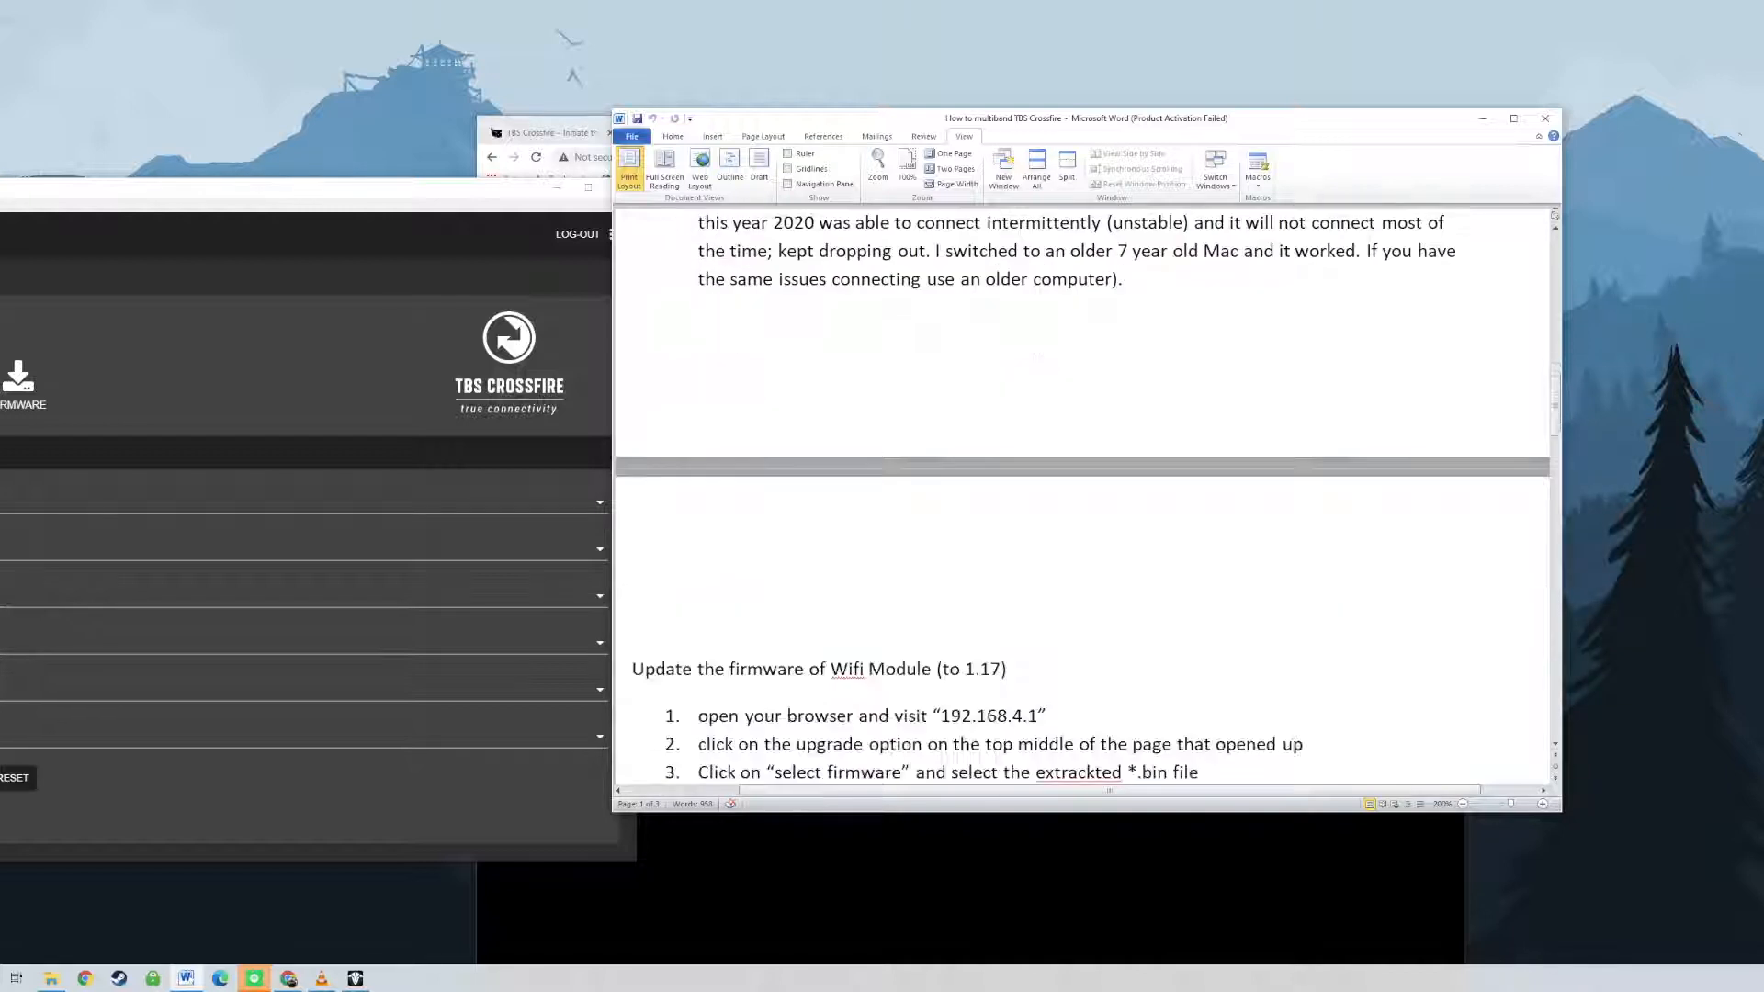
scroll("down", 3)
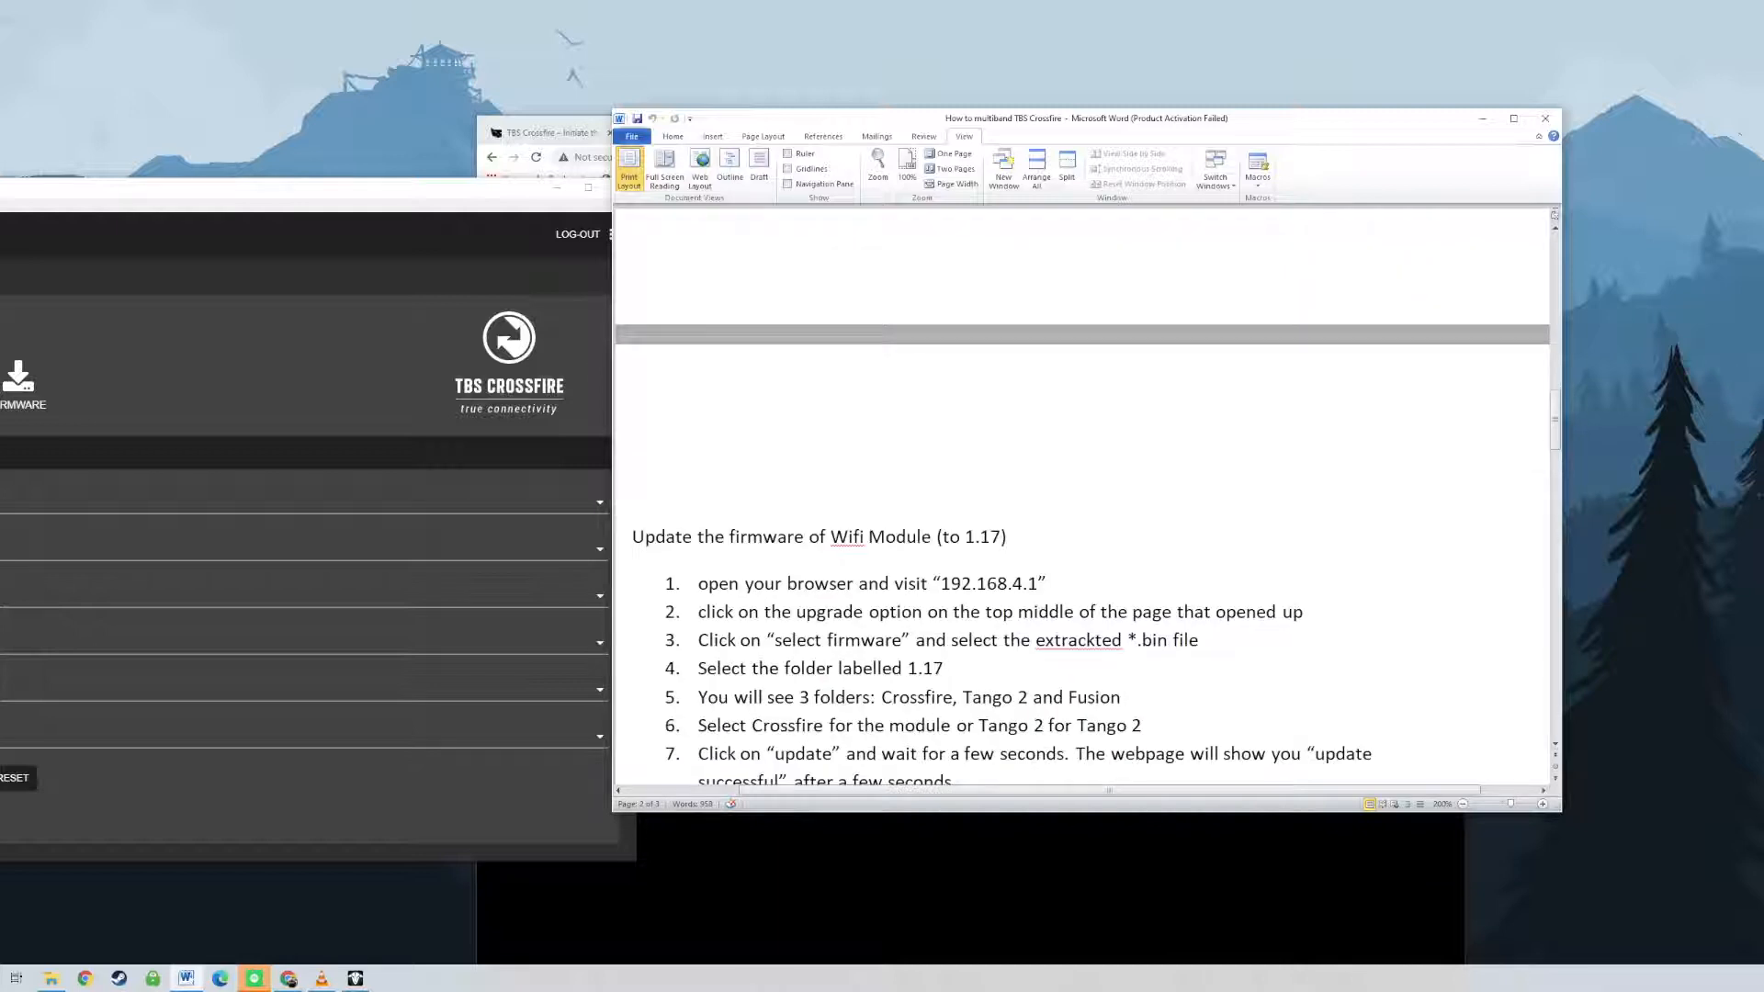
scroll("down", 3)
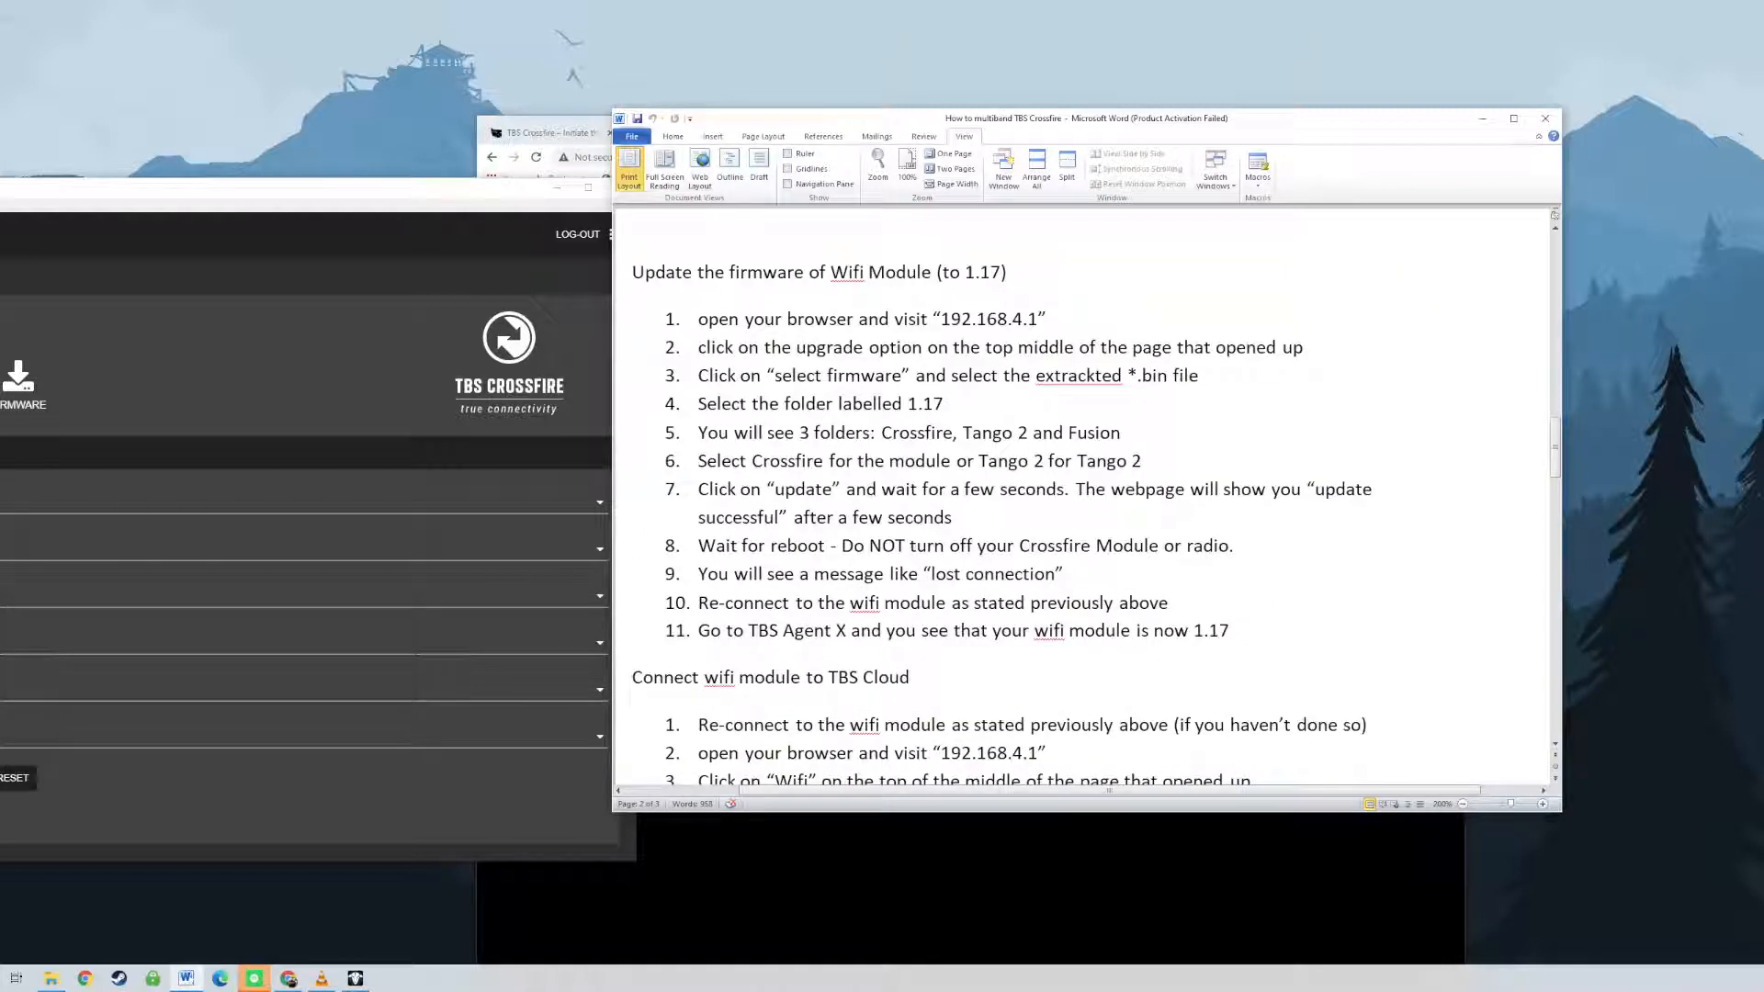
scroll("down", 3)
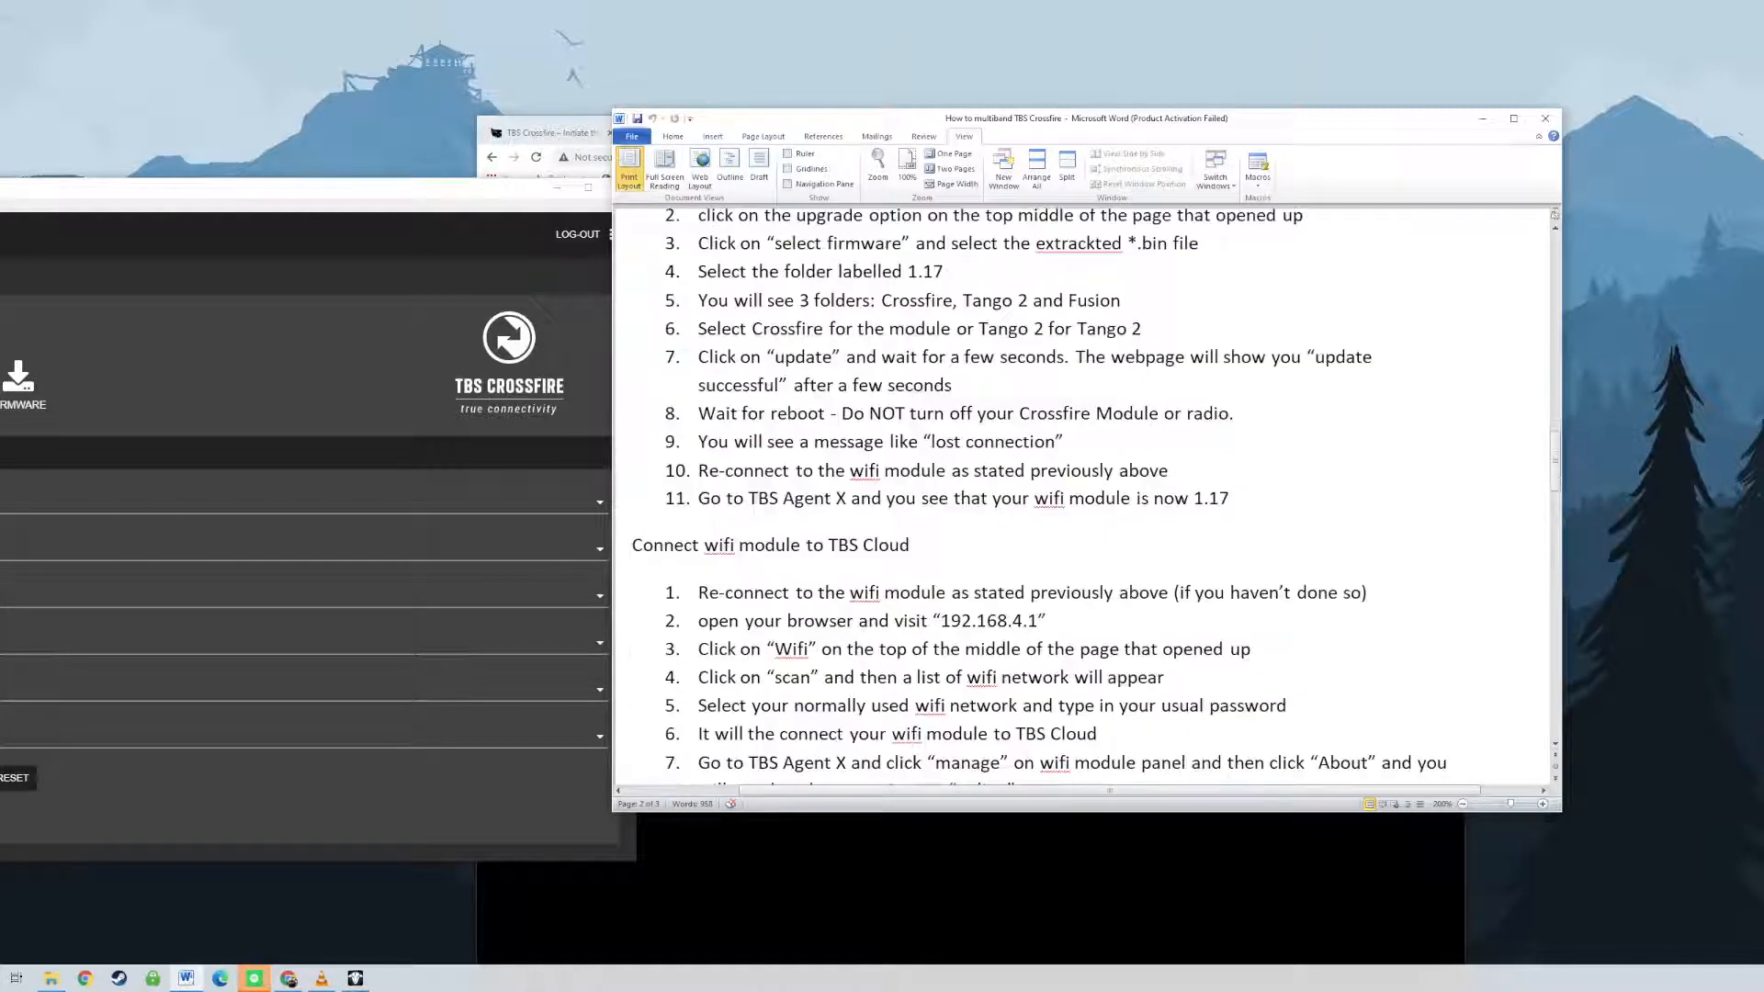
scroll("down", 3)
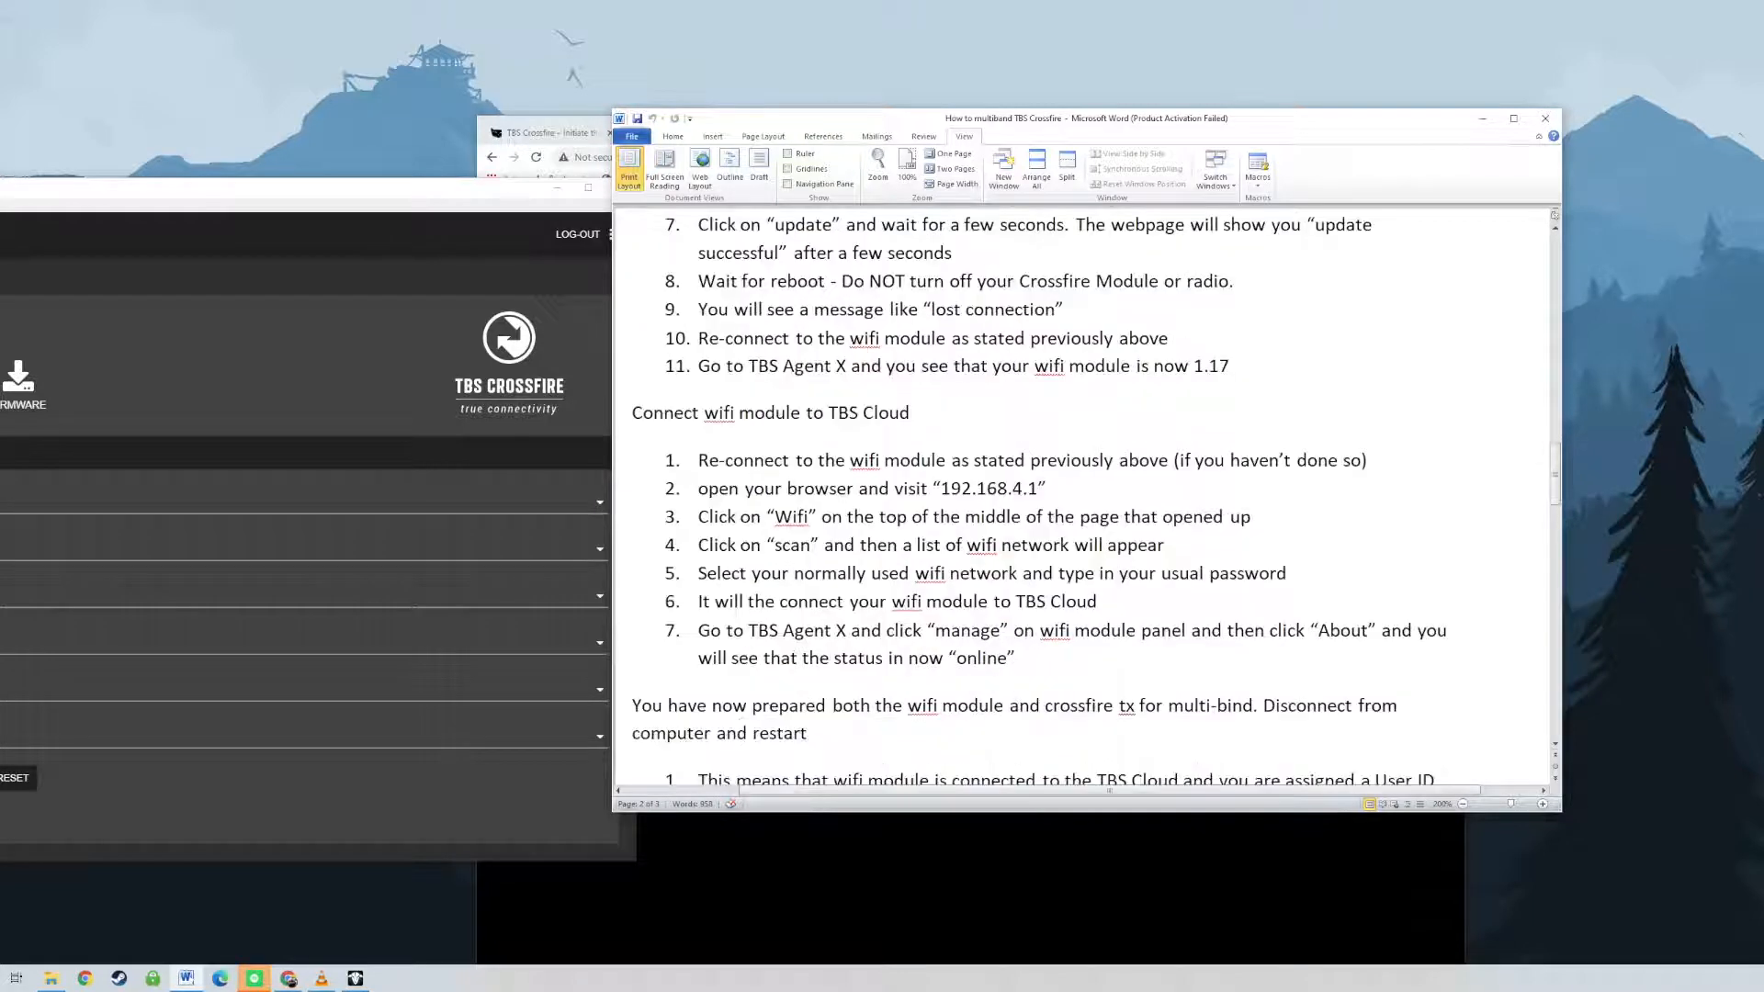
scroll("down", 3)
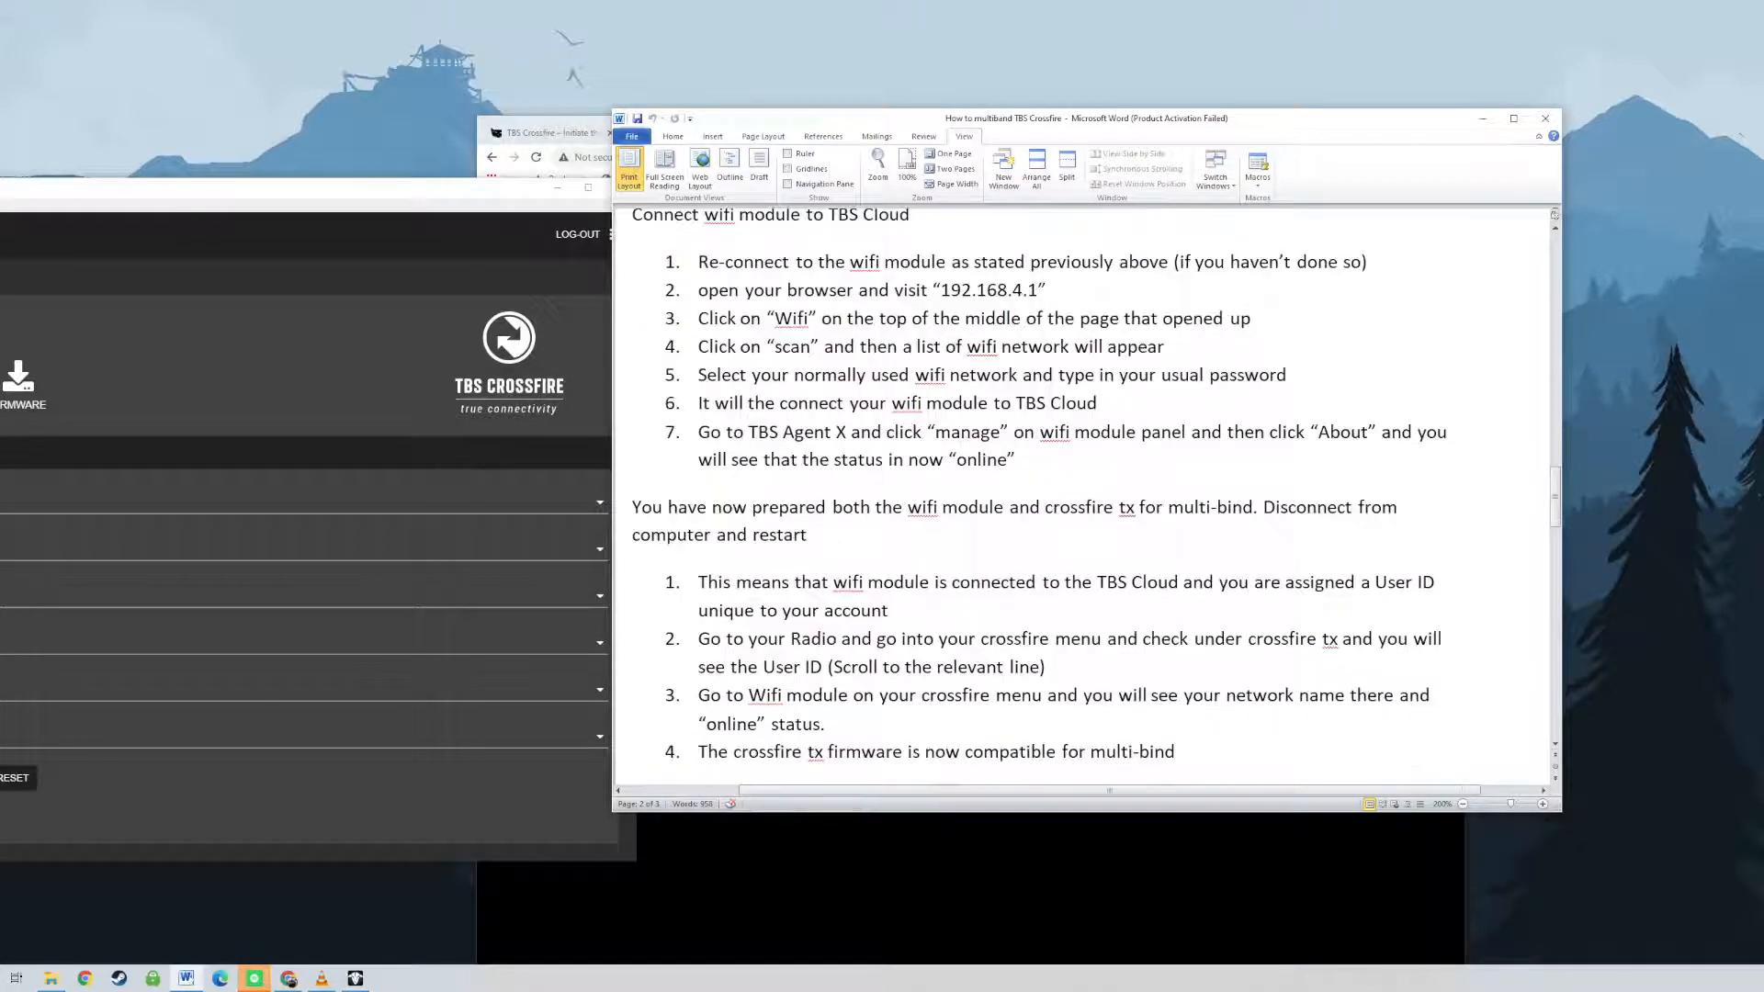
scroll("down", 3)
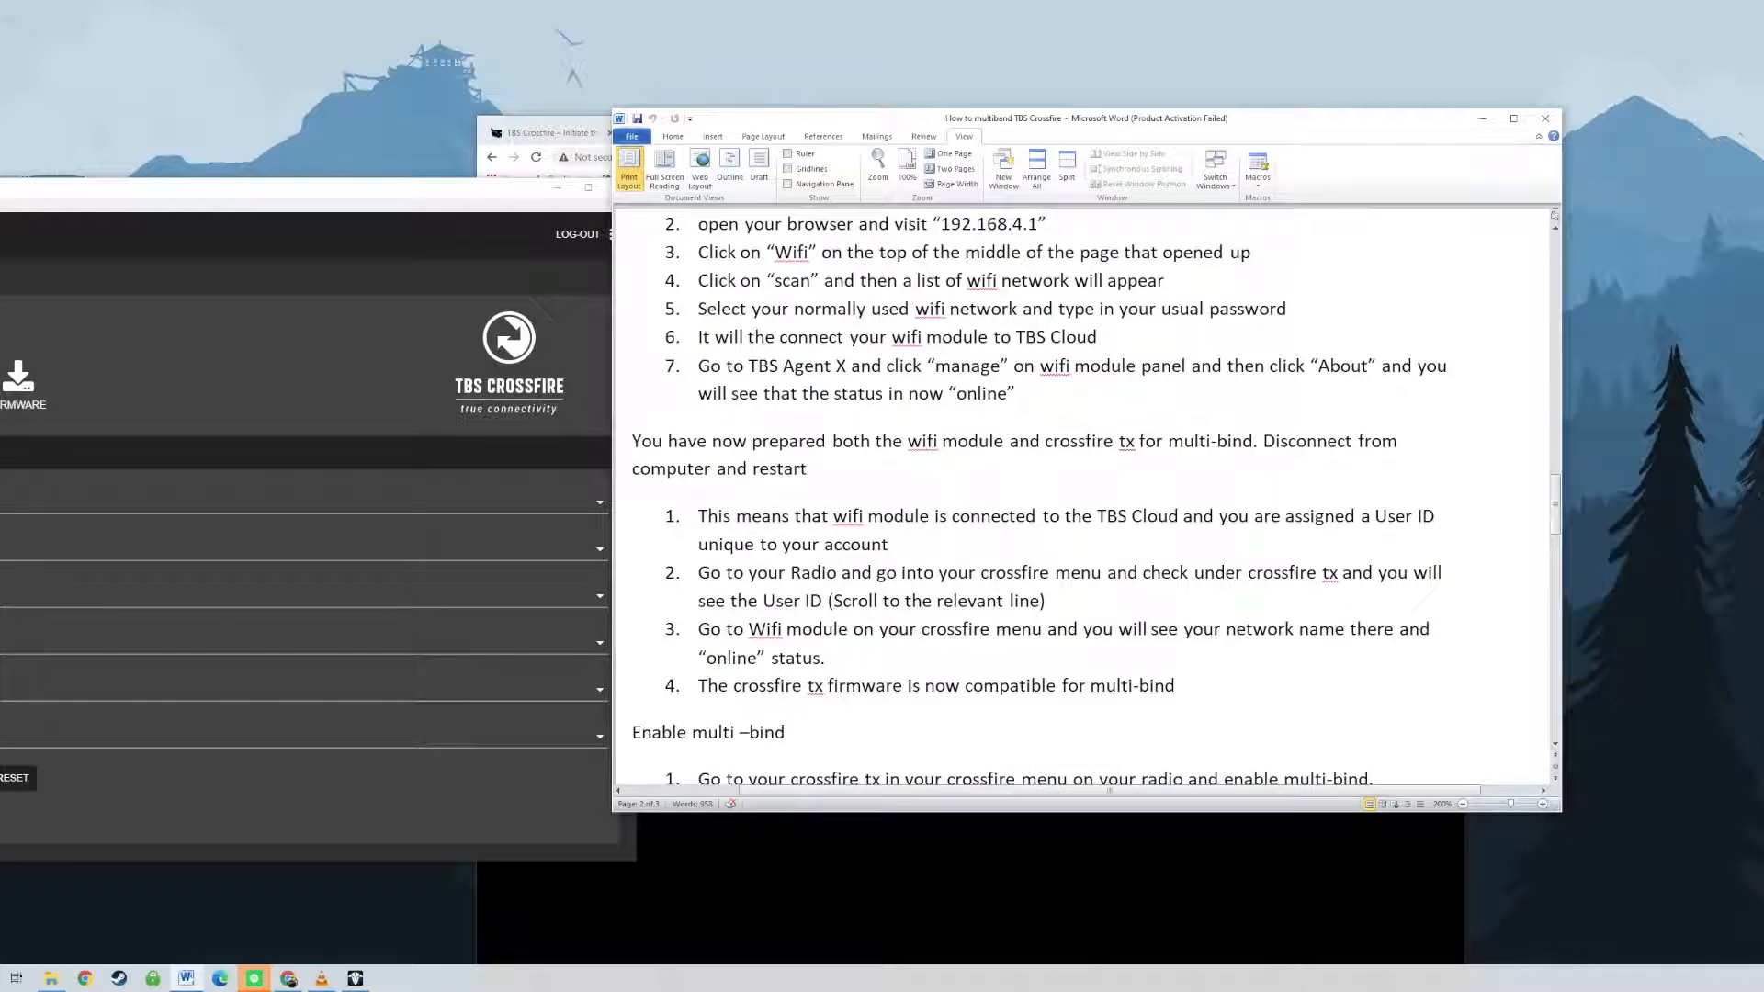
scroll("down", 3)
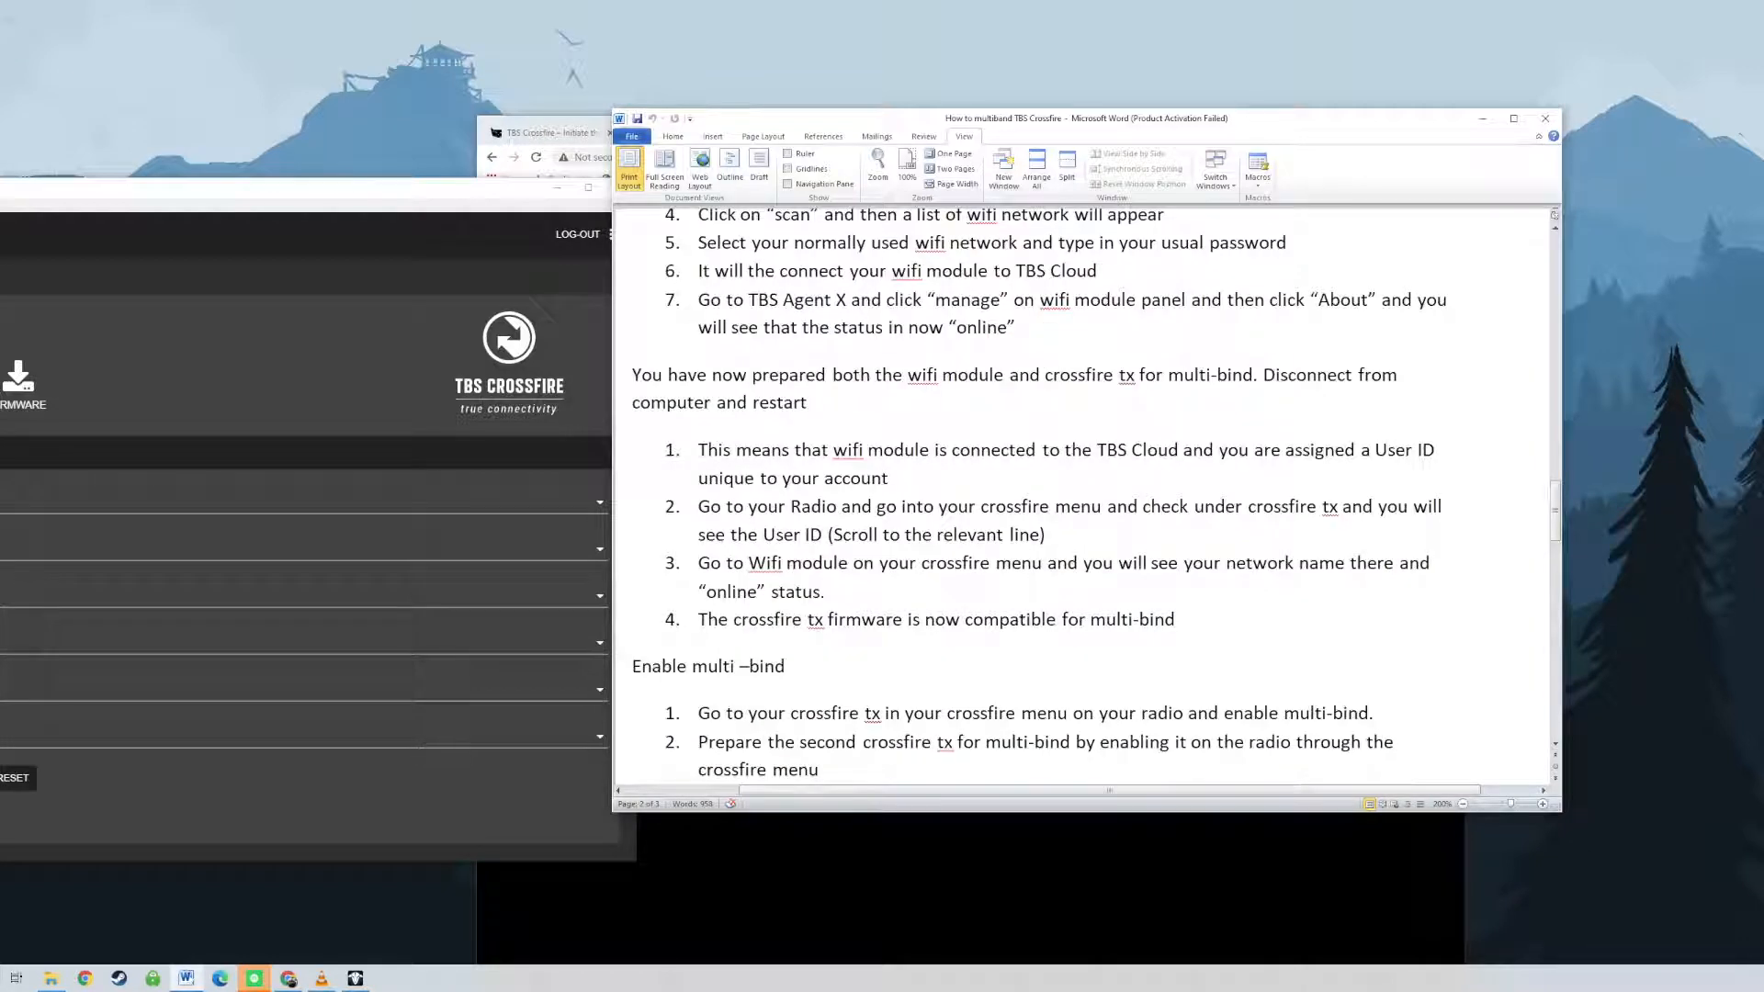
scroll("down", 3)
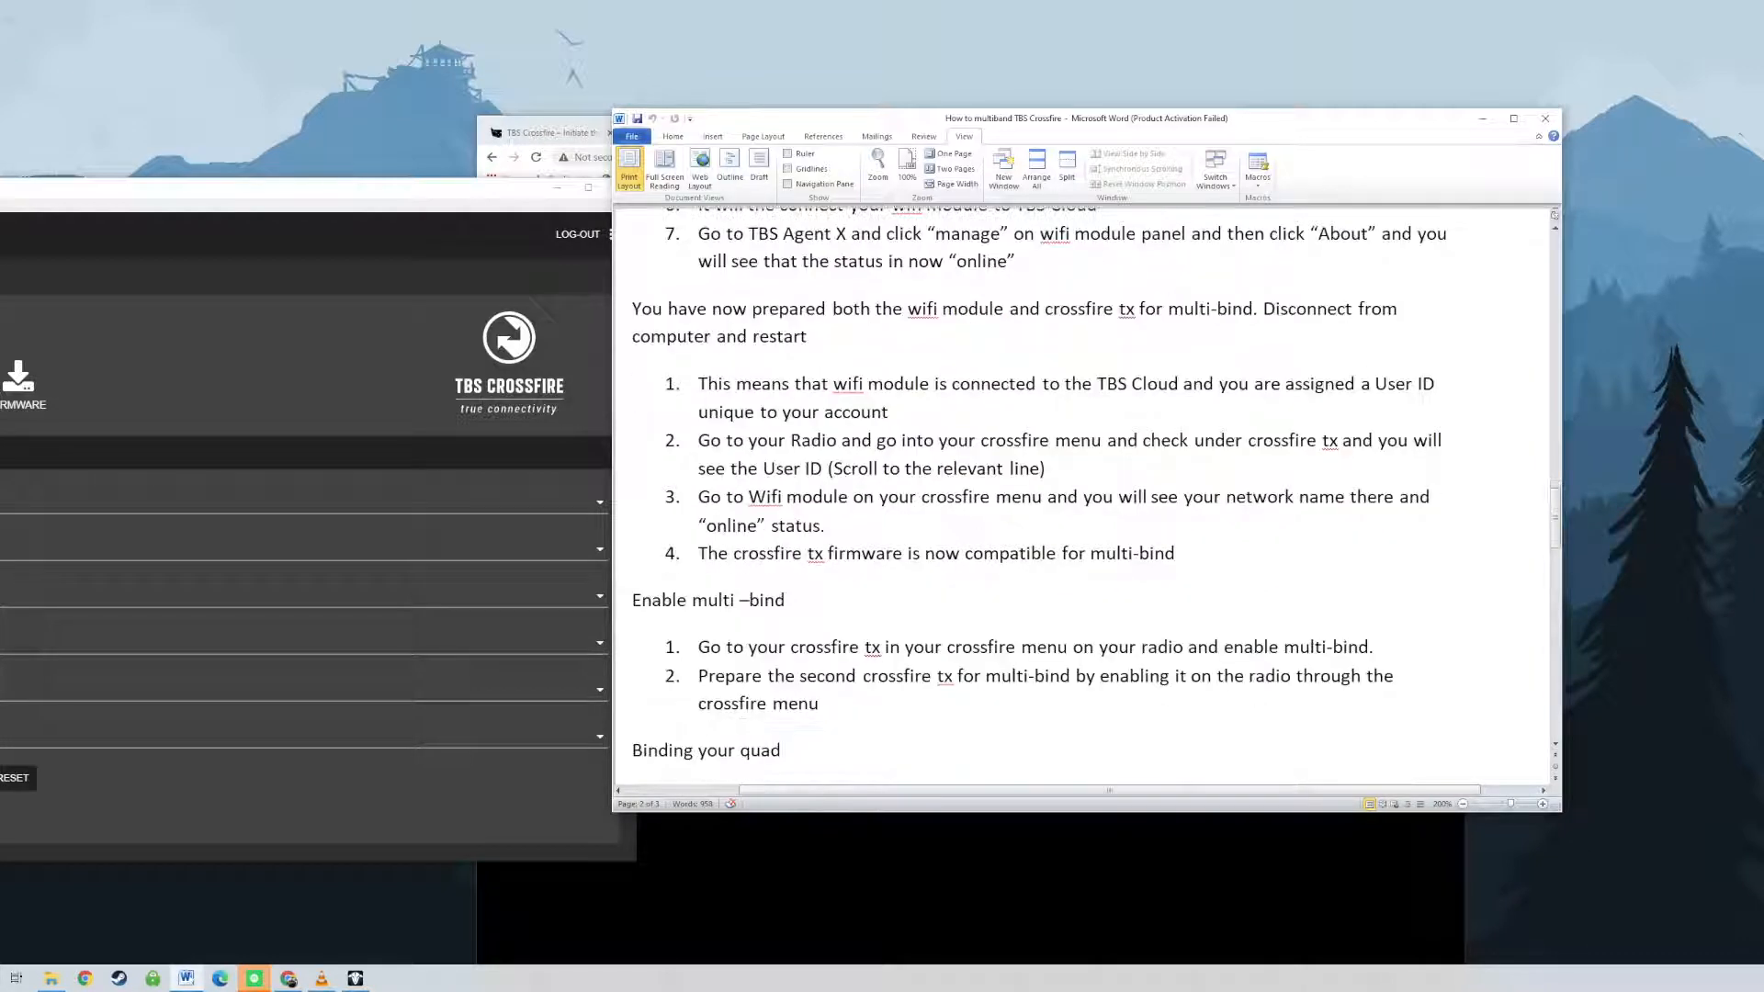
scroll("down", 3)
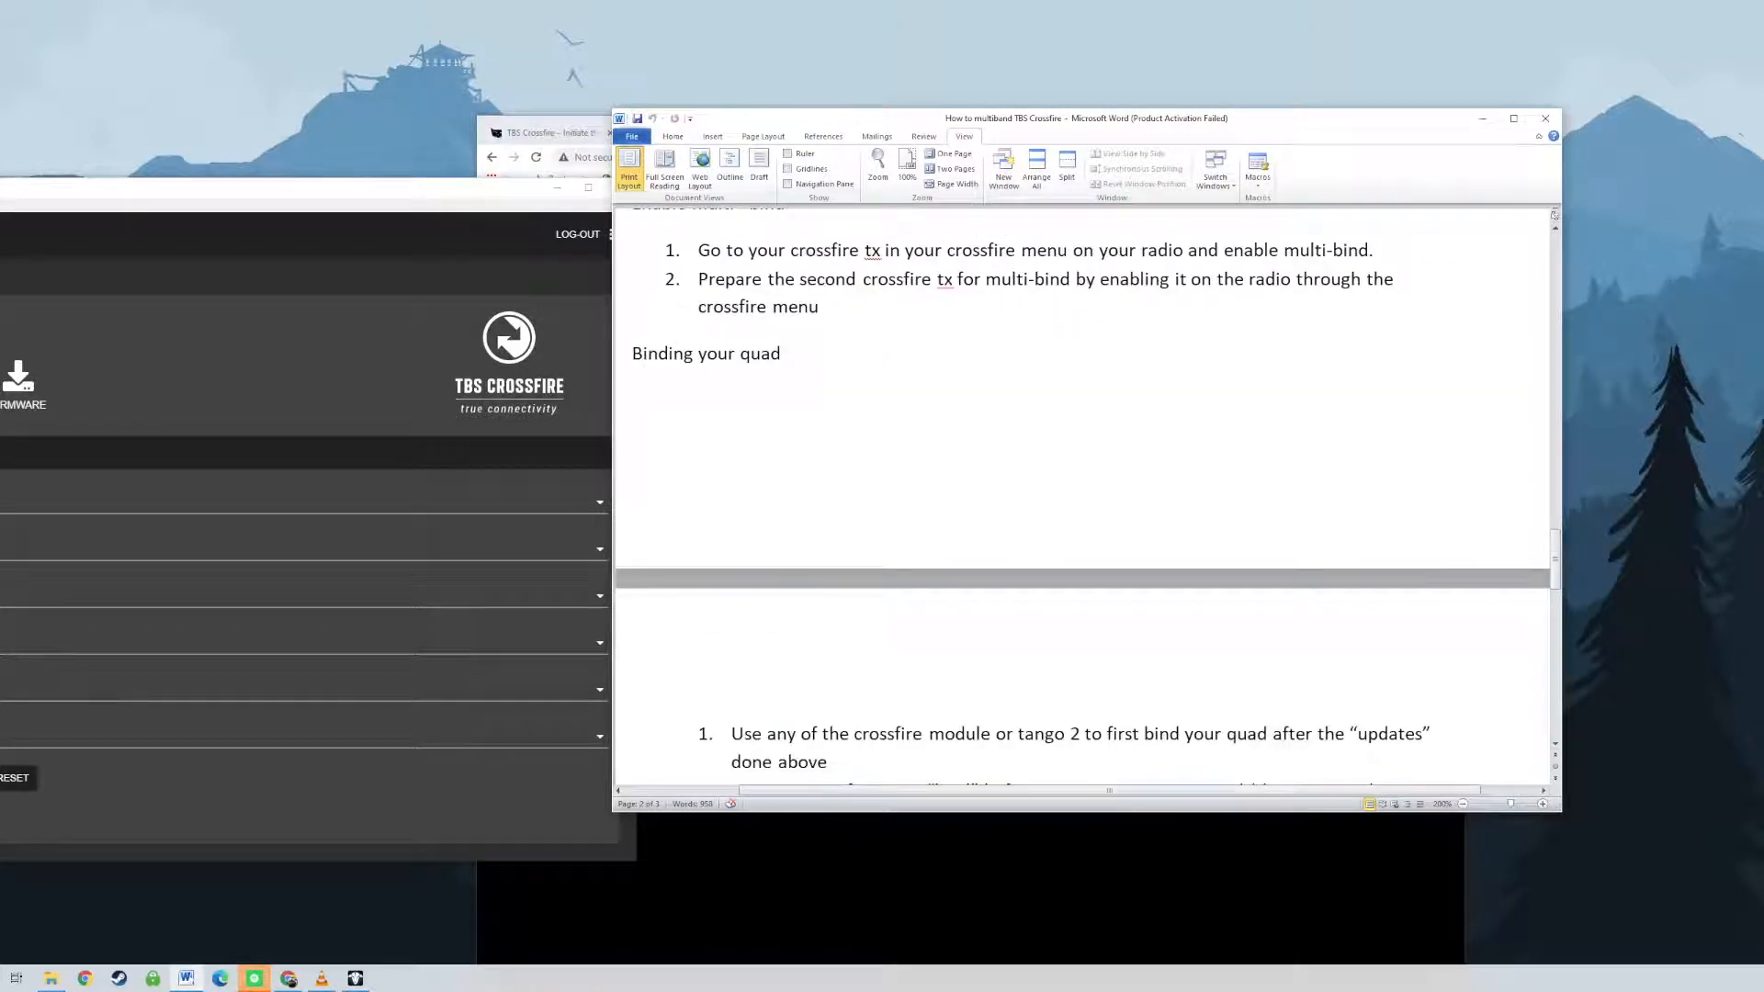
scroll("down", 3)
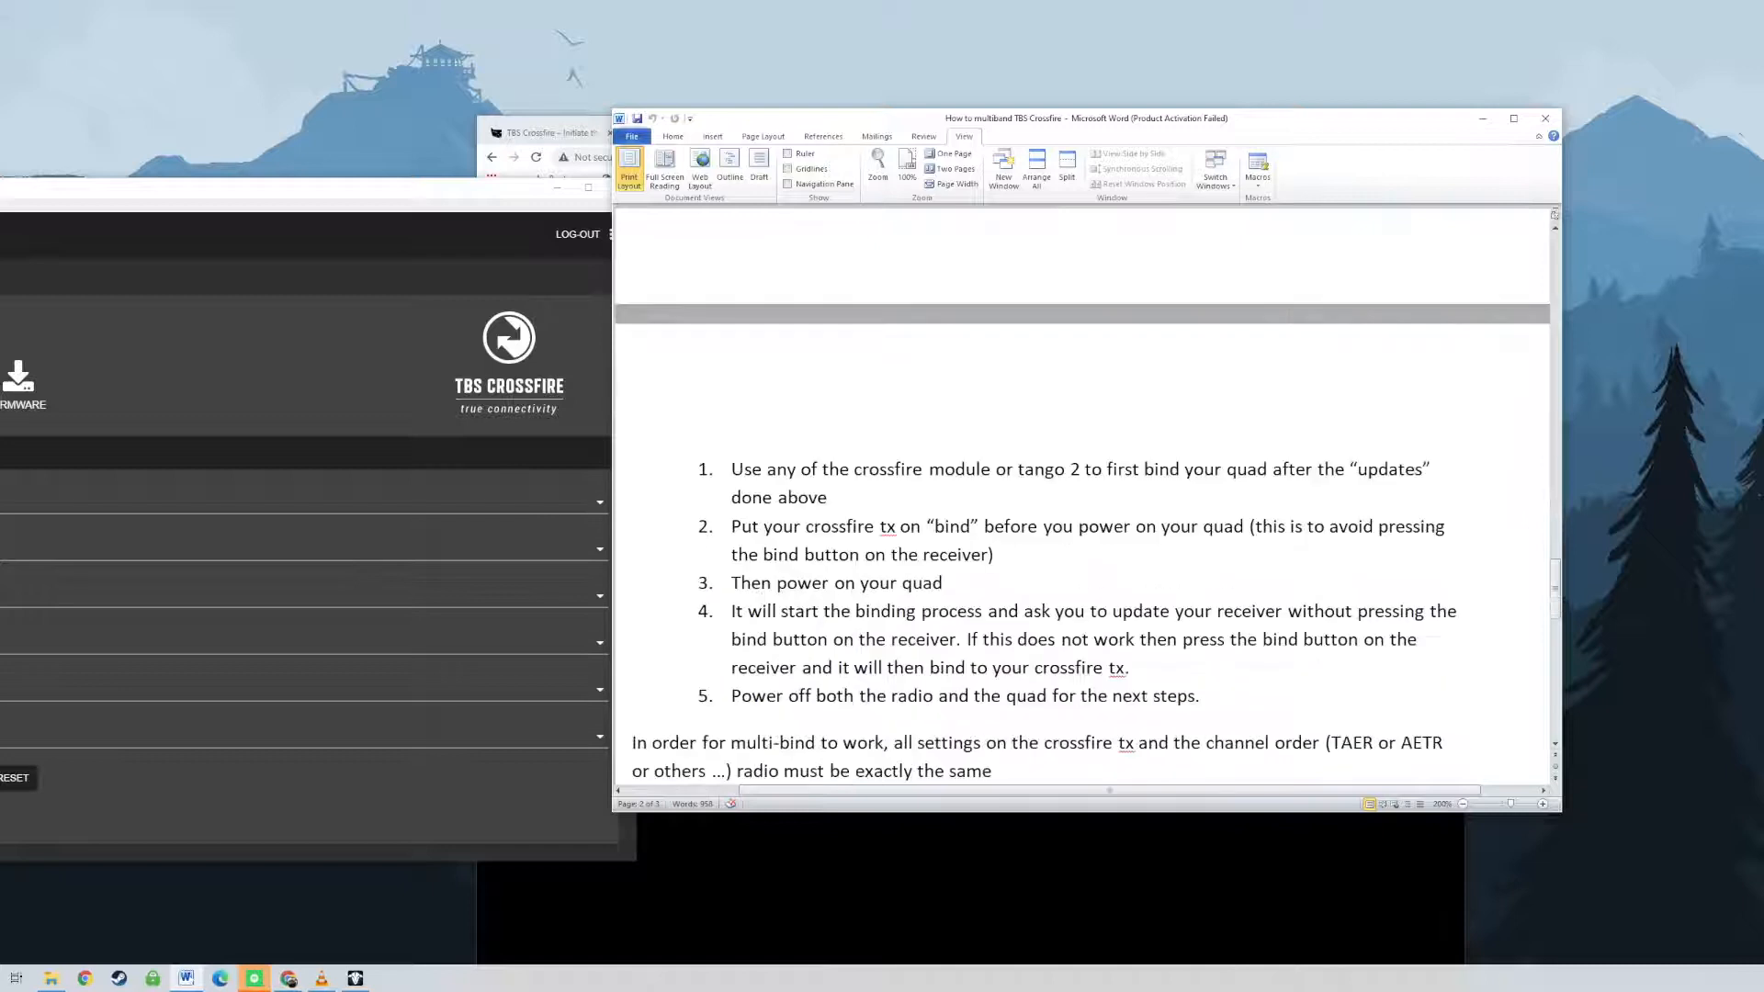
scroll("down", 3)
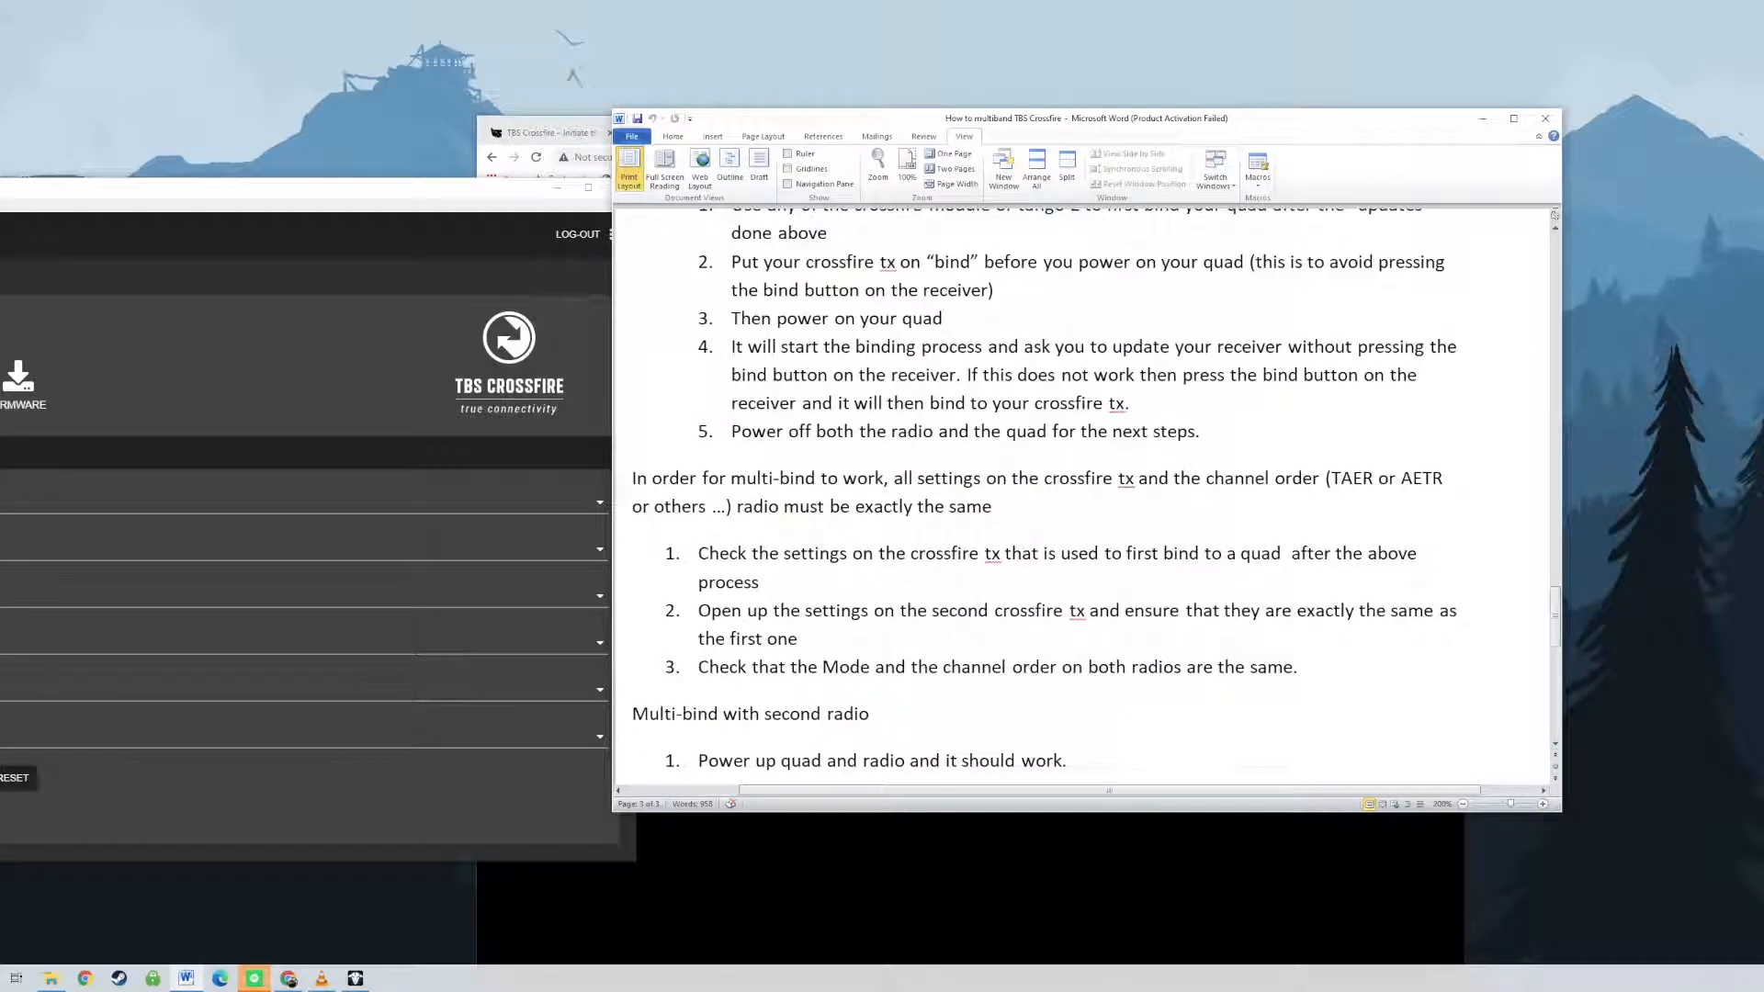
scroll("down", 3)
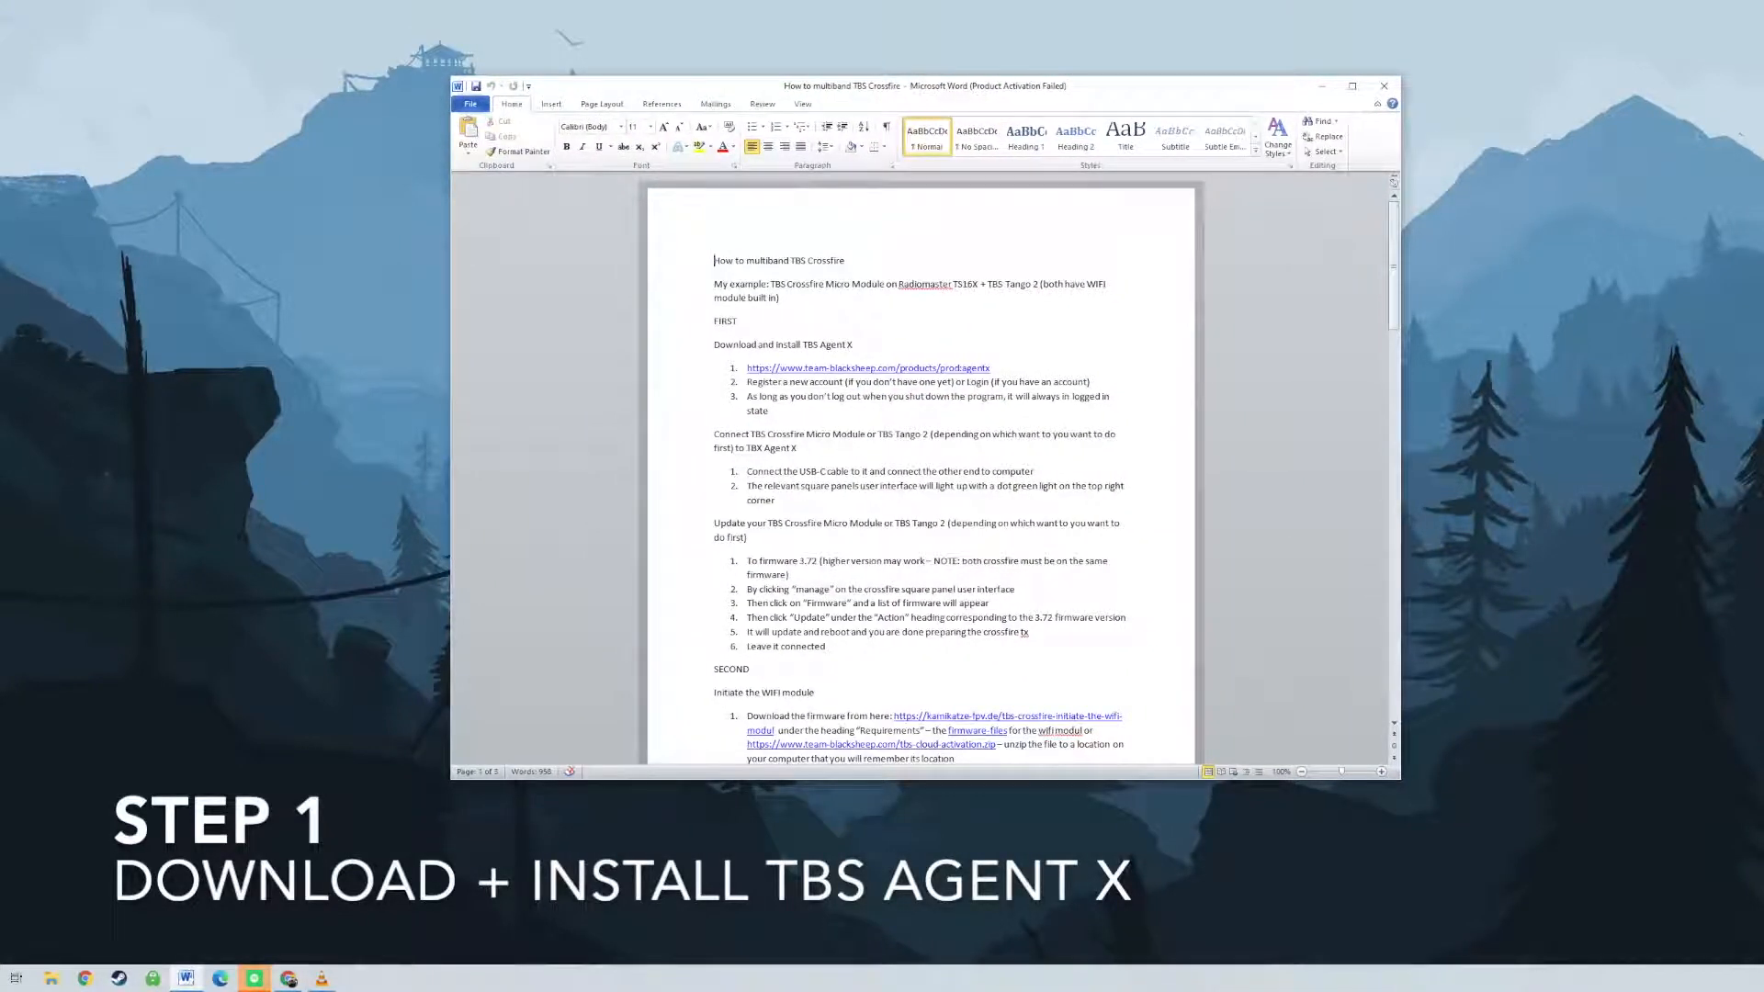
mouse_move(867, 367)
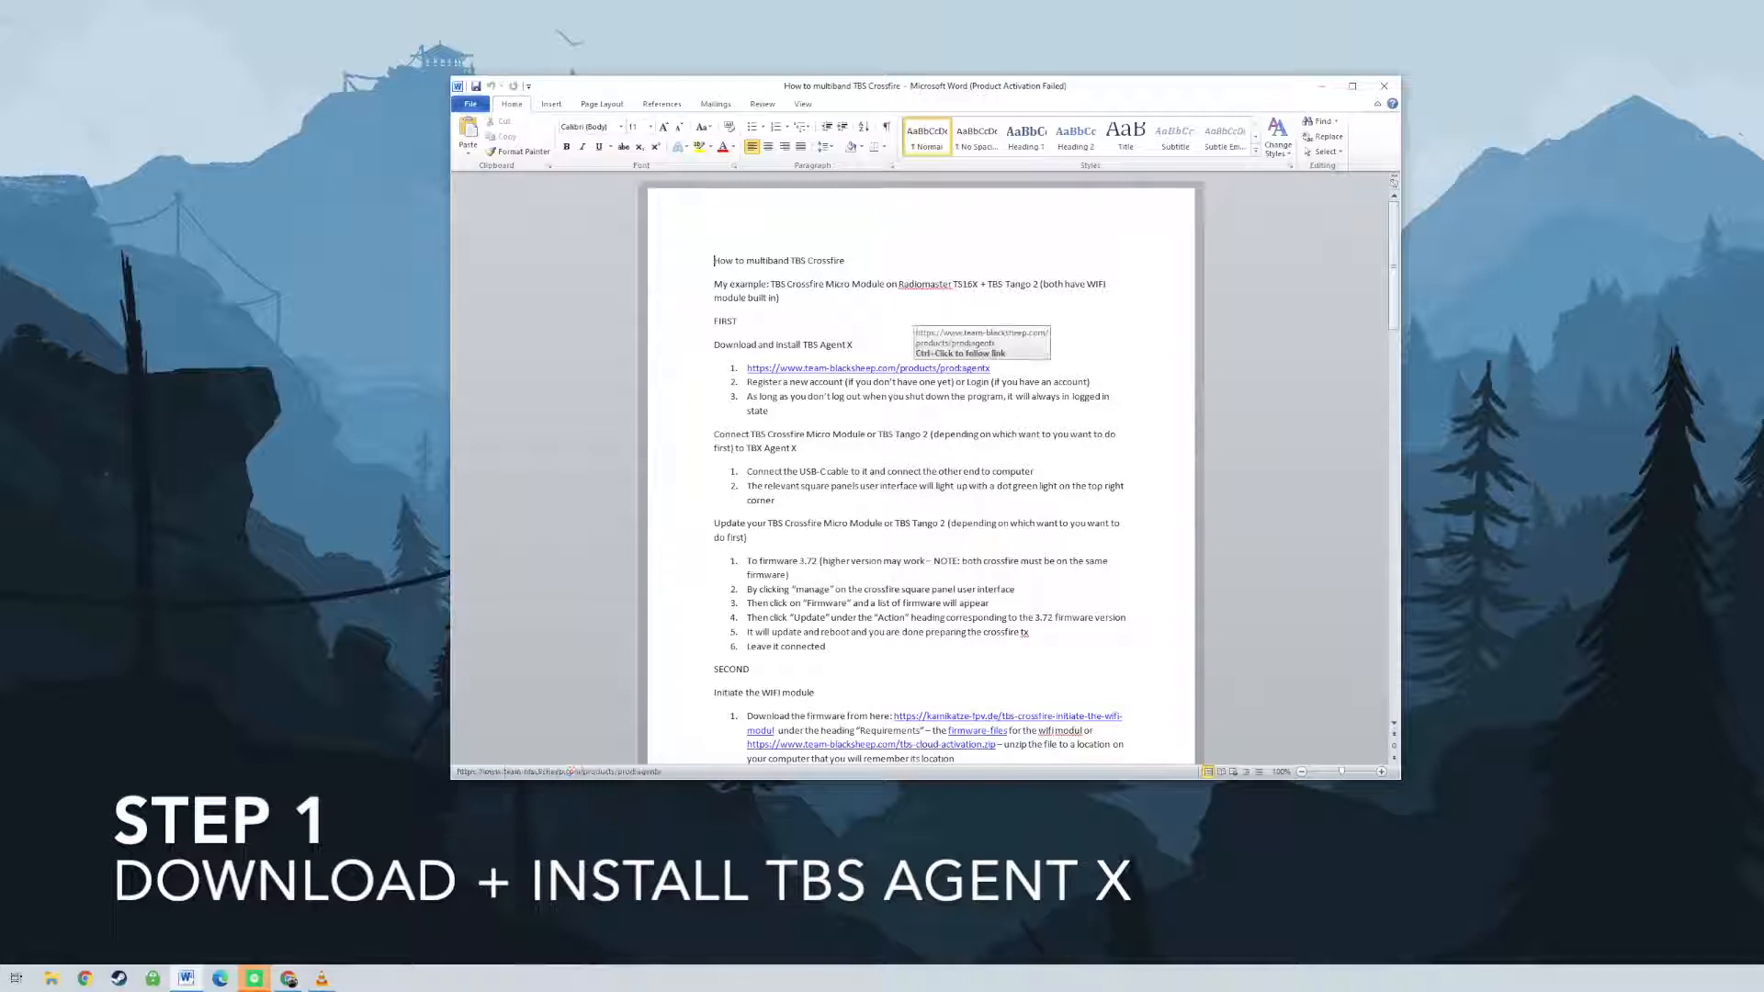
Follow the team-blacksheep link to the Downloads page, then launch TBS Agent X showing Tango II XF 3.72 online.
left_click(867, 368)
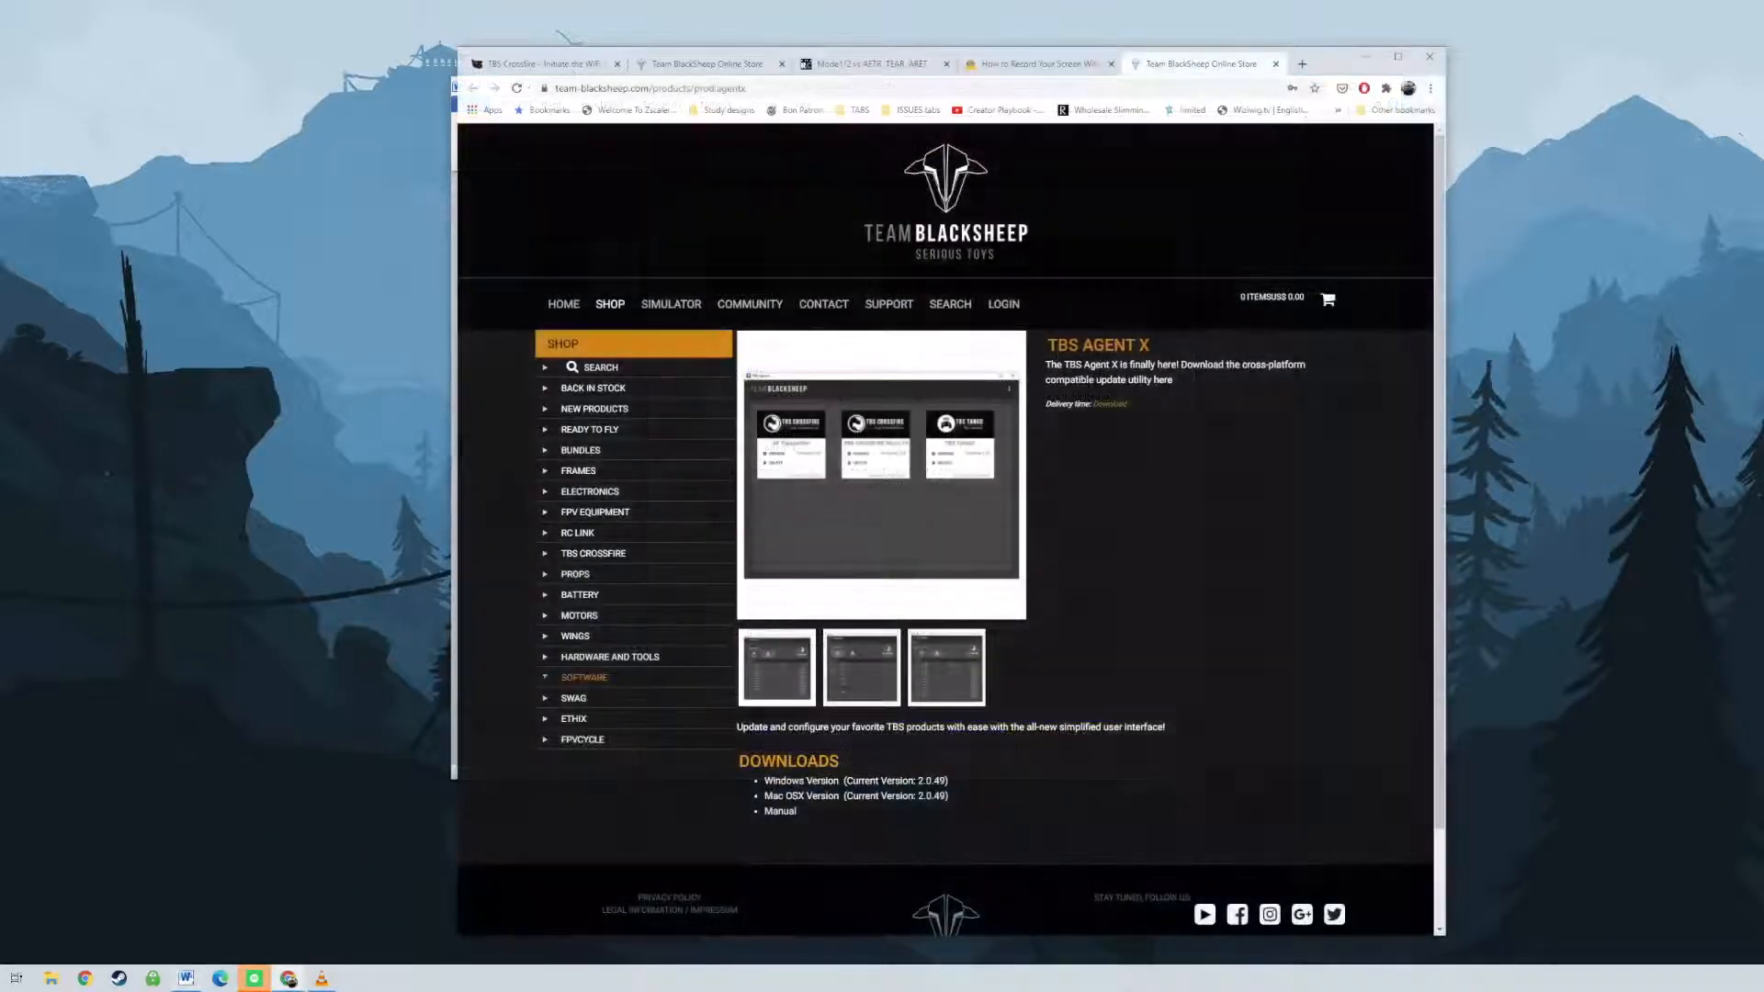
left_click(189, 978)
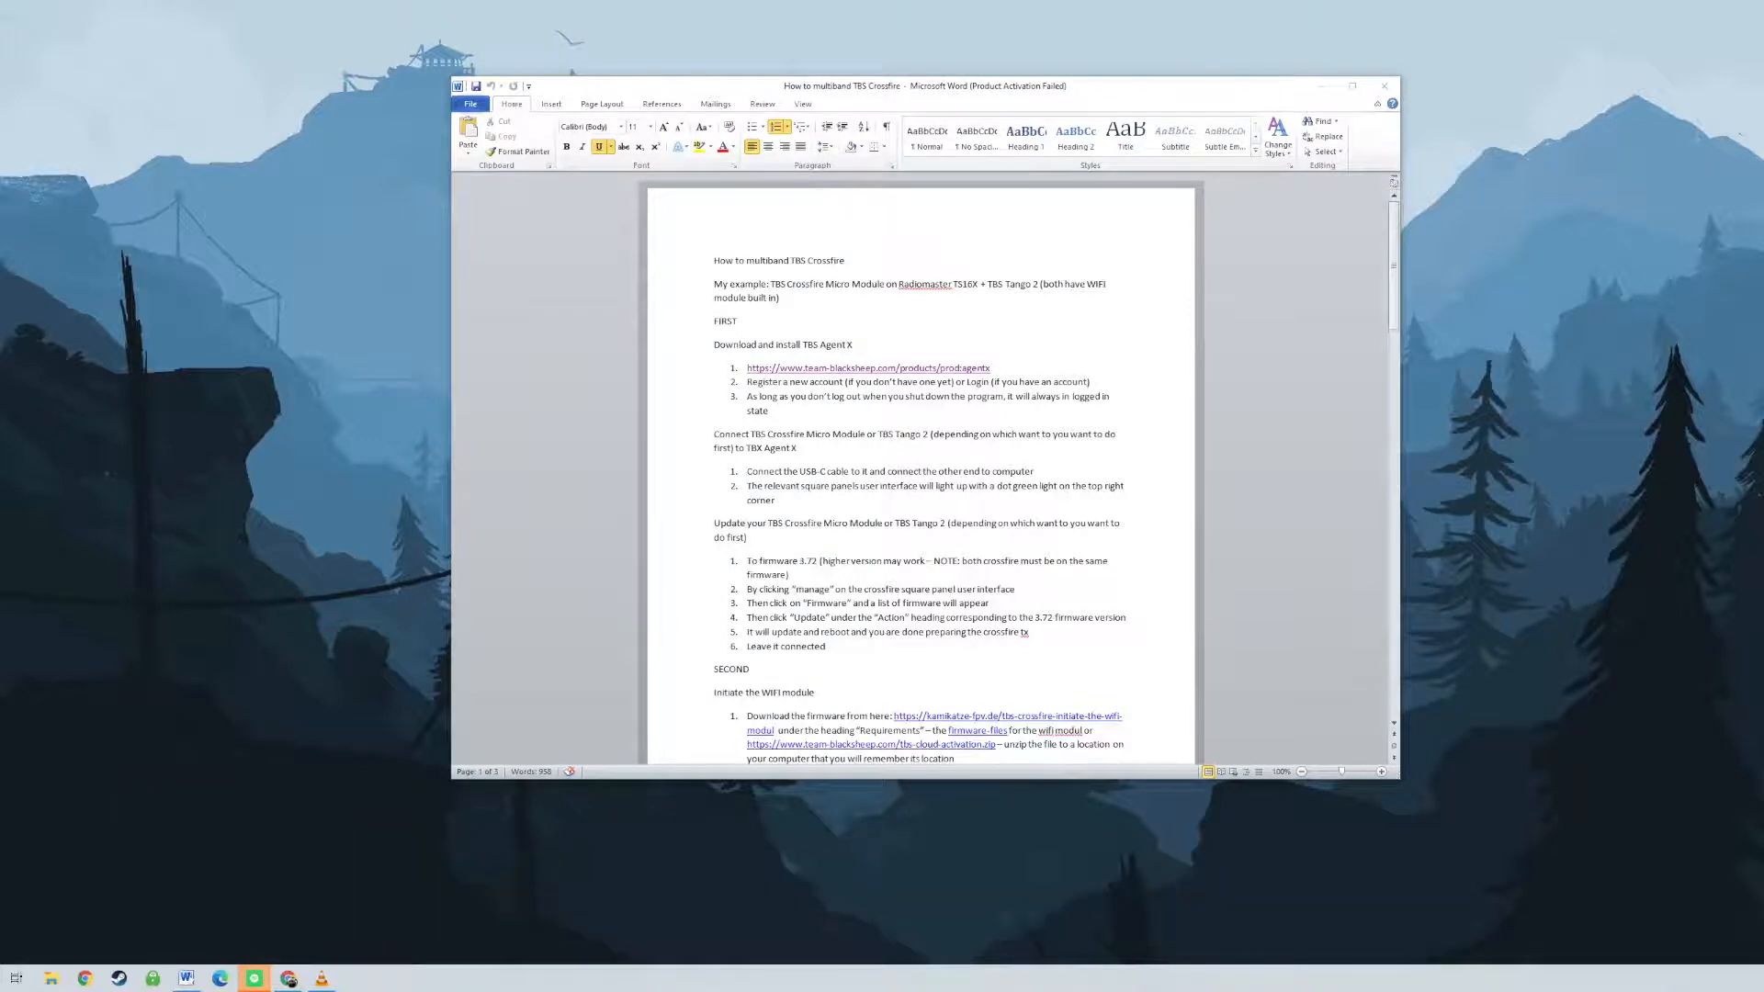
left_click(355, 977)
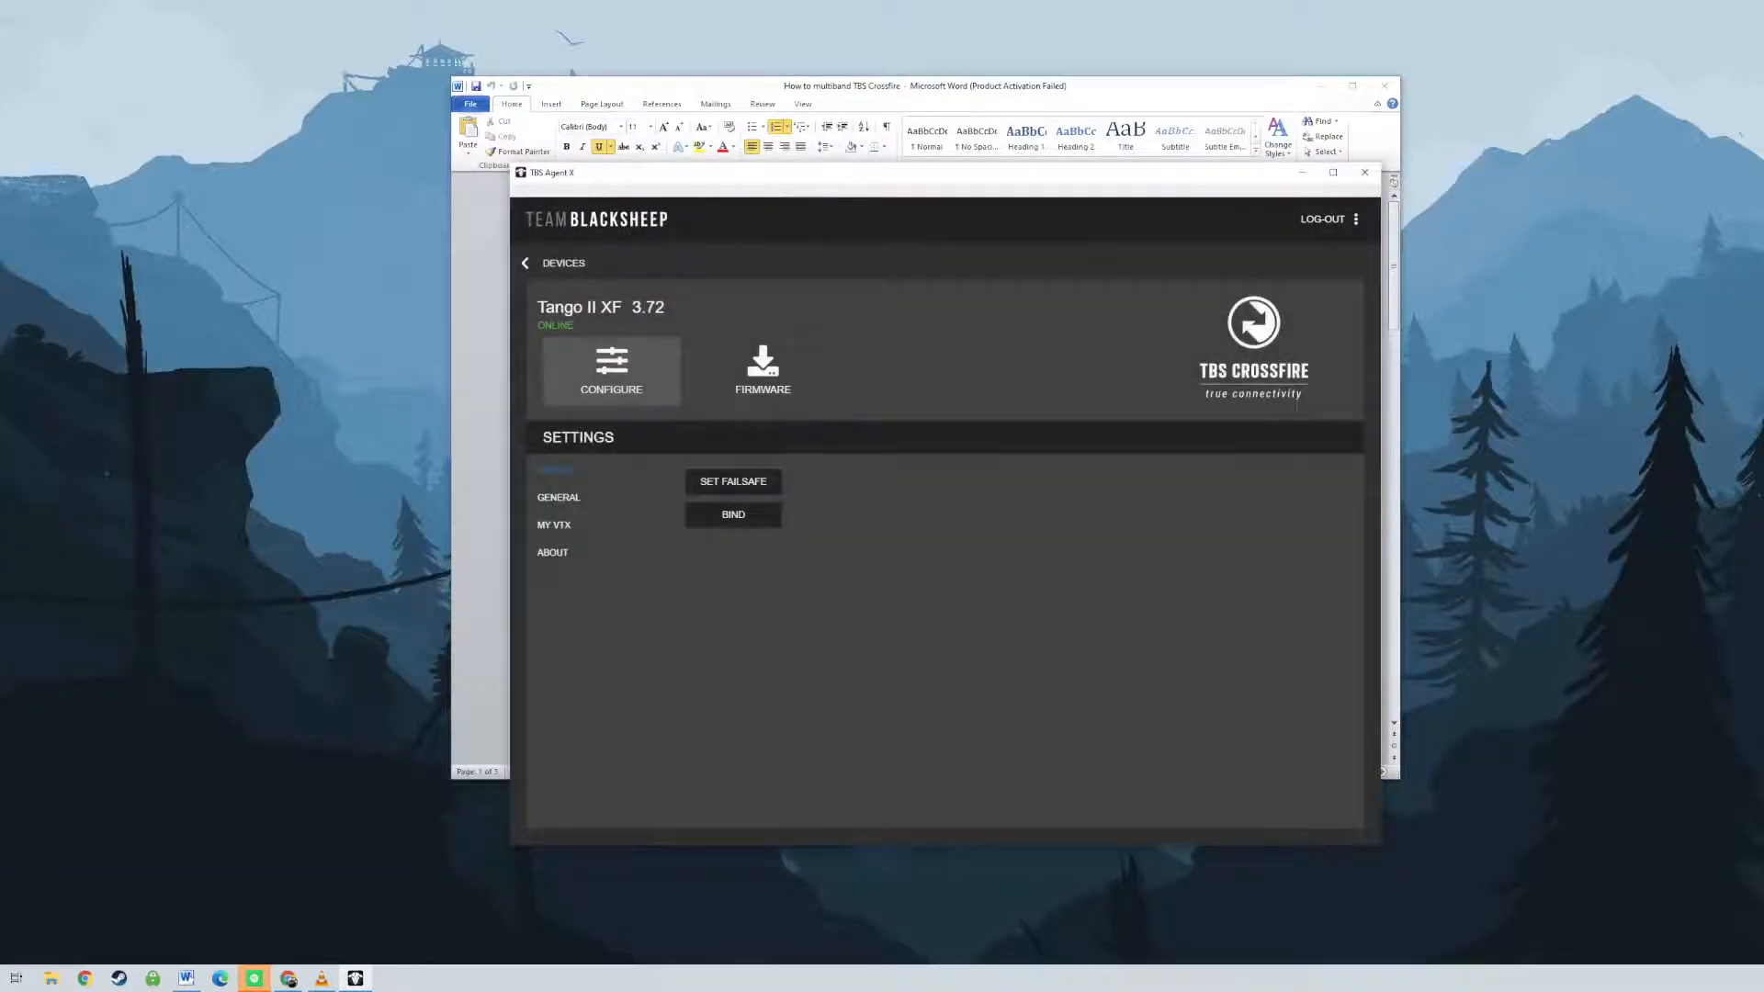
View the Tango II XF firmware list, then return to the device cards listing Tango II XF 3.72 and XF Wifi 1.17.
left_click(762, 371)
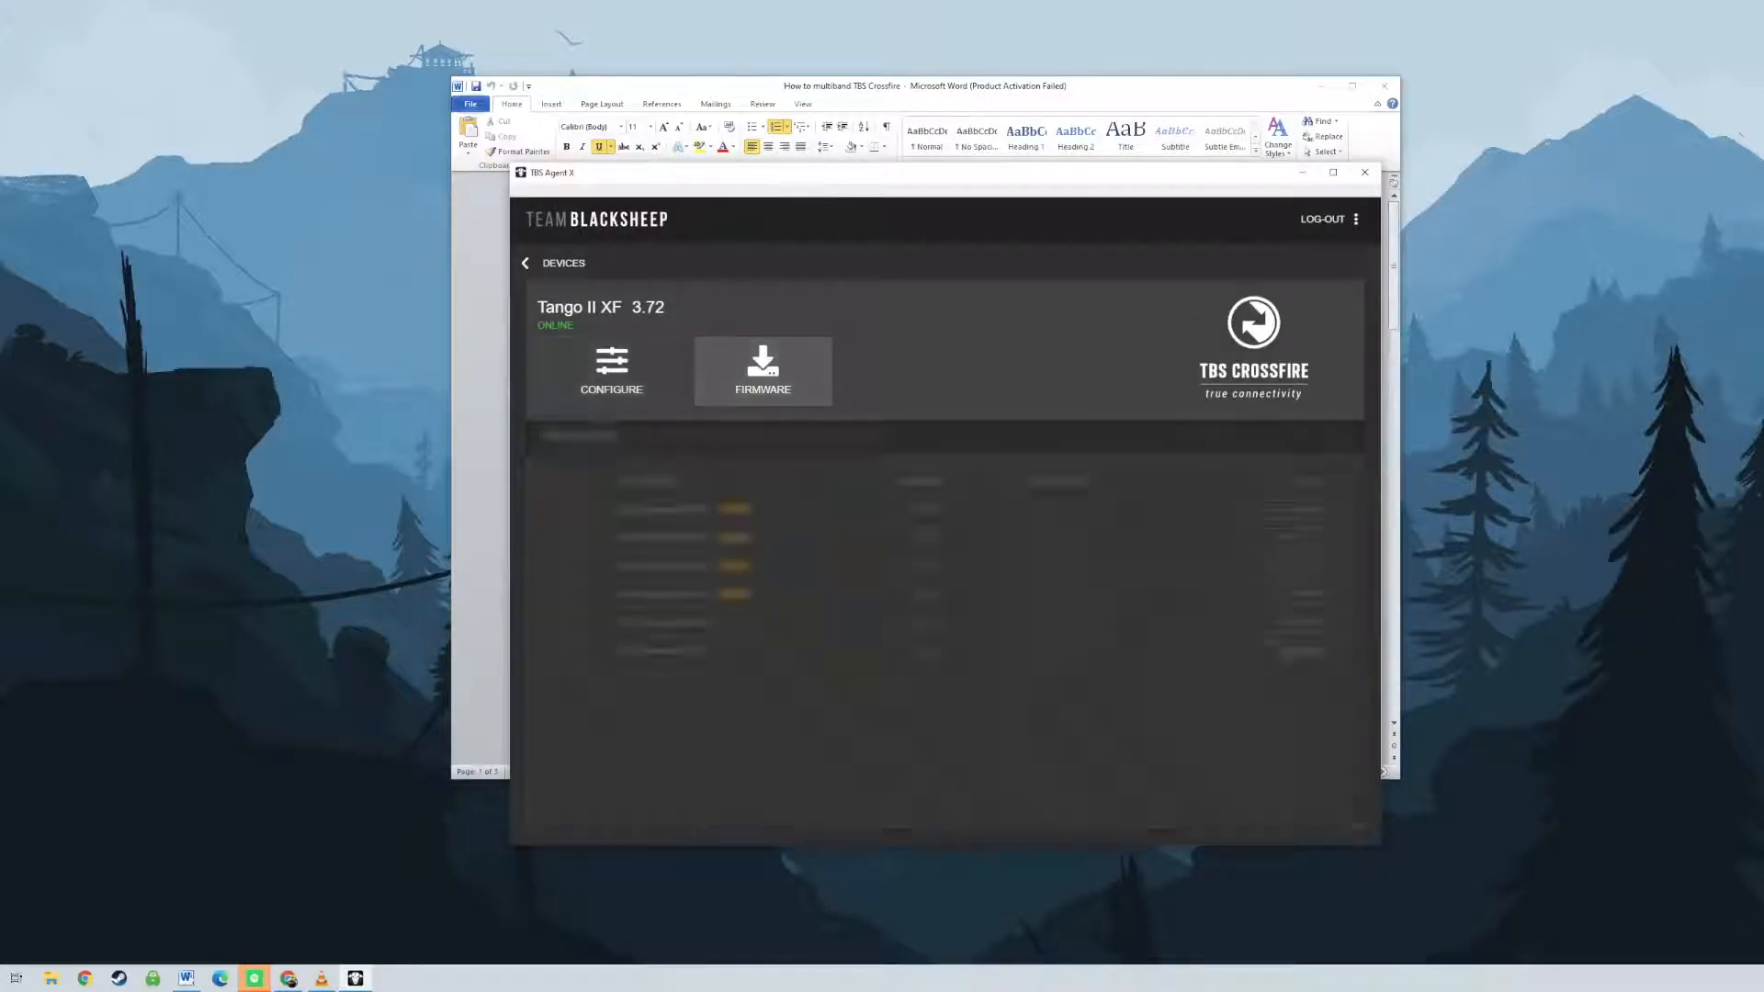
left_click(763, 371)
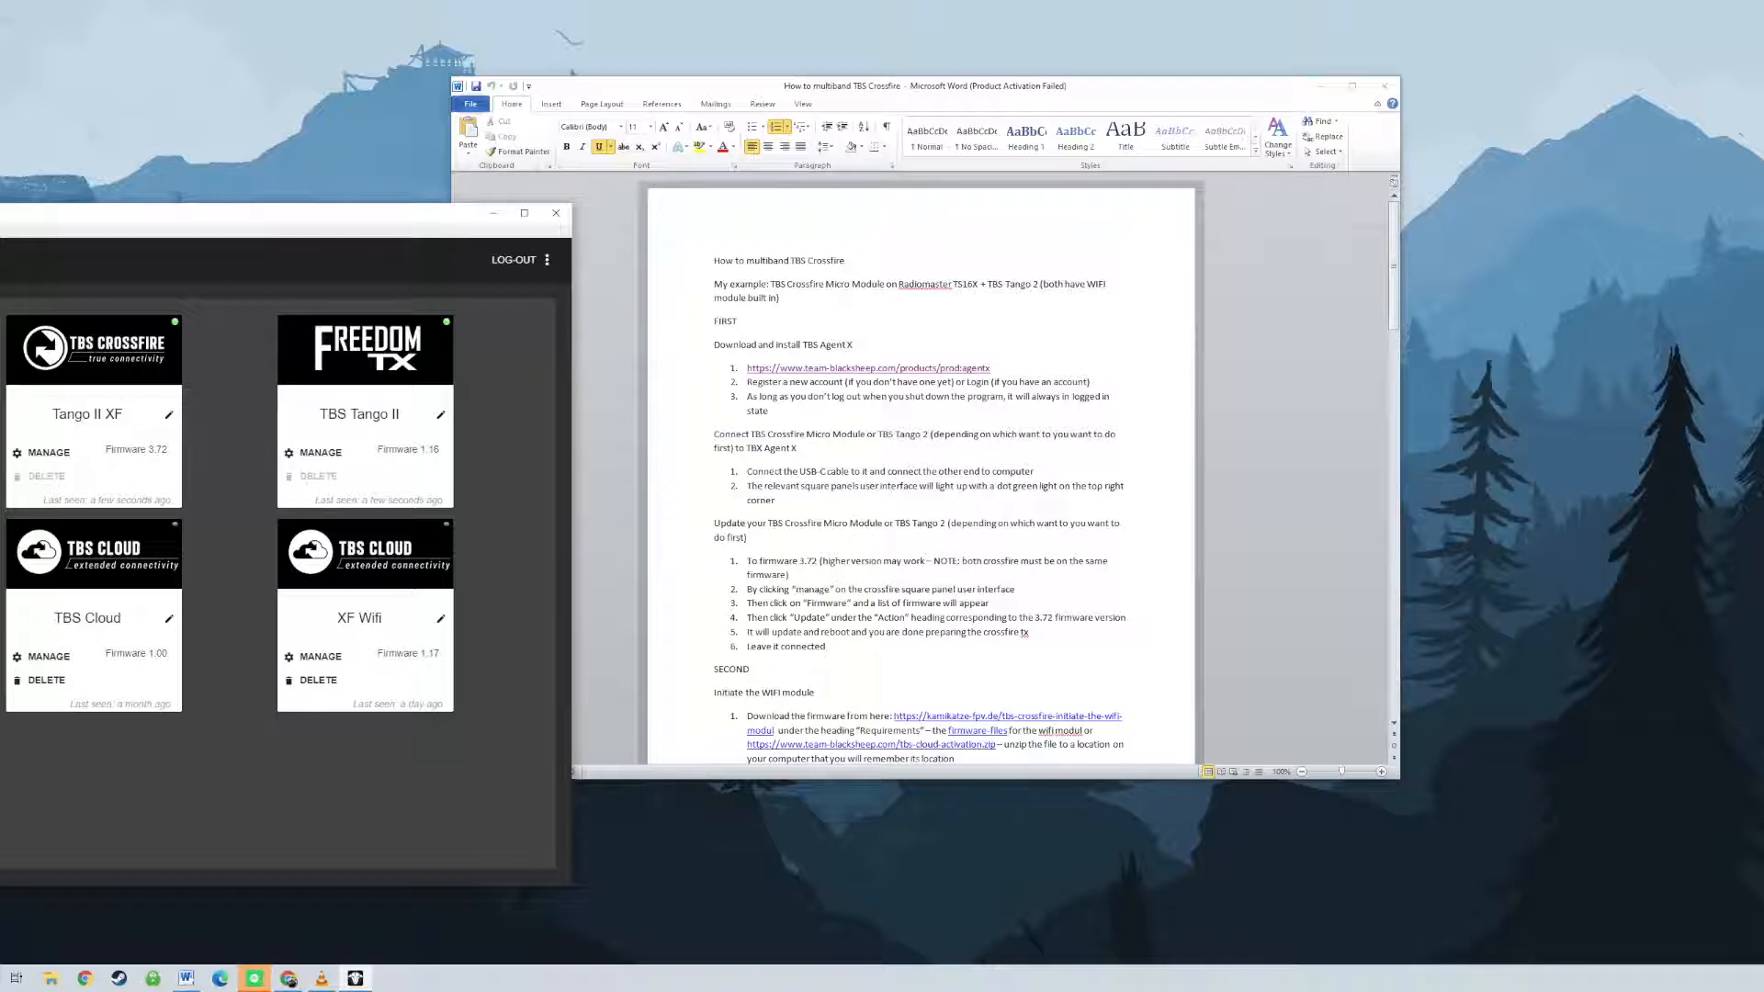
scroll("down", 3)
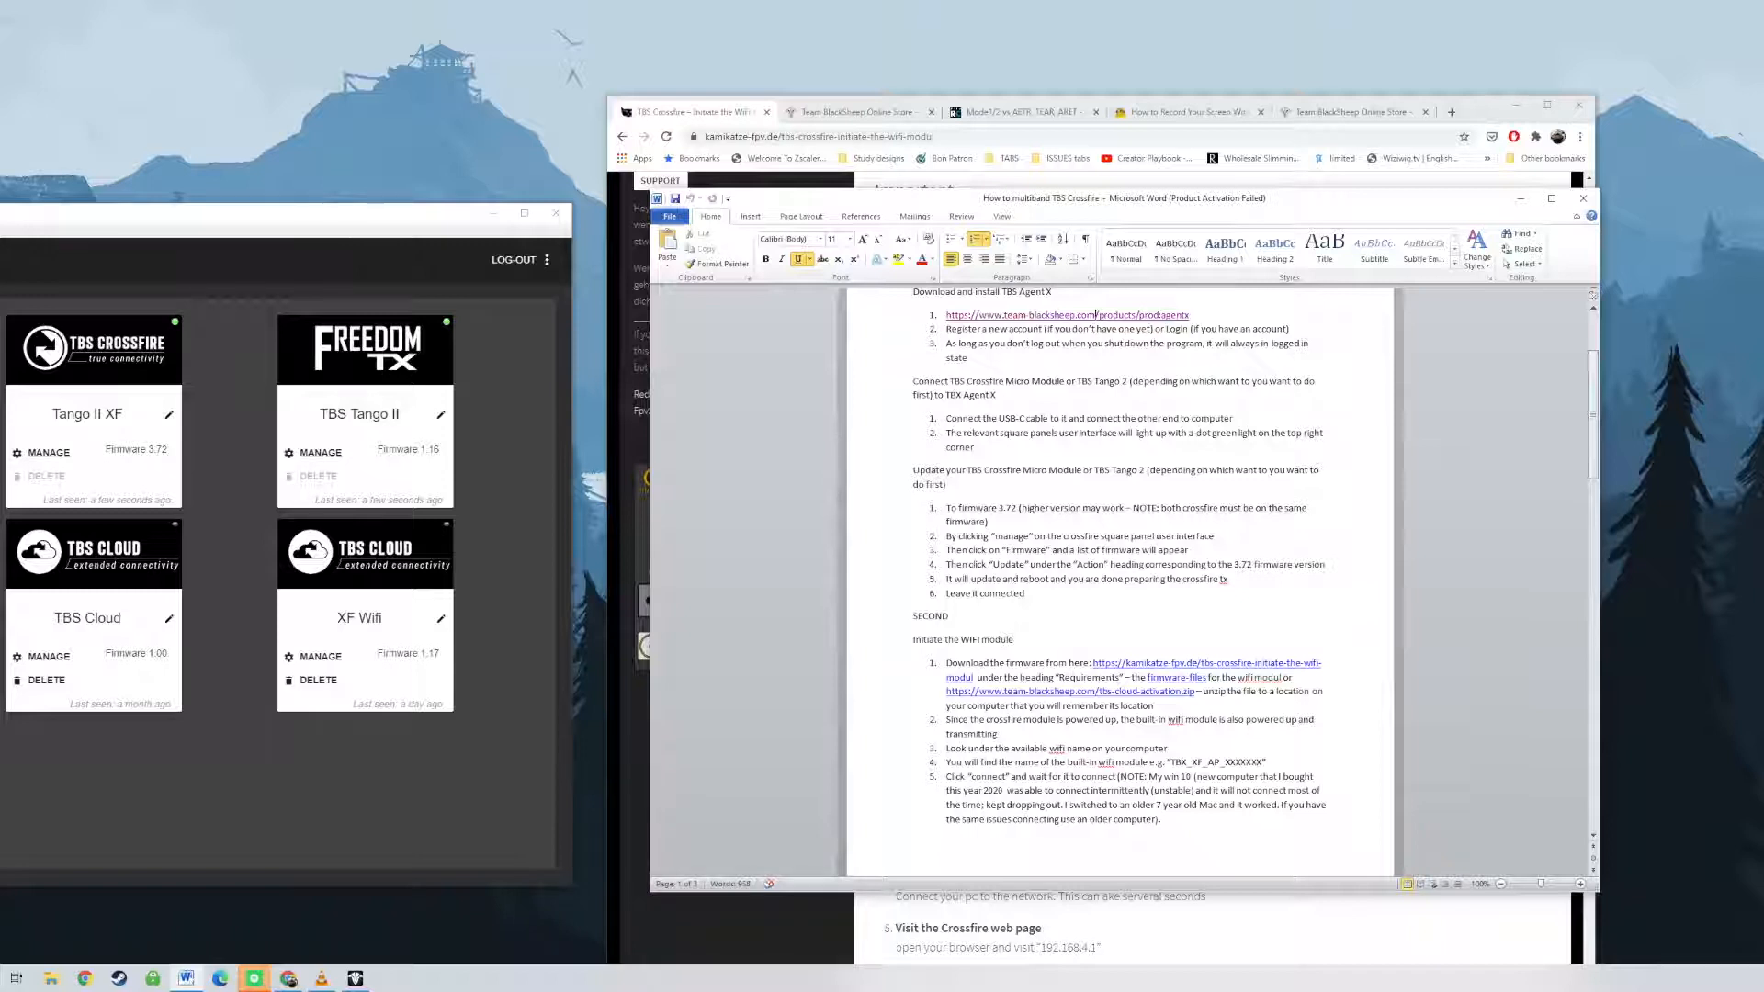
Download the tbs-cloud-activation firmware zip from the guide link and extract its 1.17 folder to Downloads.
scroll("down", 3)
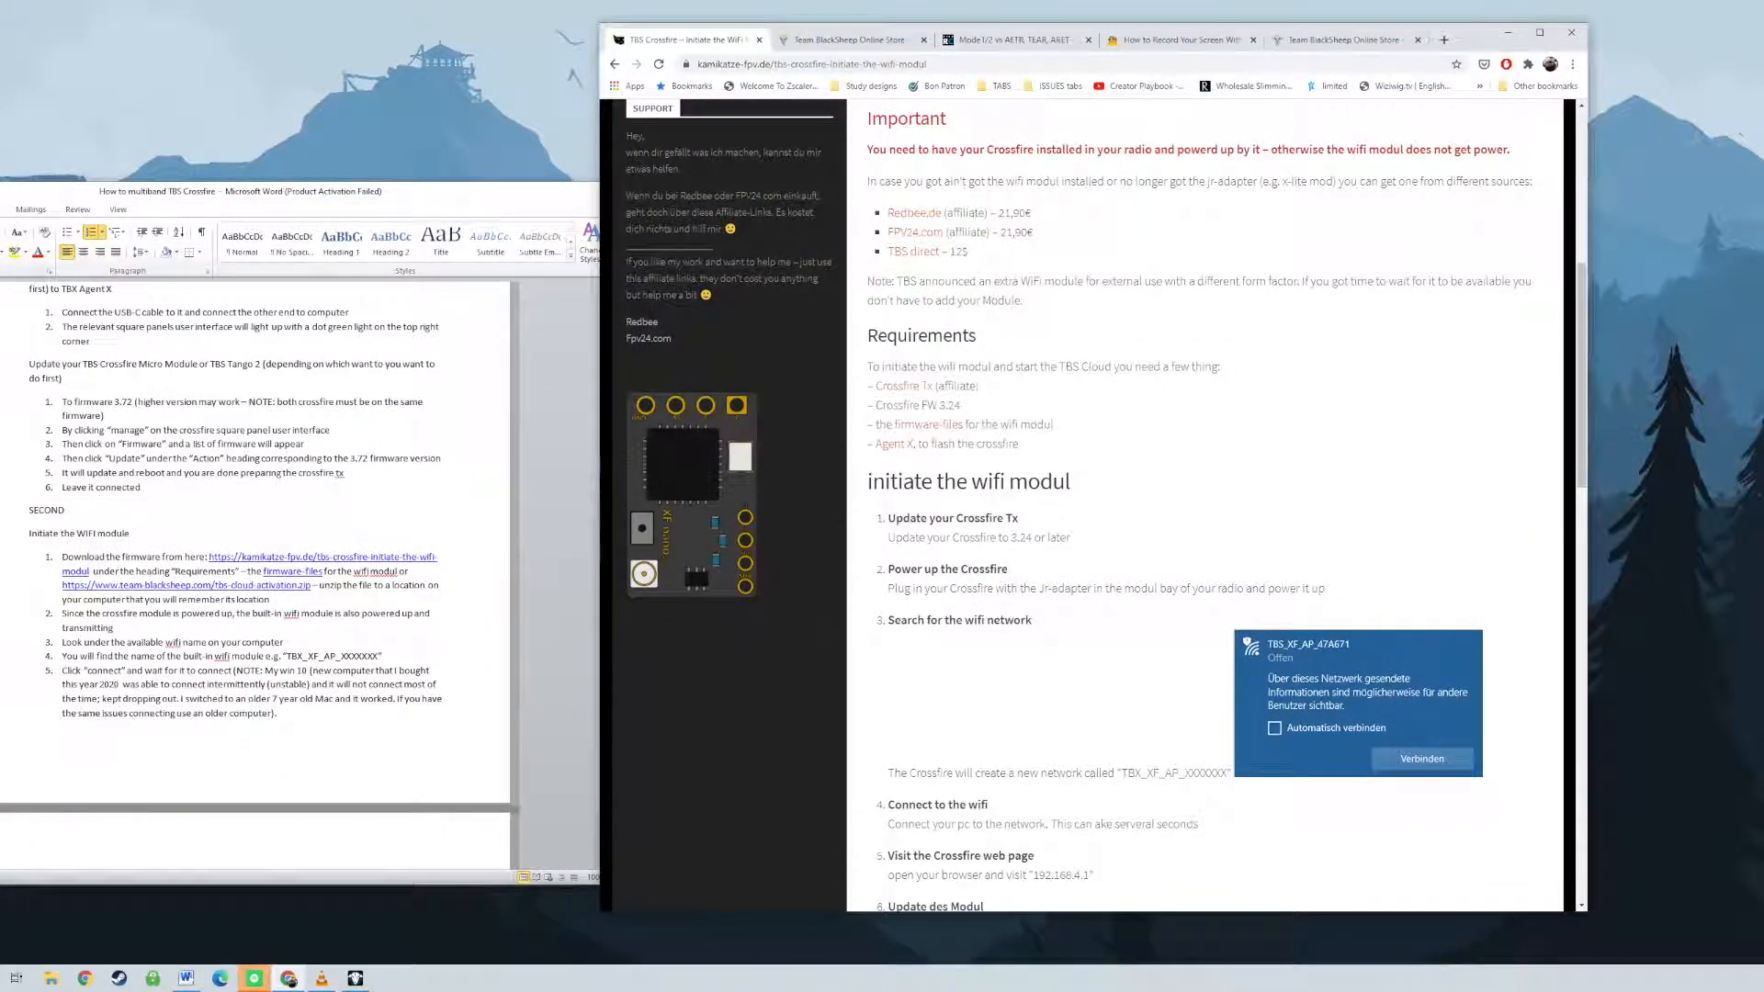
left_click(184, 584)
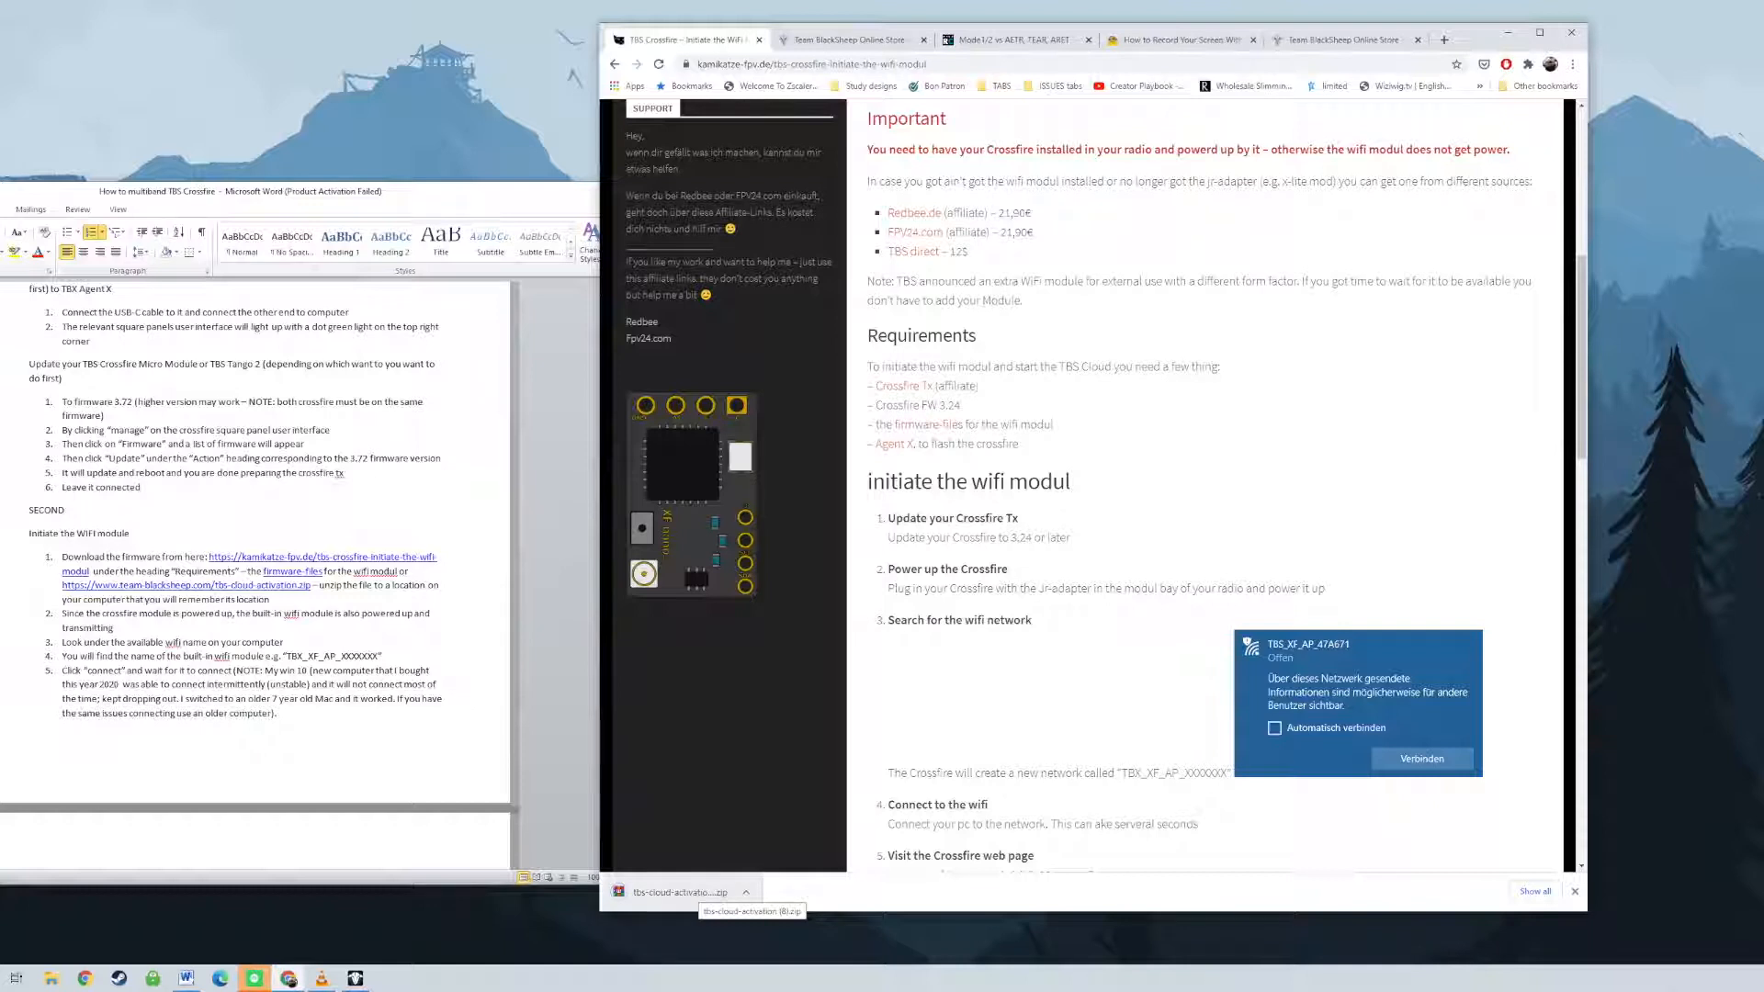
double_click(679, 891)
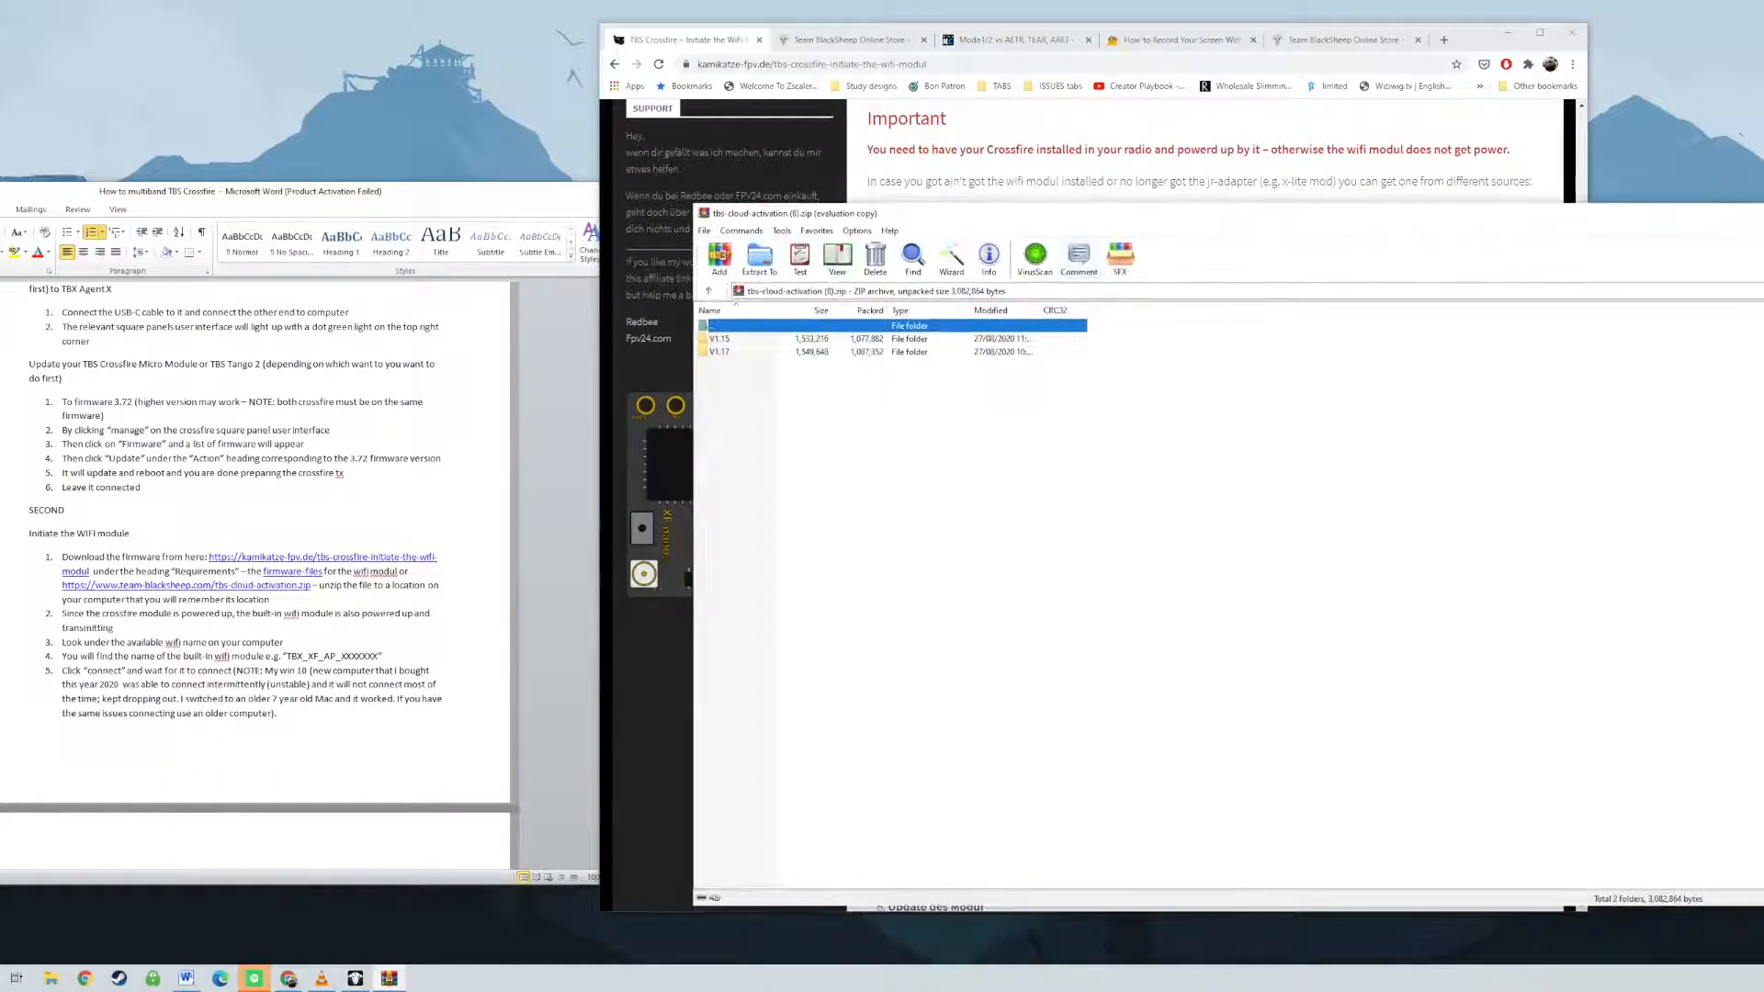
left_click(757, 351)
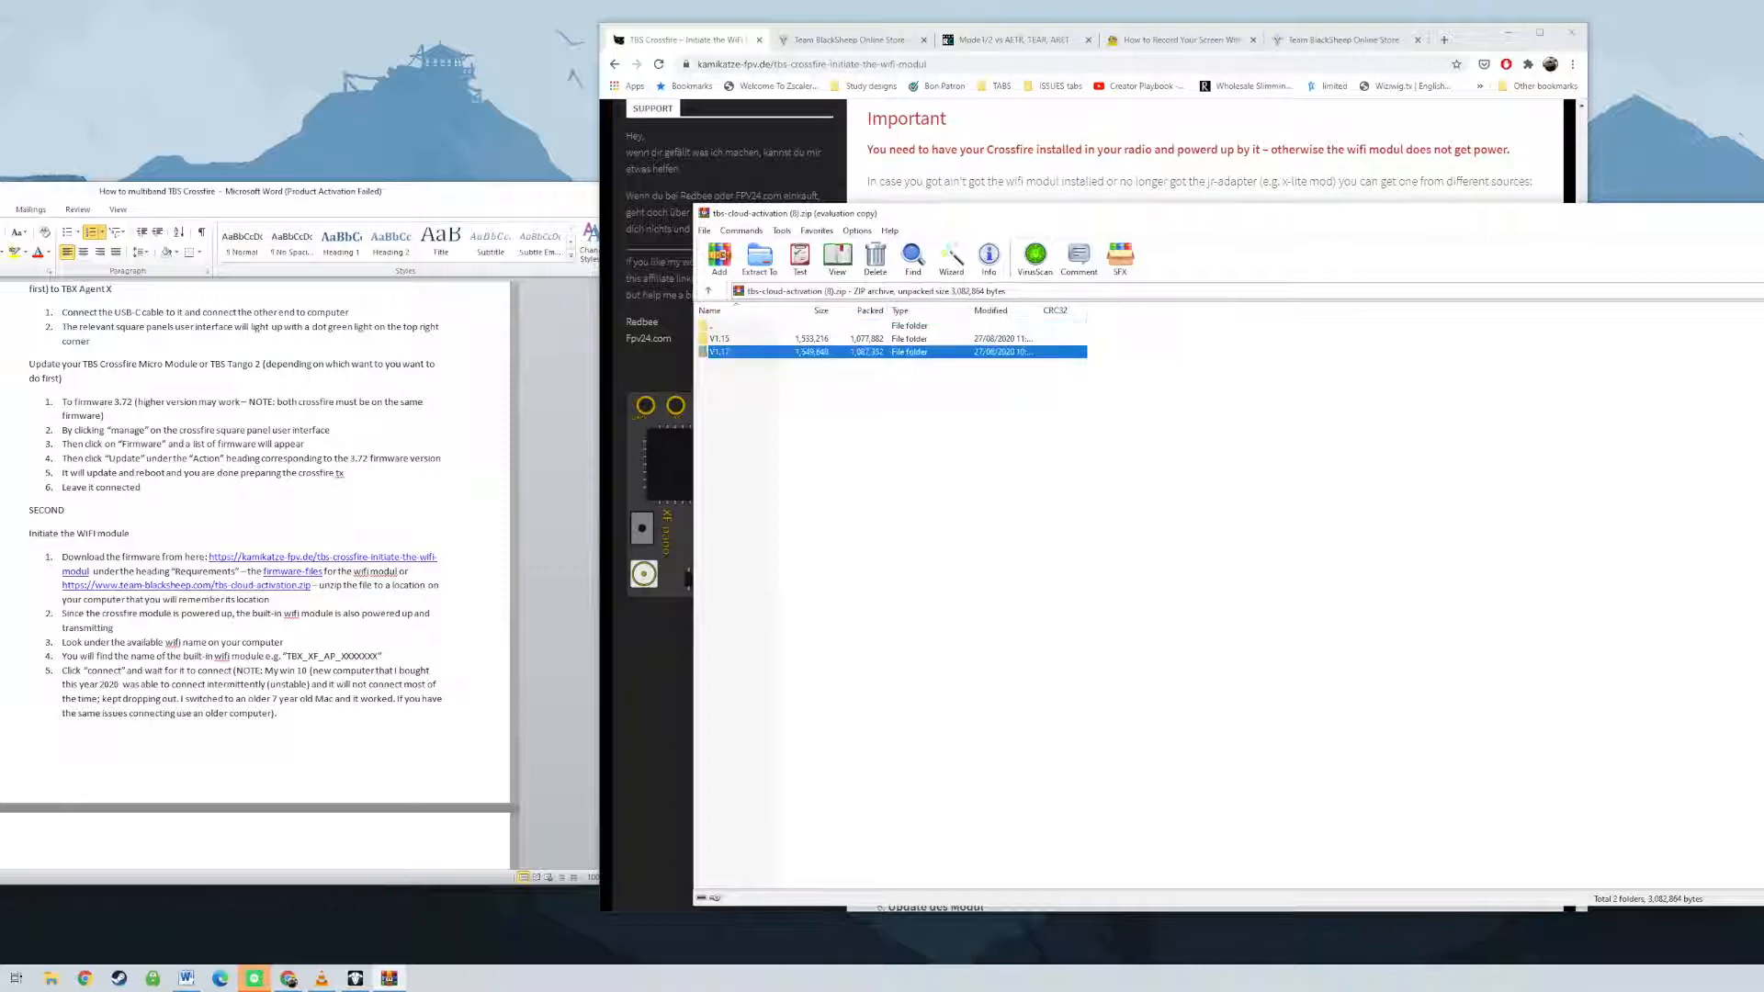
double_click(718, 351)
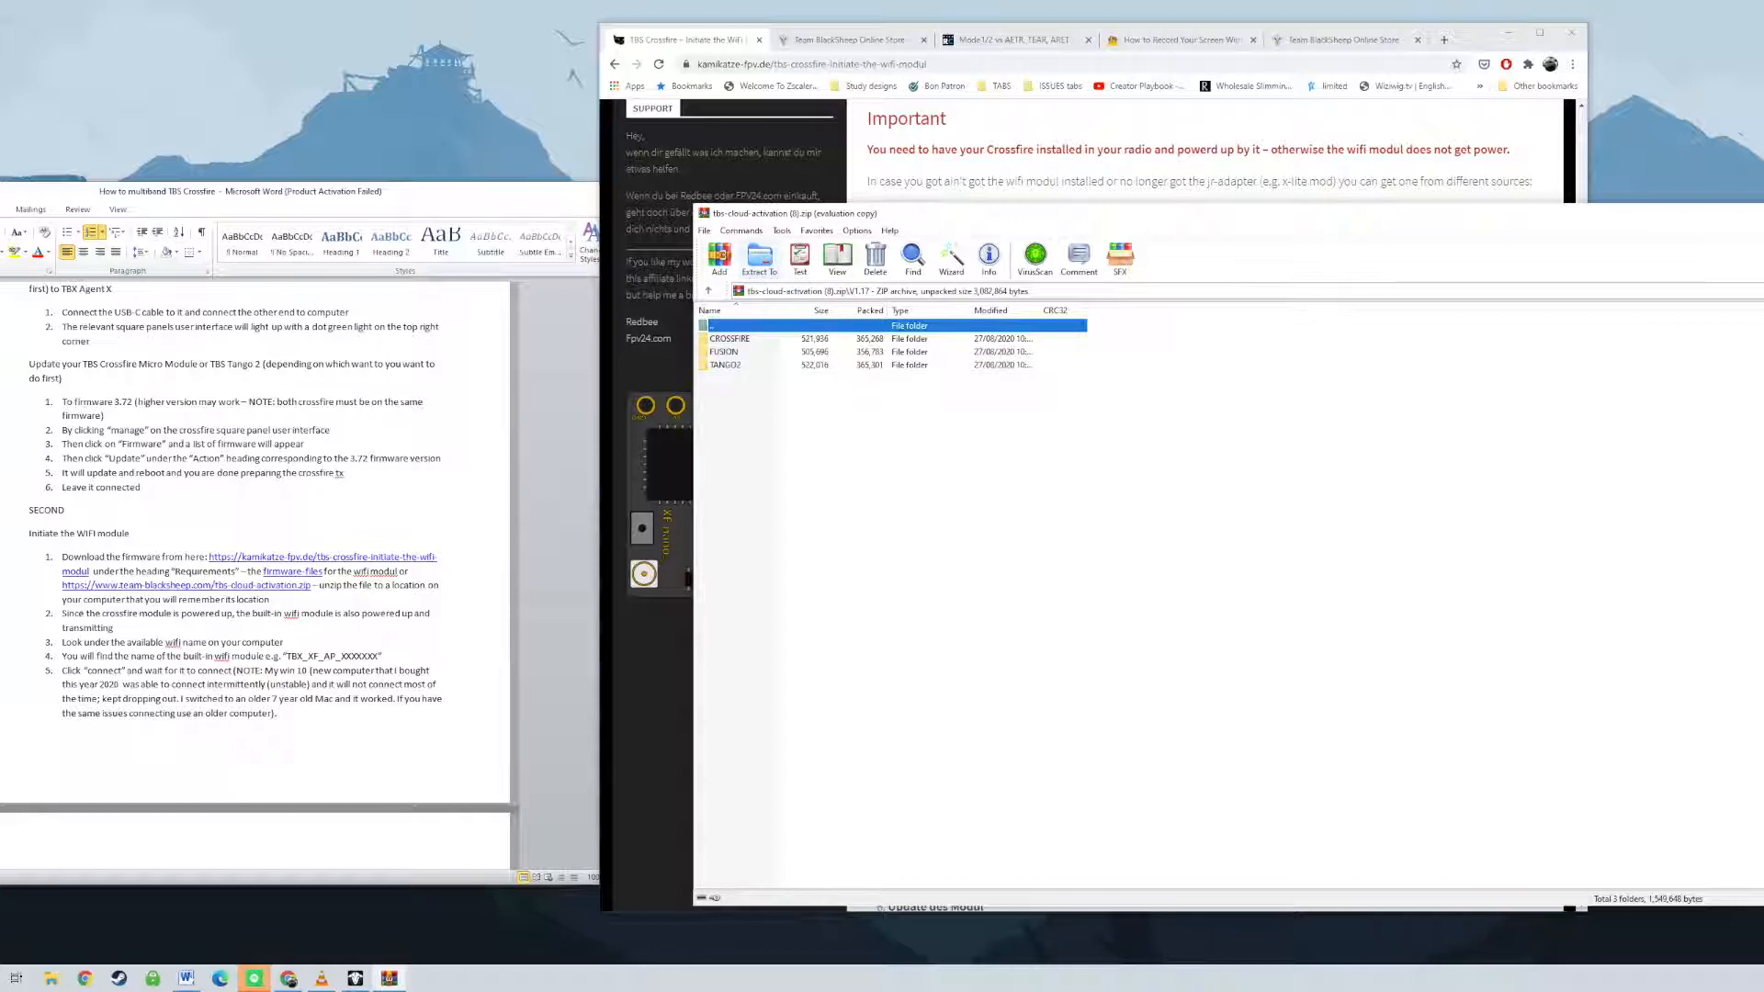
left_click(759, 258)
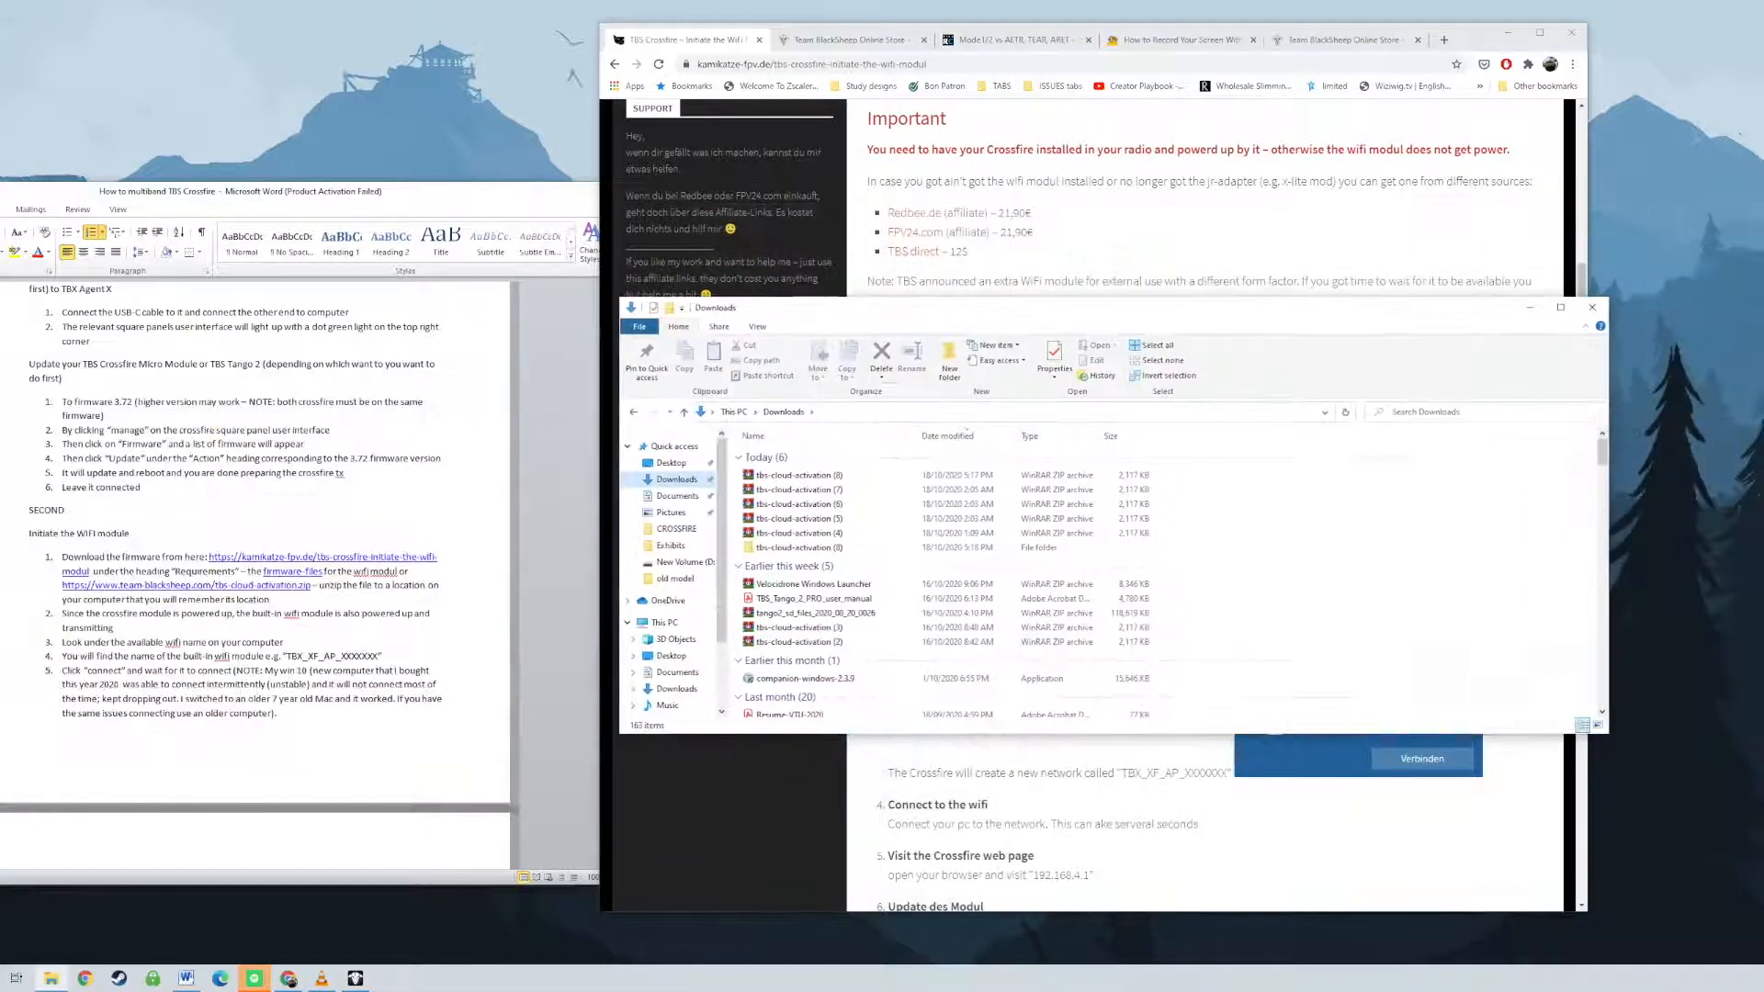
Browse the extracted activation folder in Downloads into its TANGO2 firmware folder.
double_click(794, 474)
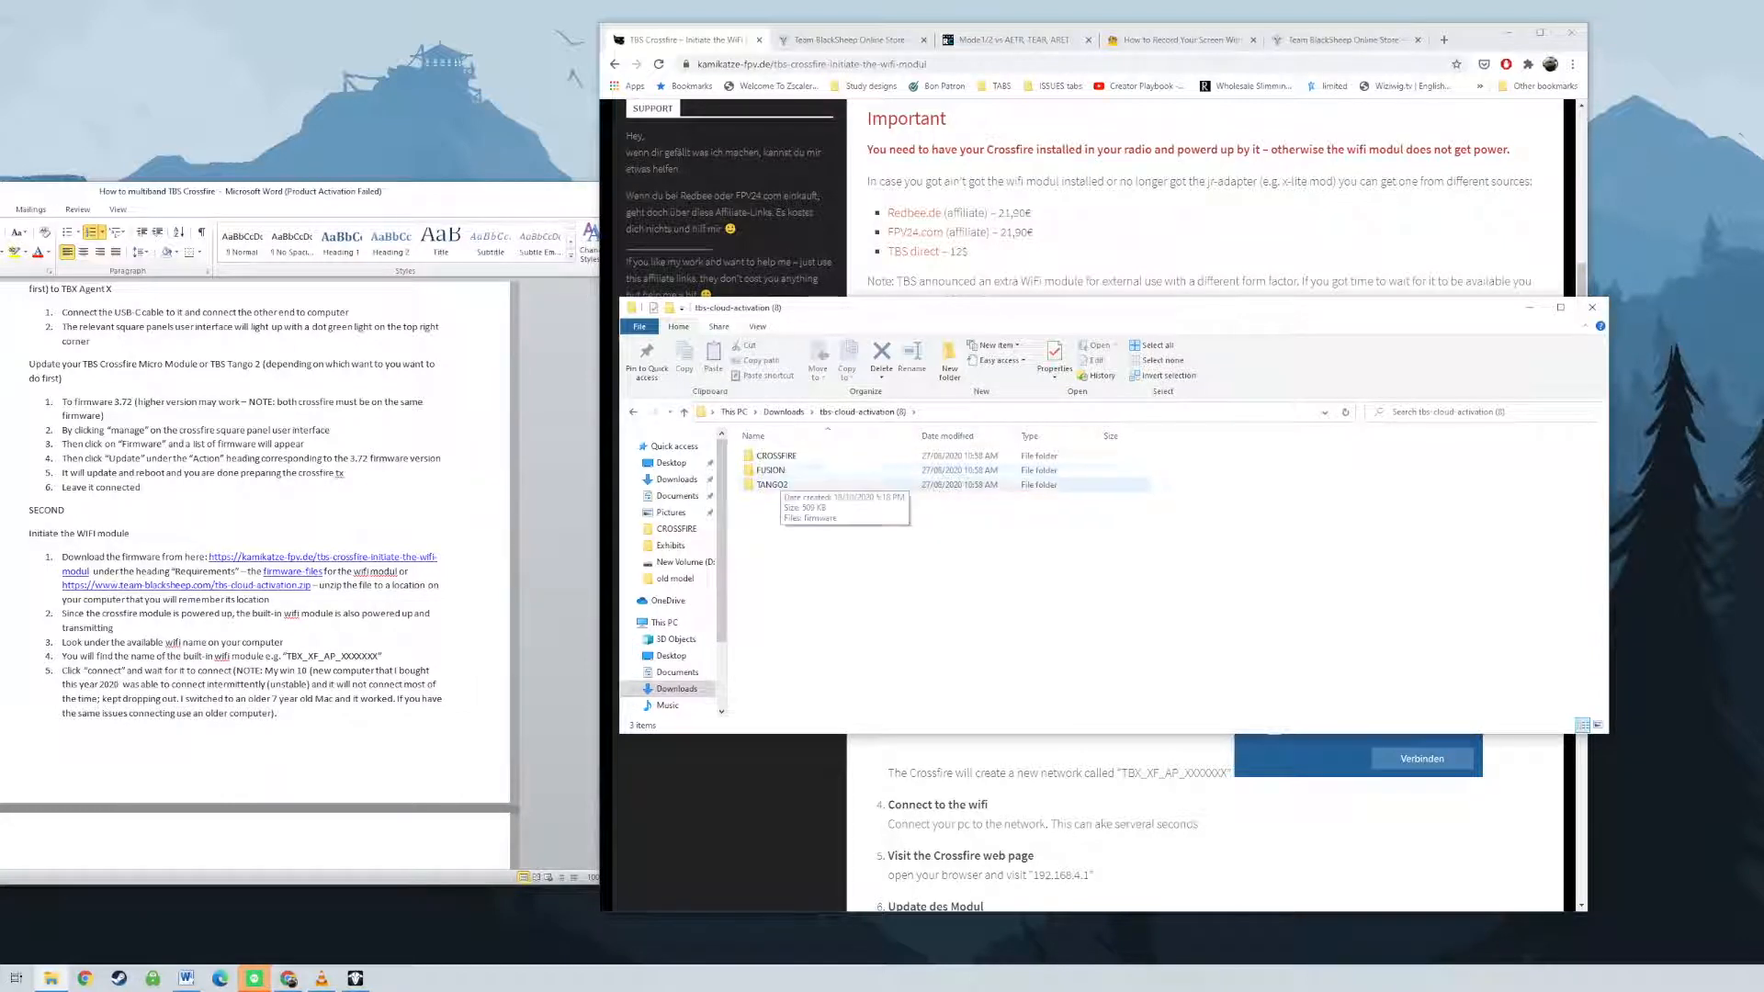
double_click(775, 456)
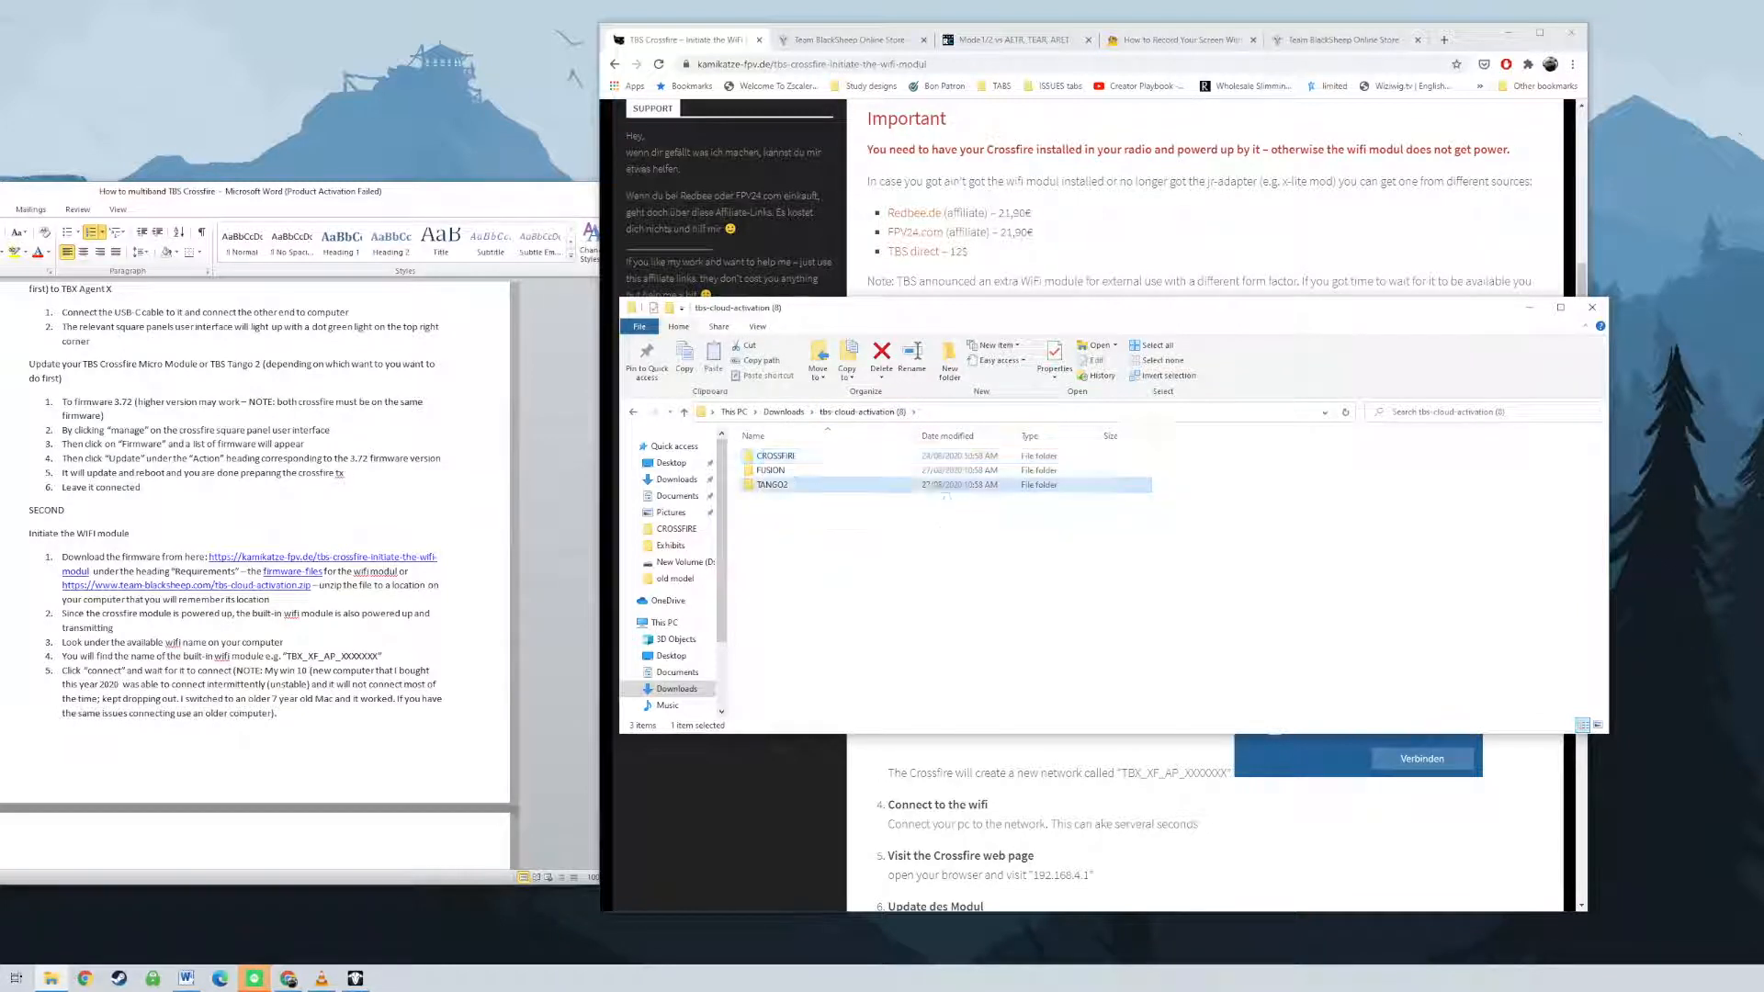
double_click(772, 485)
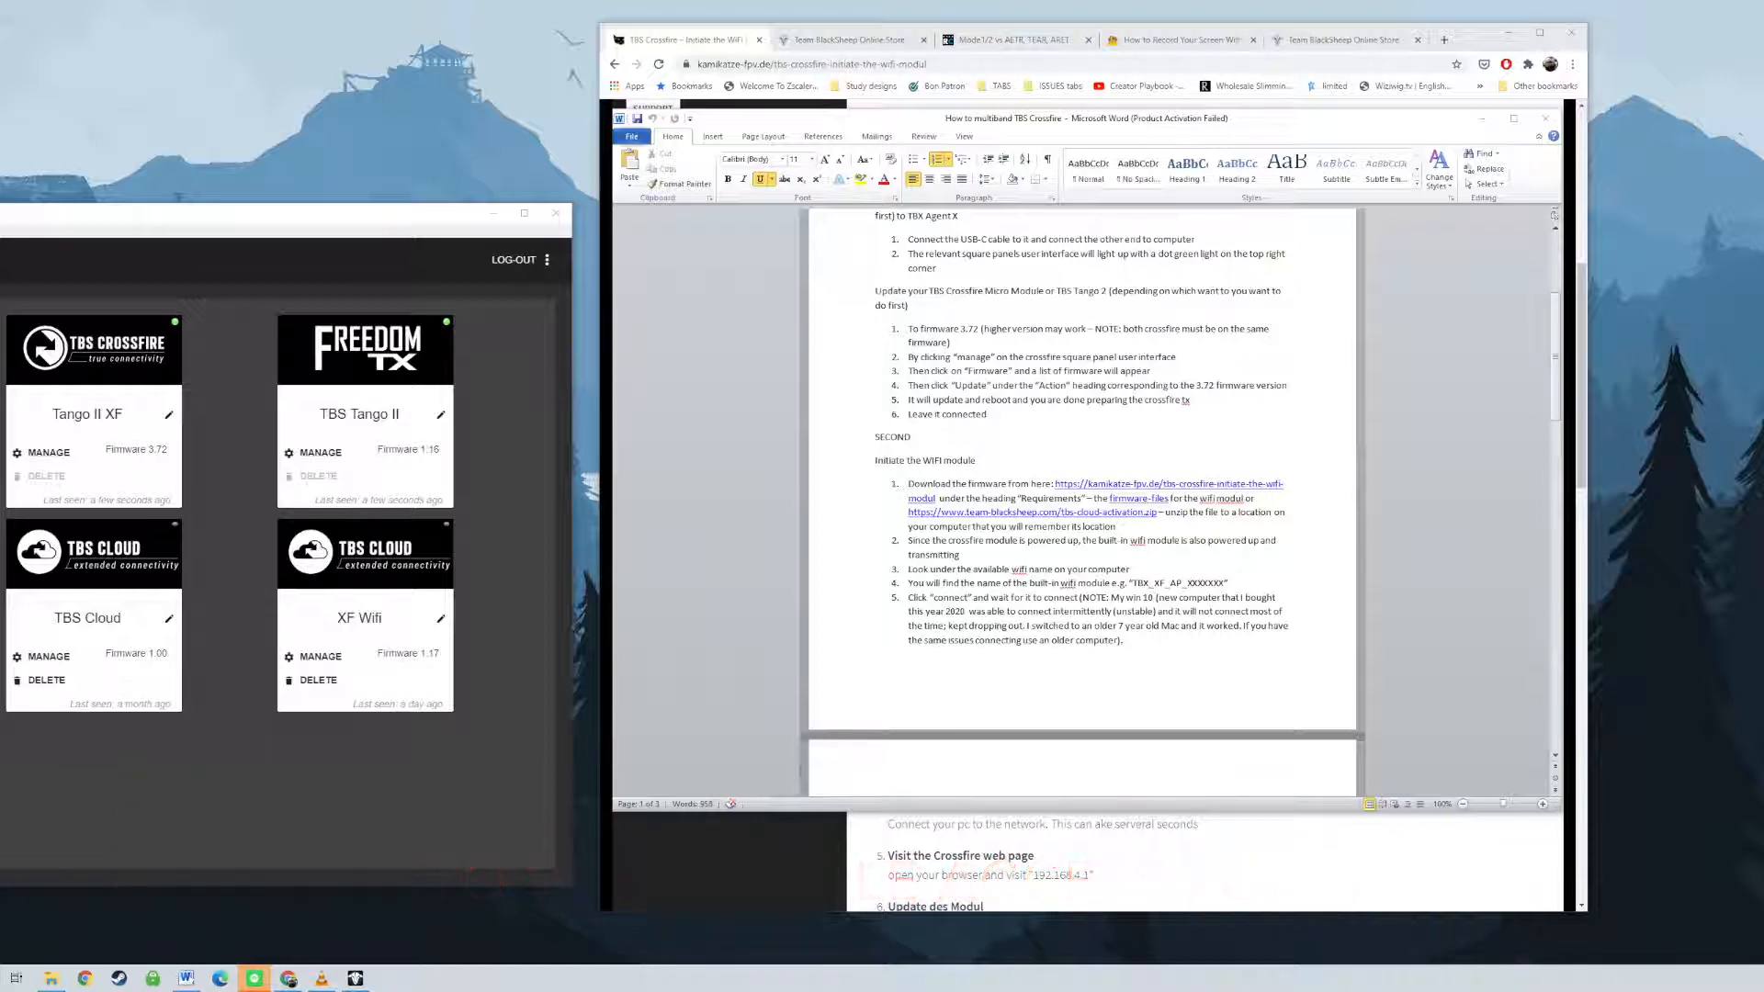
Join the radio's tbs_tango2 network from the Wi-Fi menu and select the module address 192.168.4.1 in the notes.
left_click(92, 199)
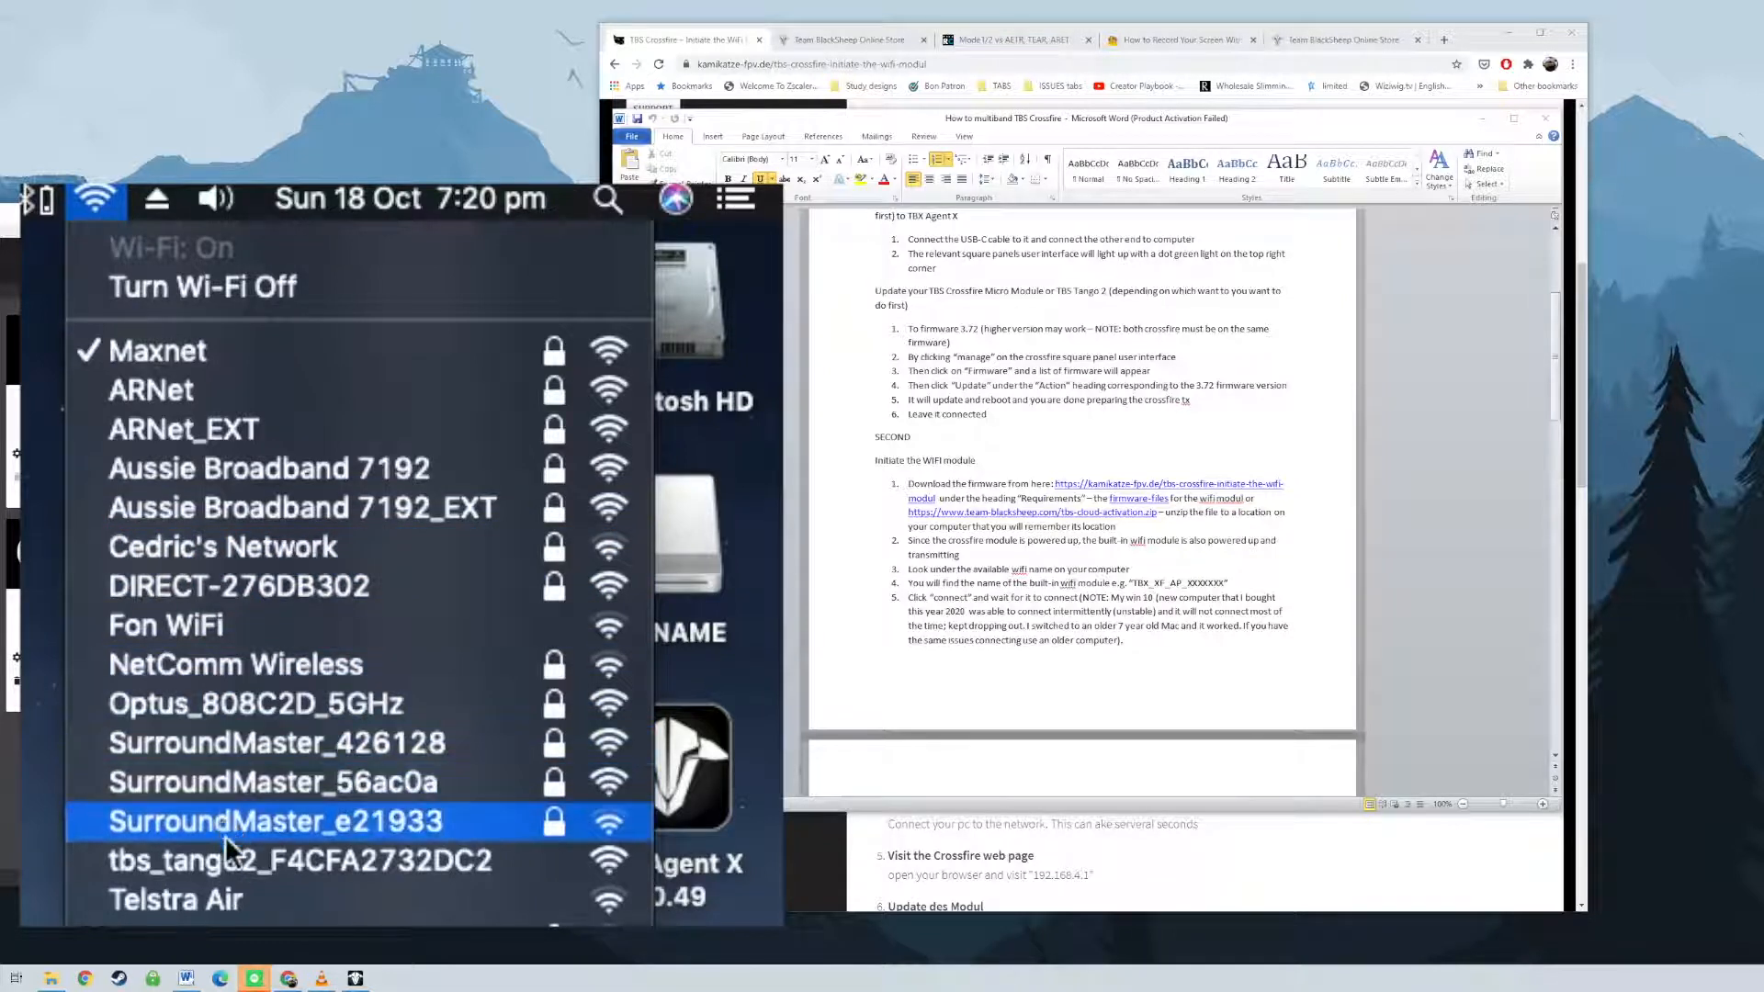
left_click(275, 860)
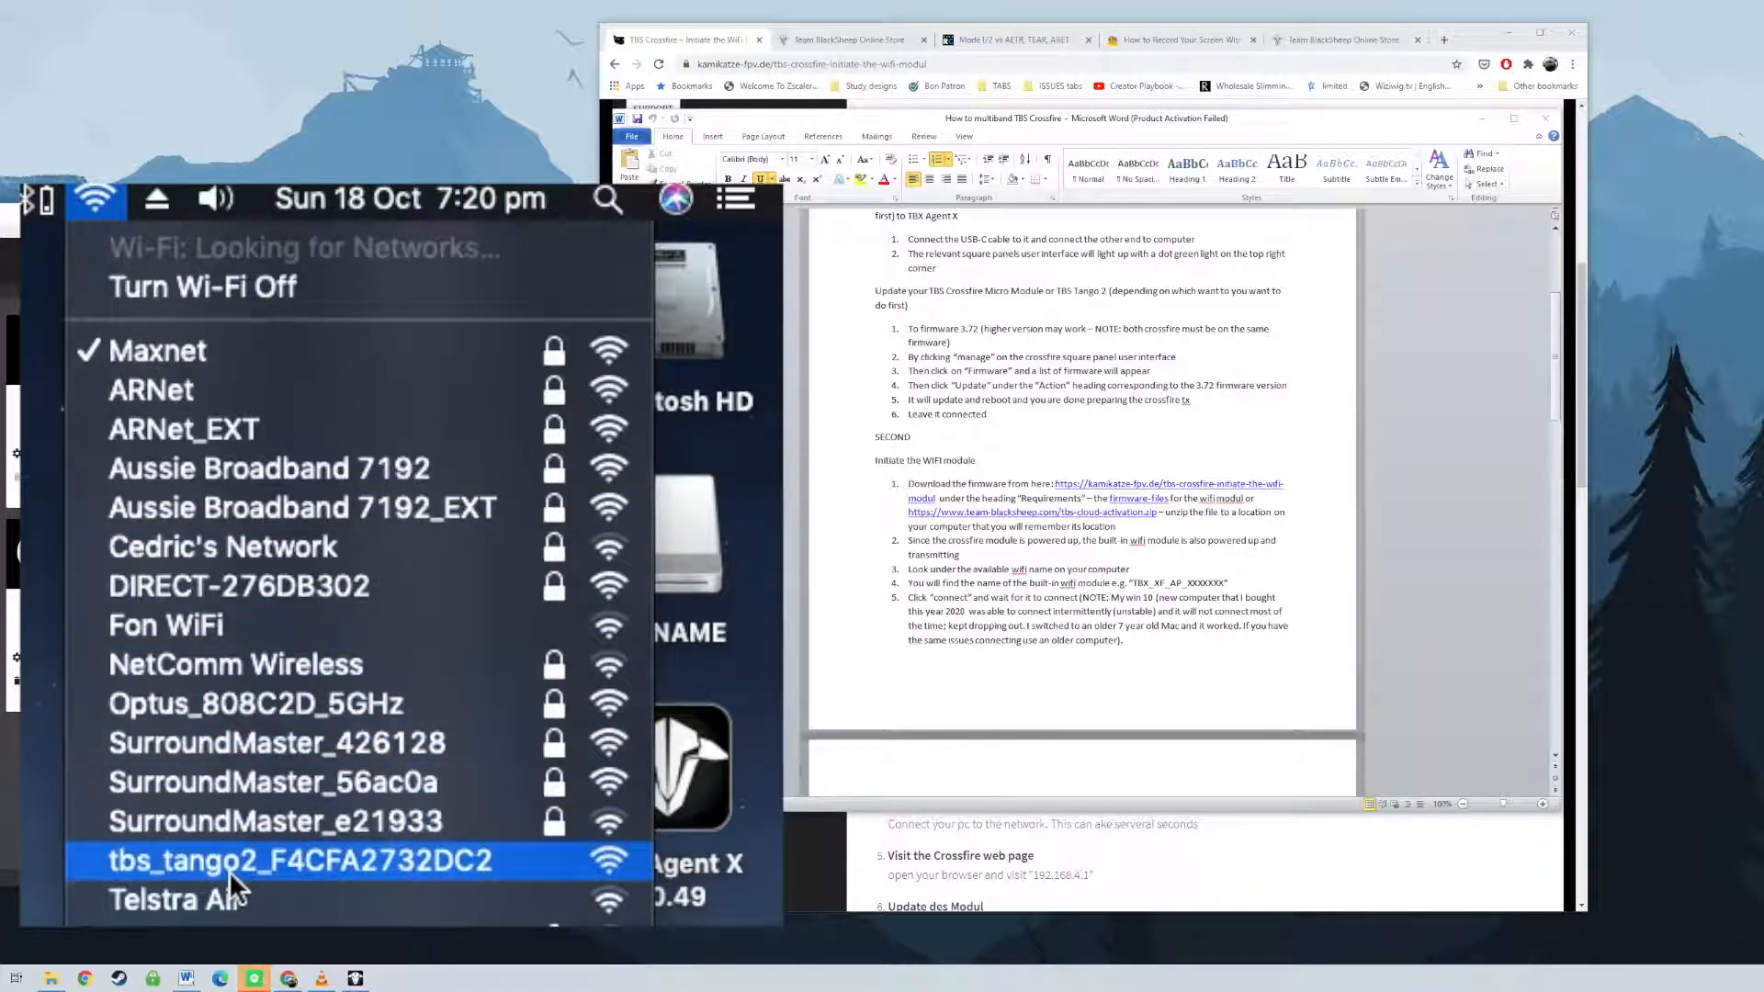
left_click(92, 198)
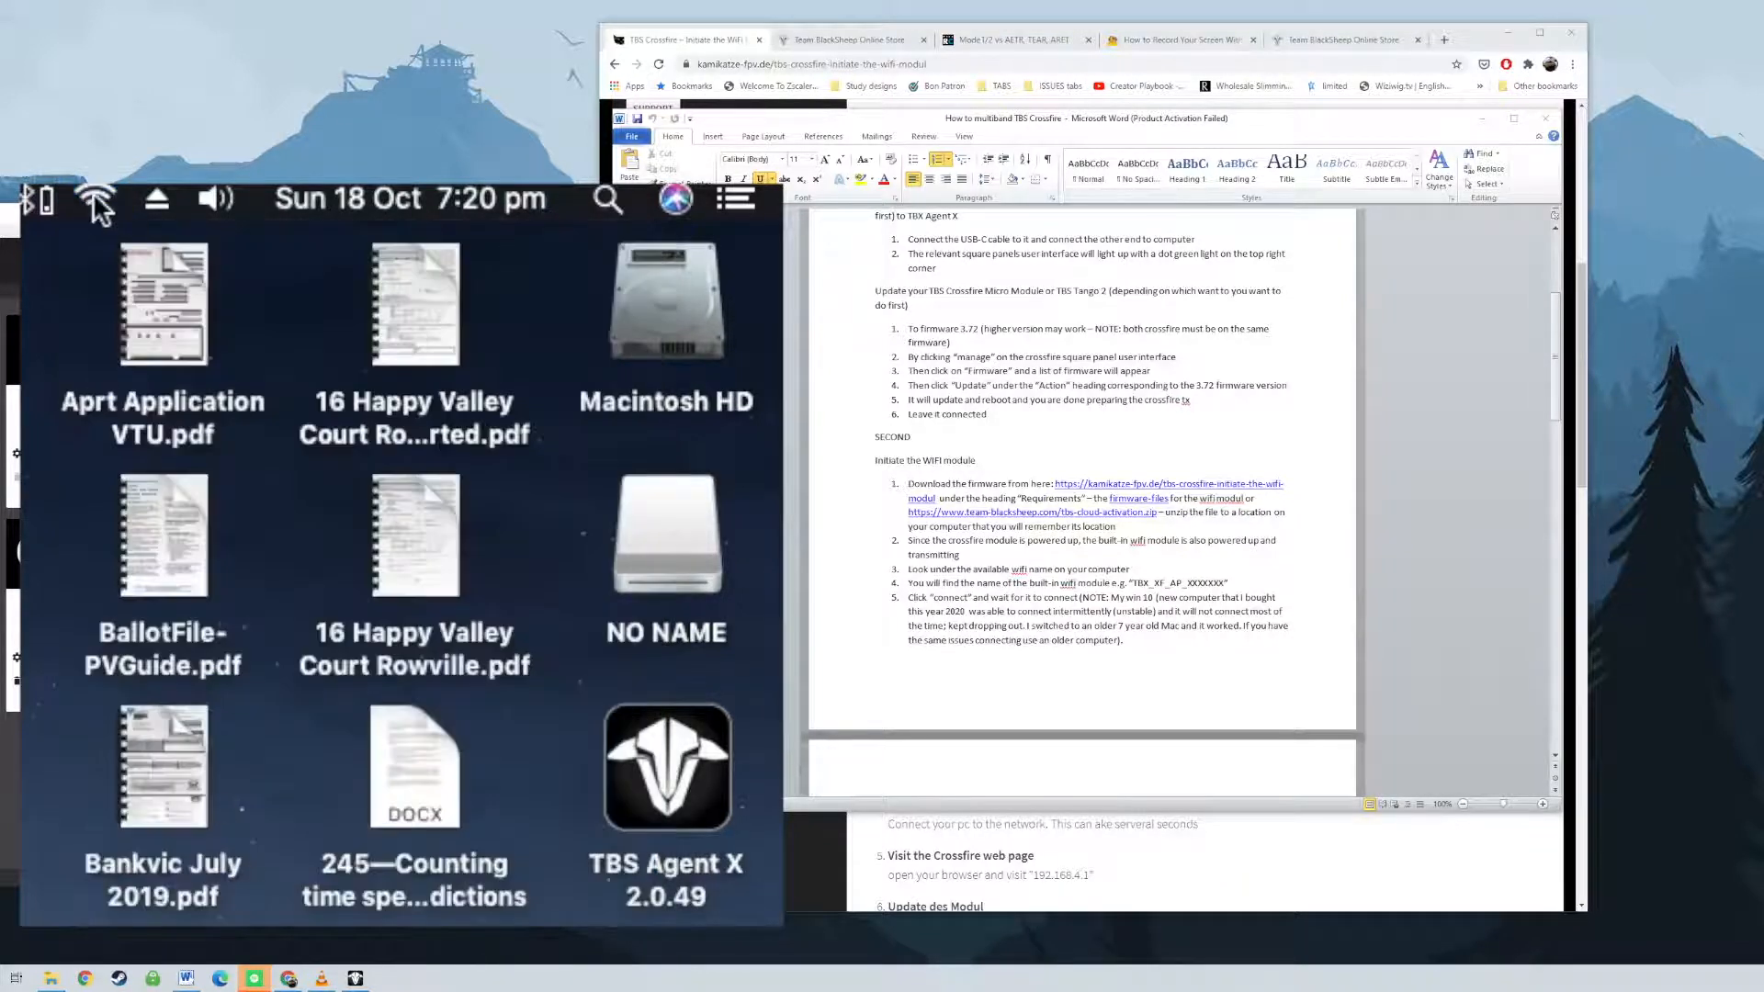
left_click(92, 200)
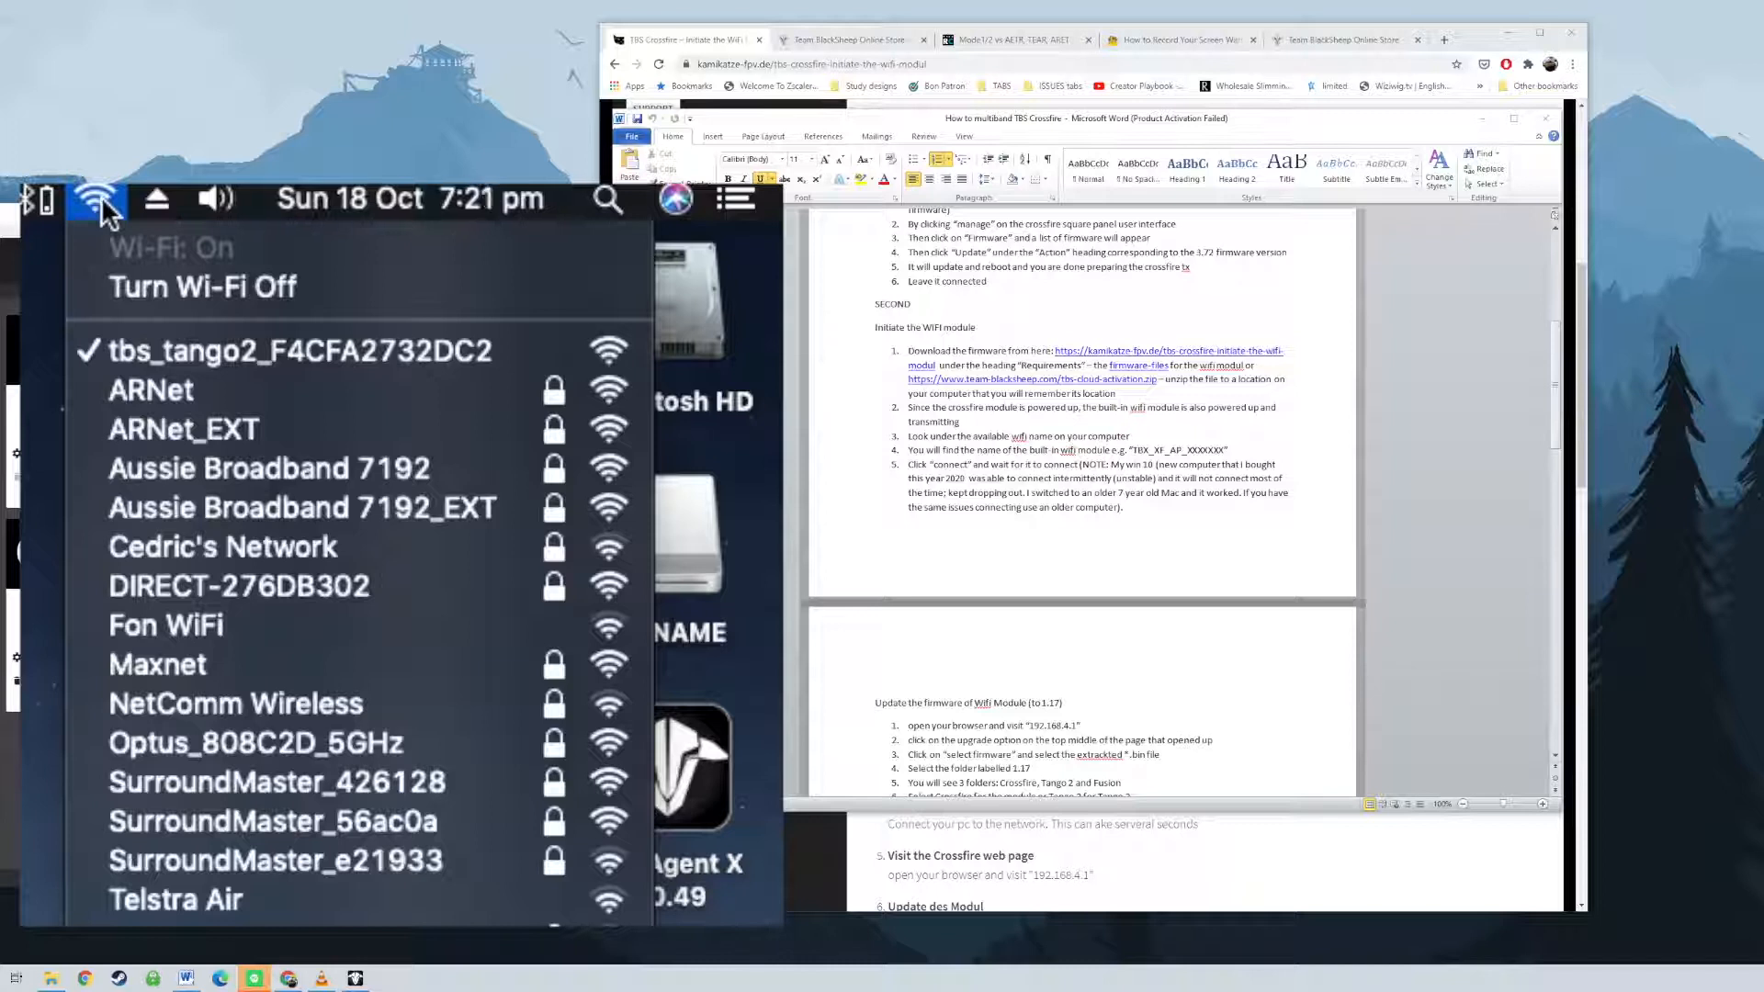
left_click(95, 198)
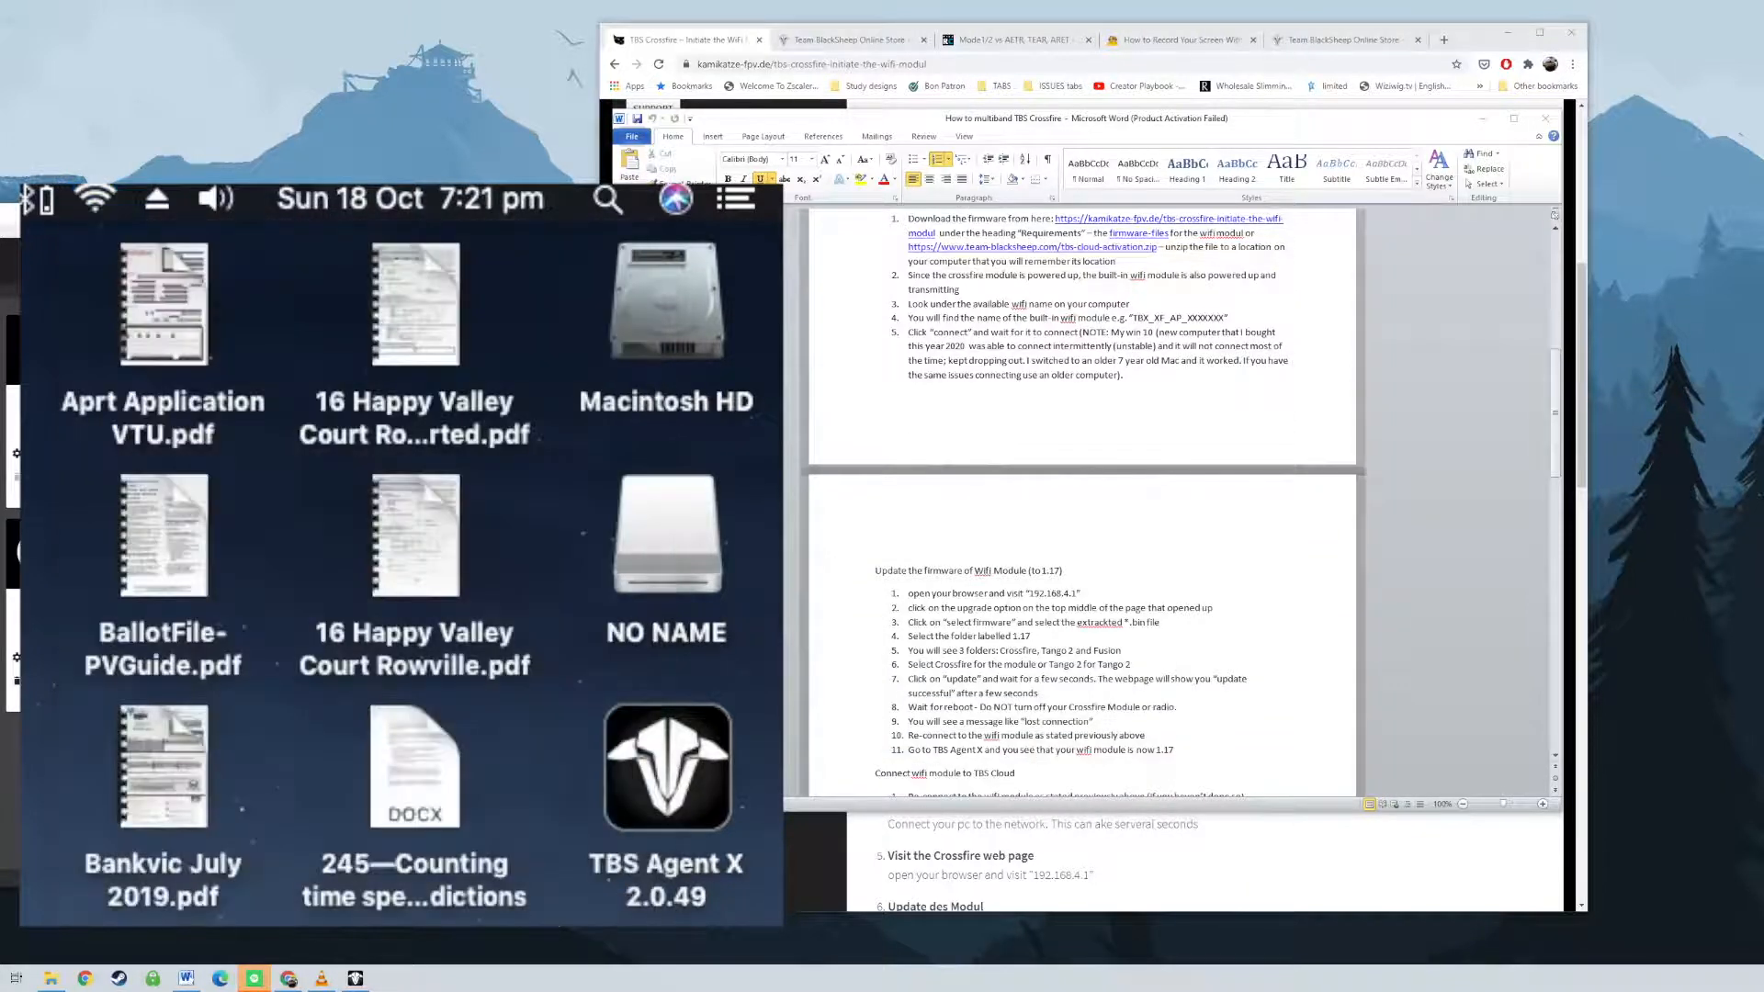
double_click(1051, 592)
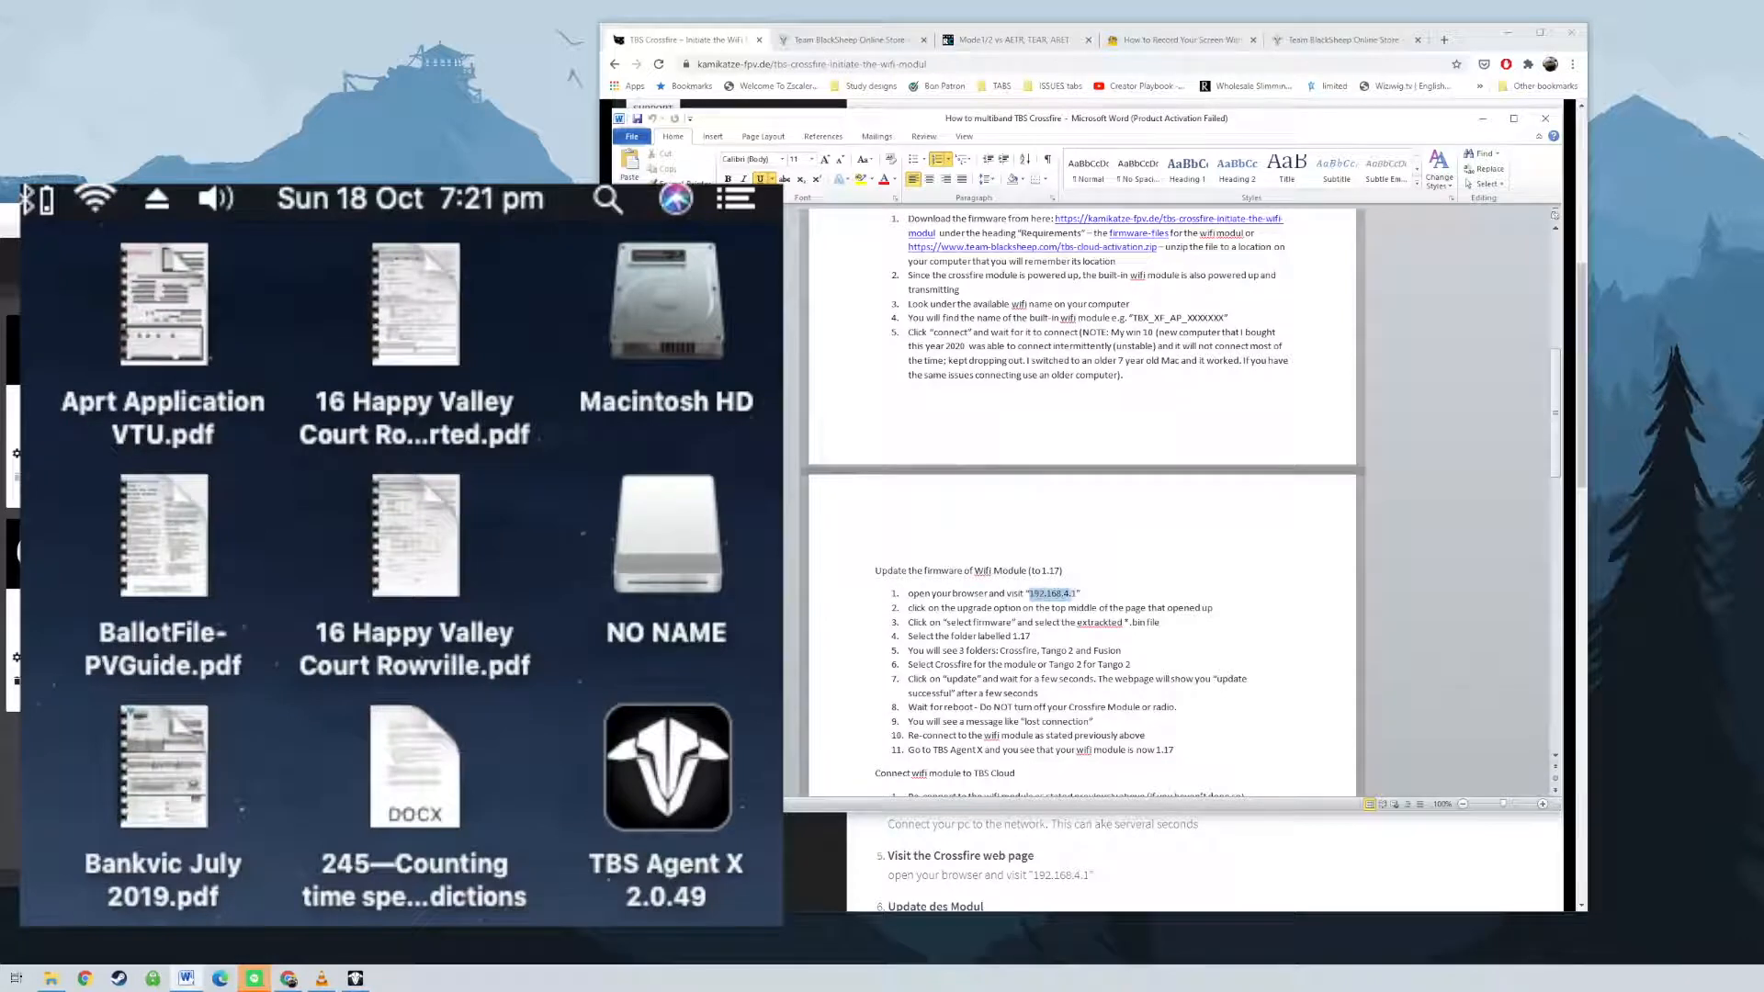
Copy 192.168.4.1 from the notes and paste it into Chrome to reach the Tango Wifi page.
right_click(1051, 592)
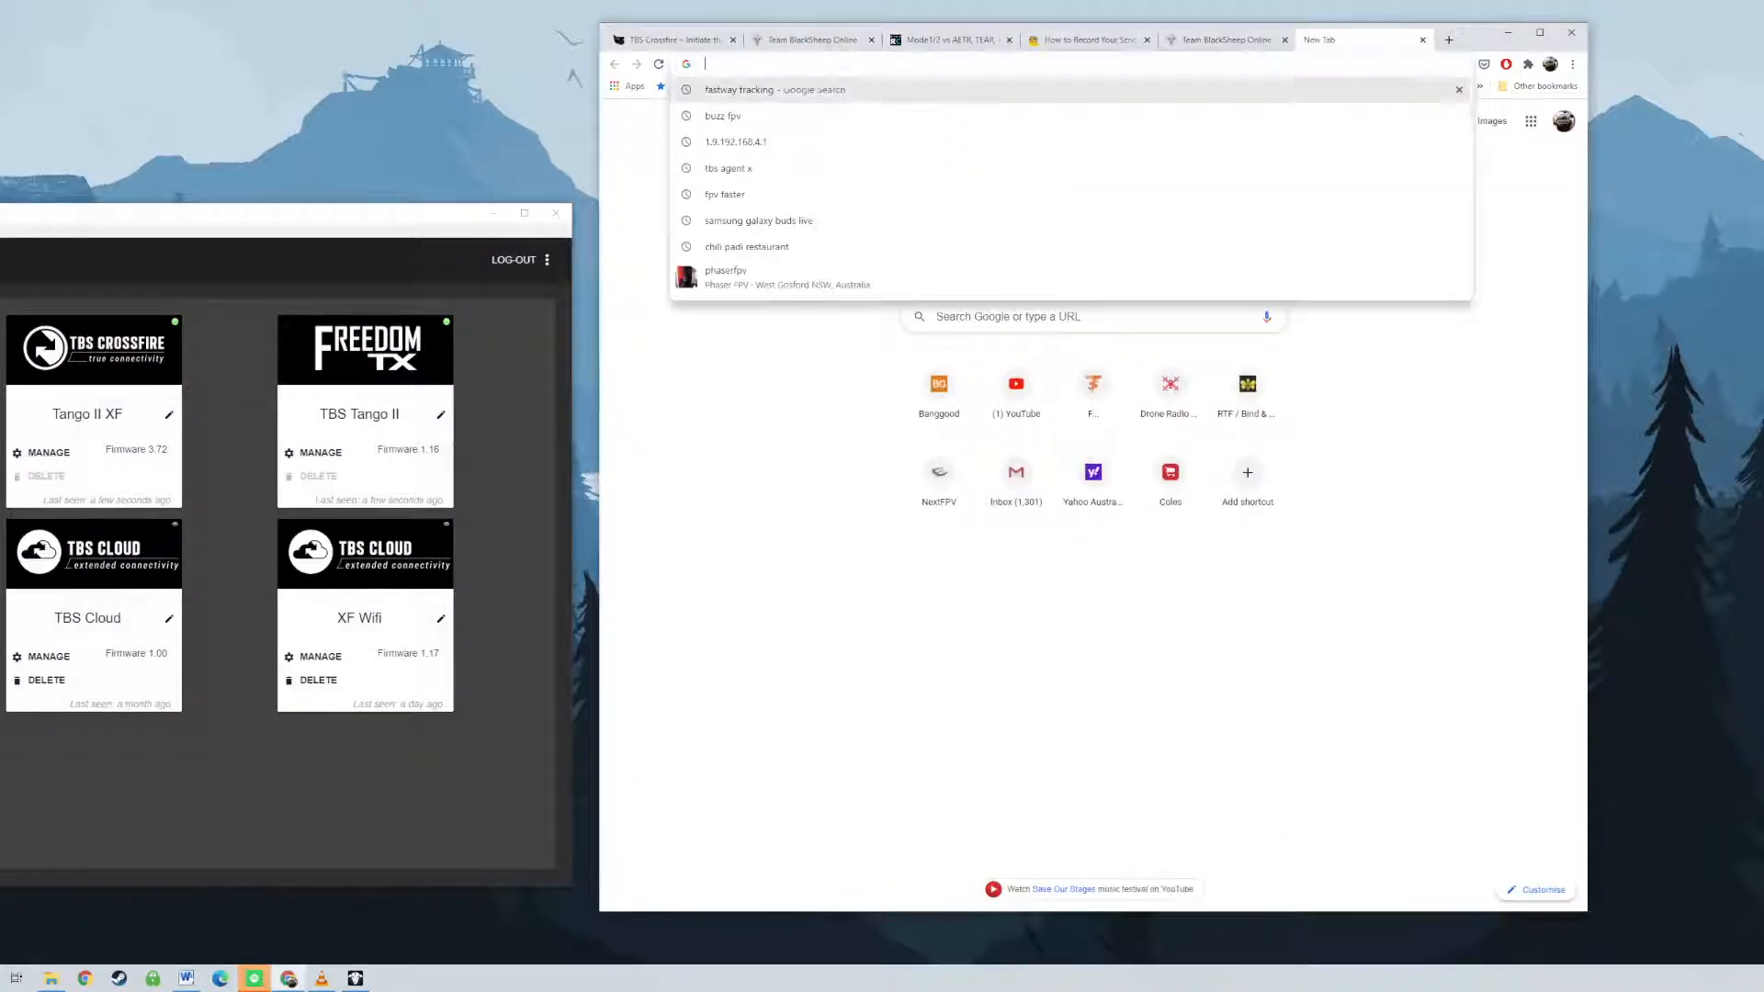
right_click(823, 63)
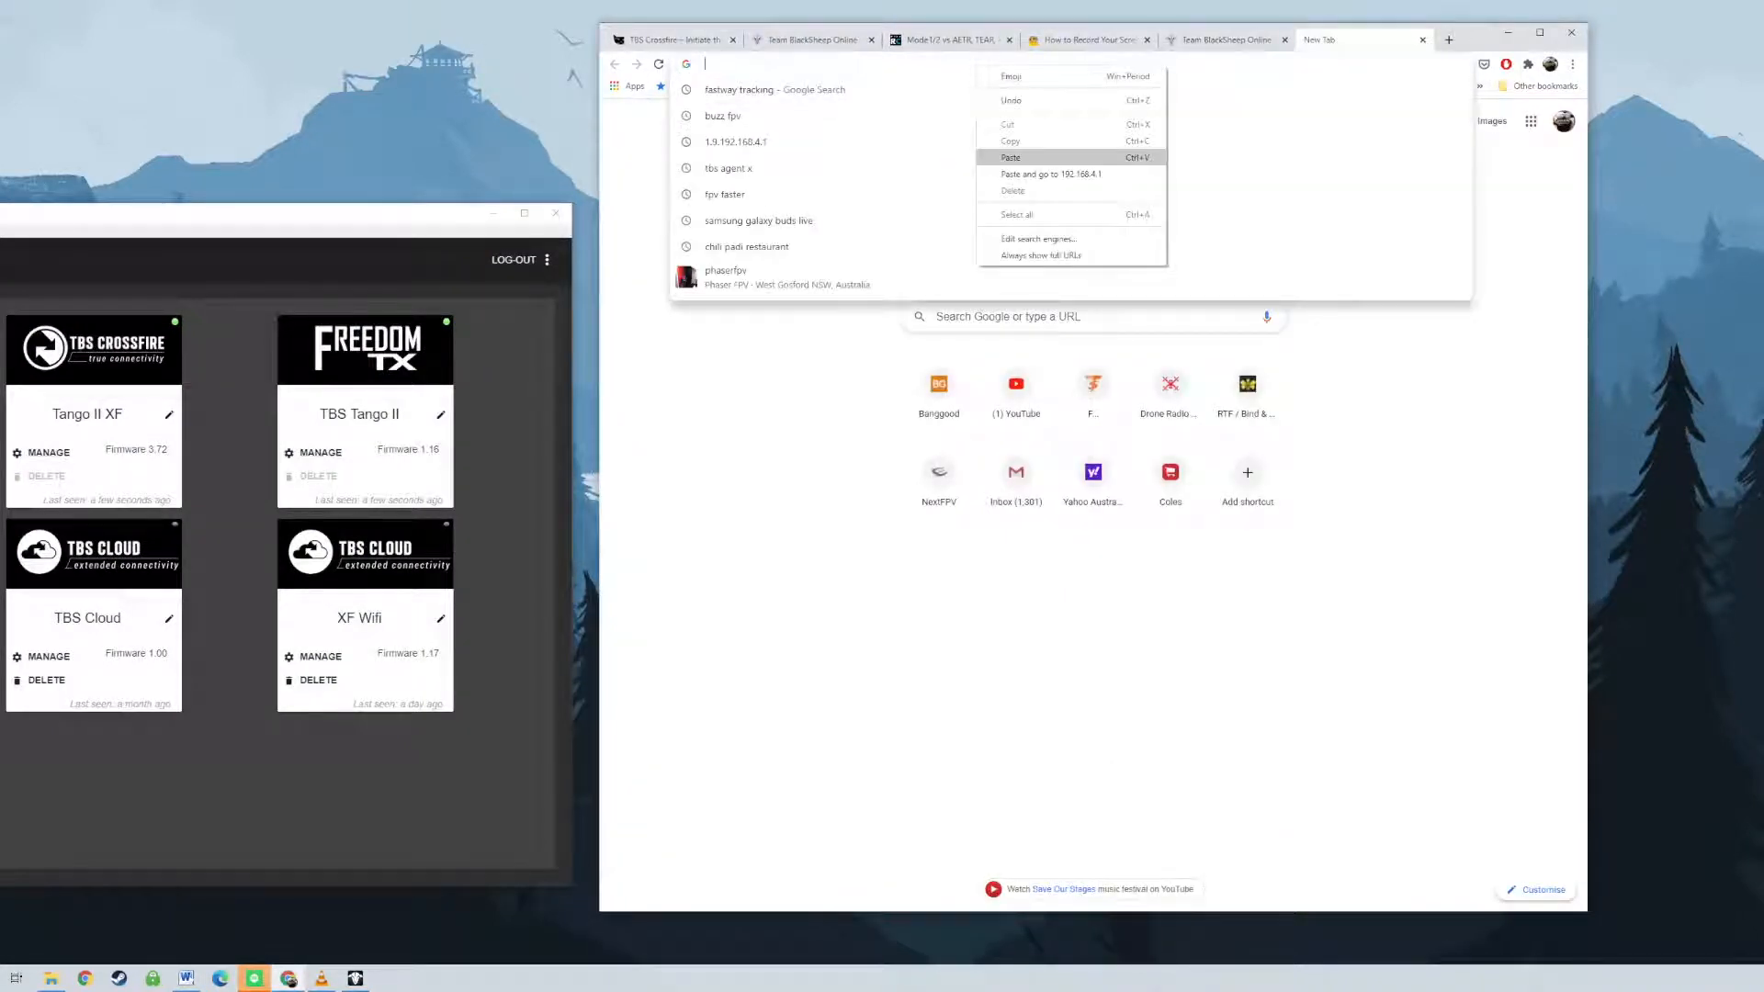
left_click(1011, 158)
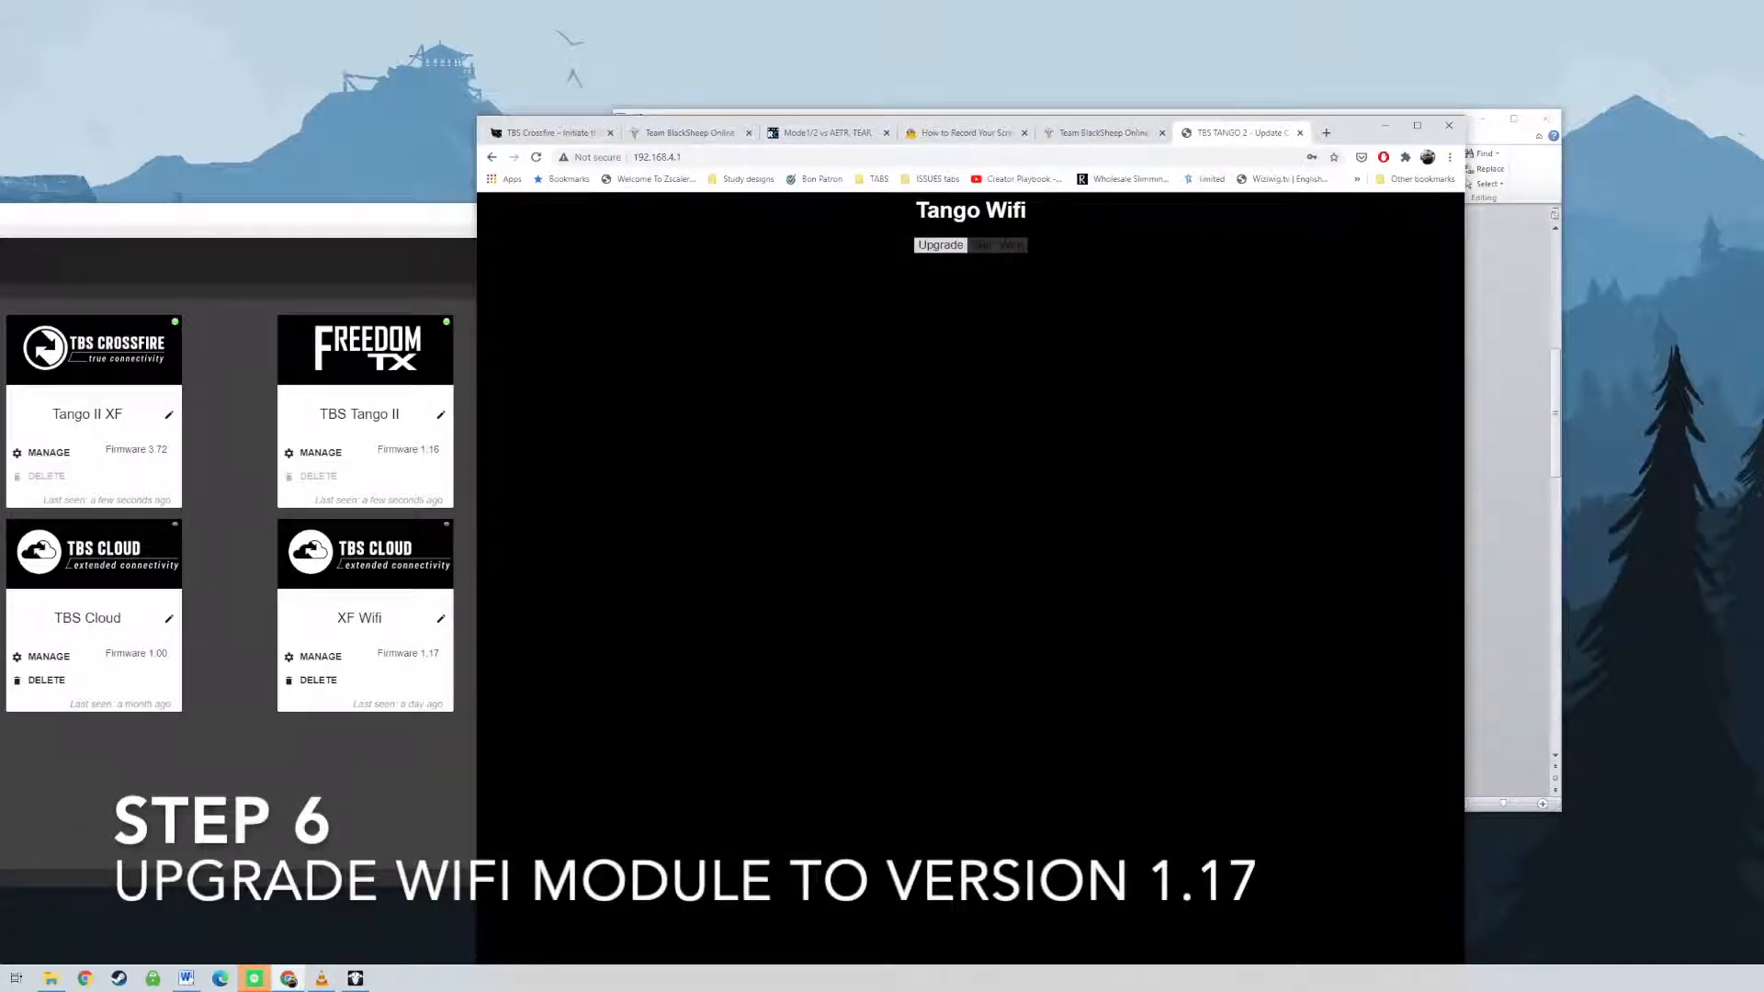
On the Upgrade page reporting v1.17, choose firmware.bin from the TANGO2 folder for upload.
left_click(938, 246)
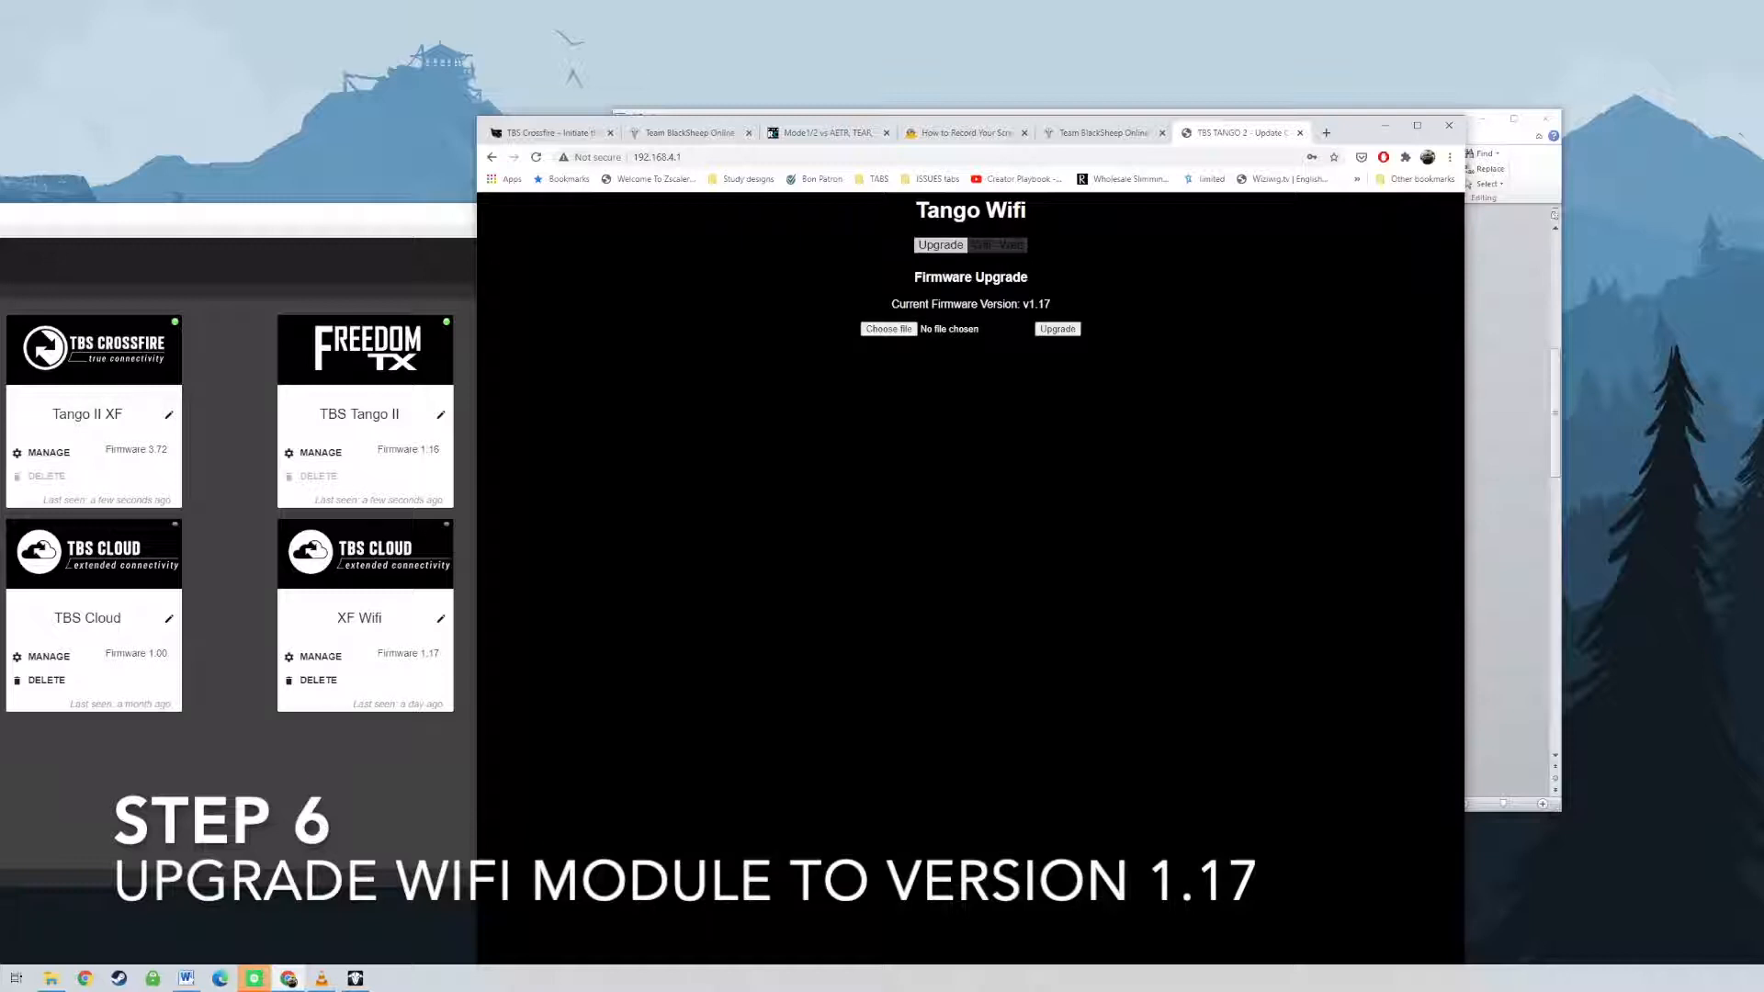
left_click(889, 328)
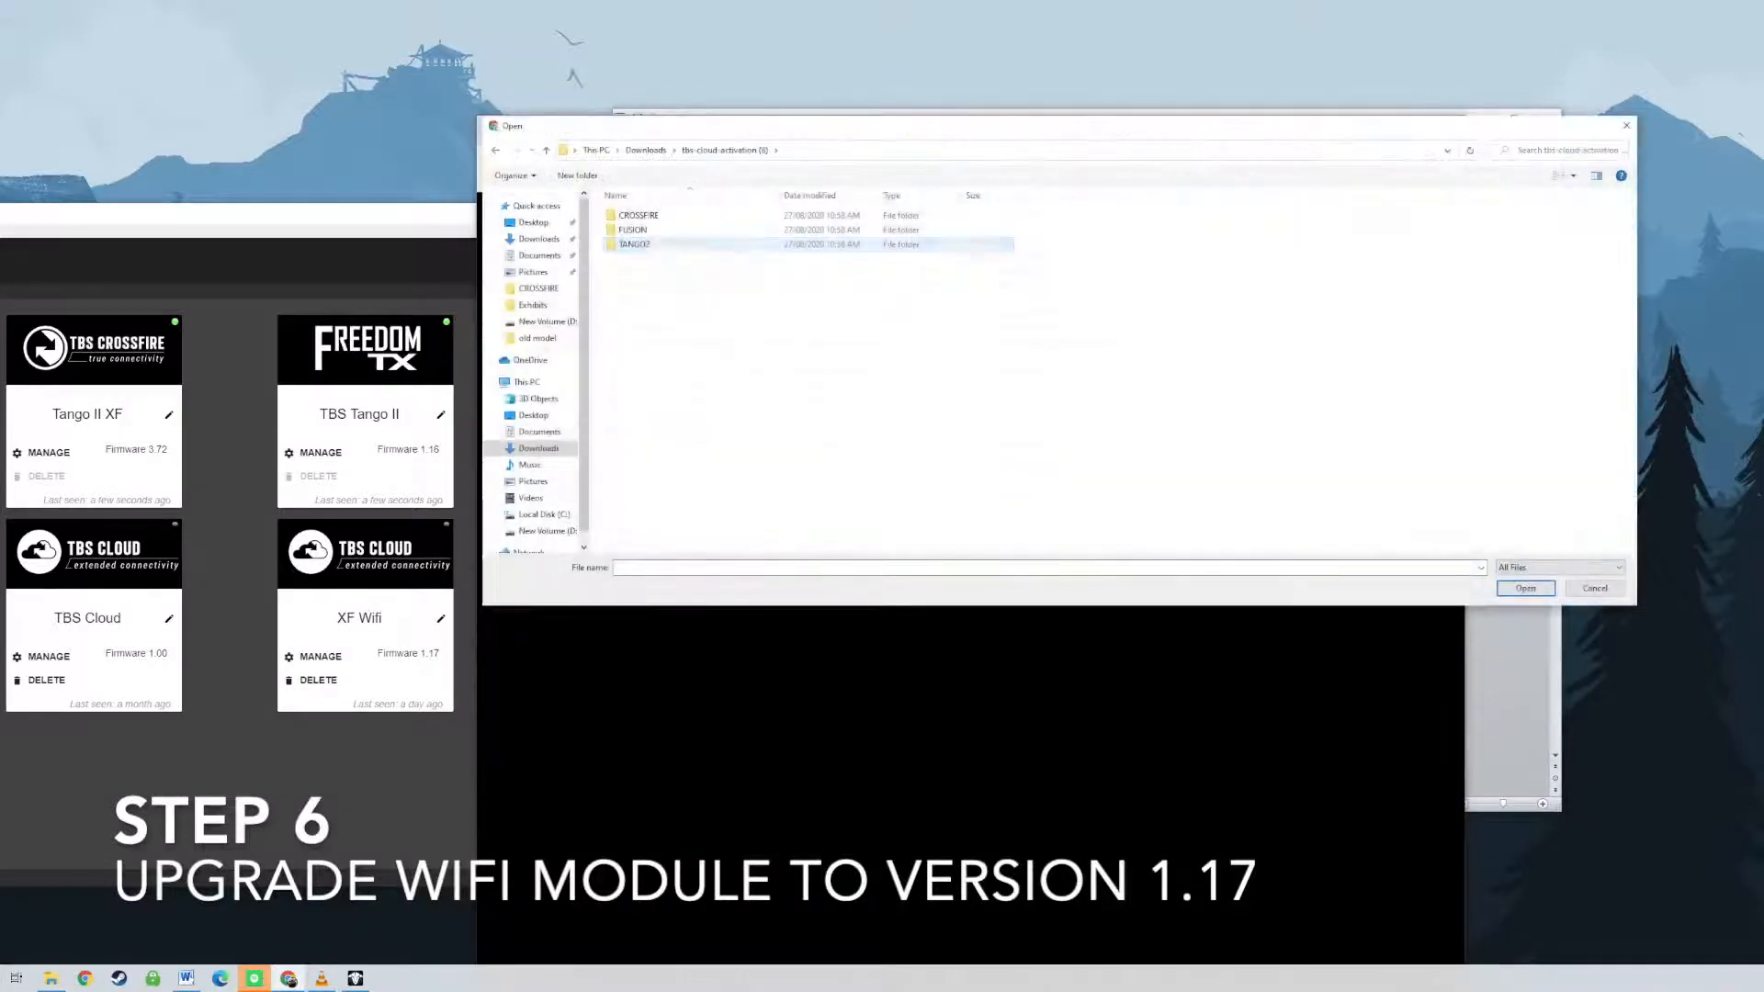
double_click(632, 242)
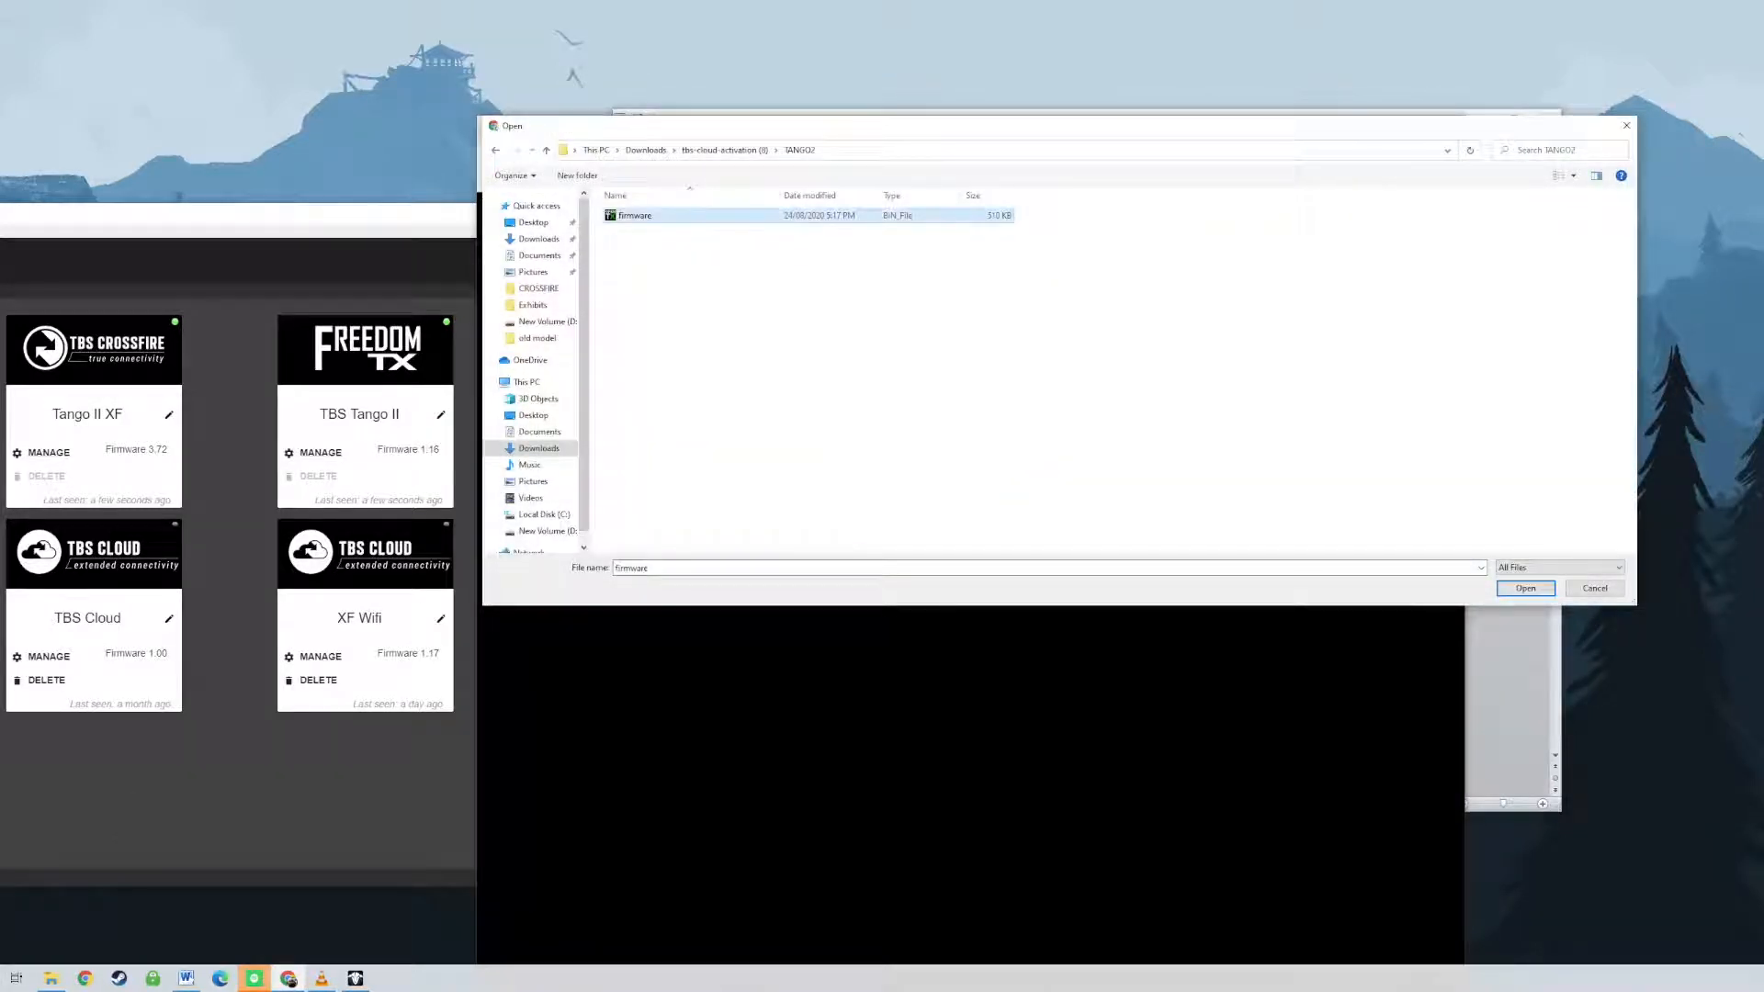
left_click(1525, 588)
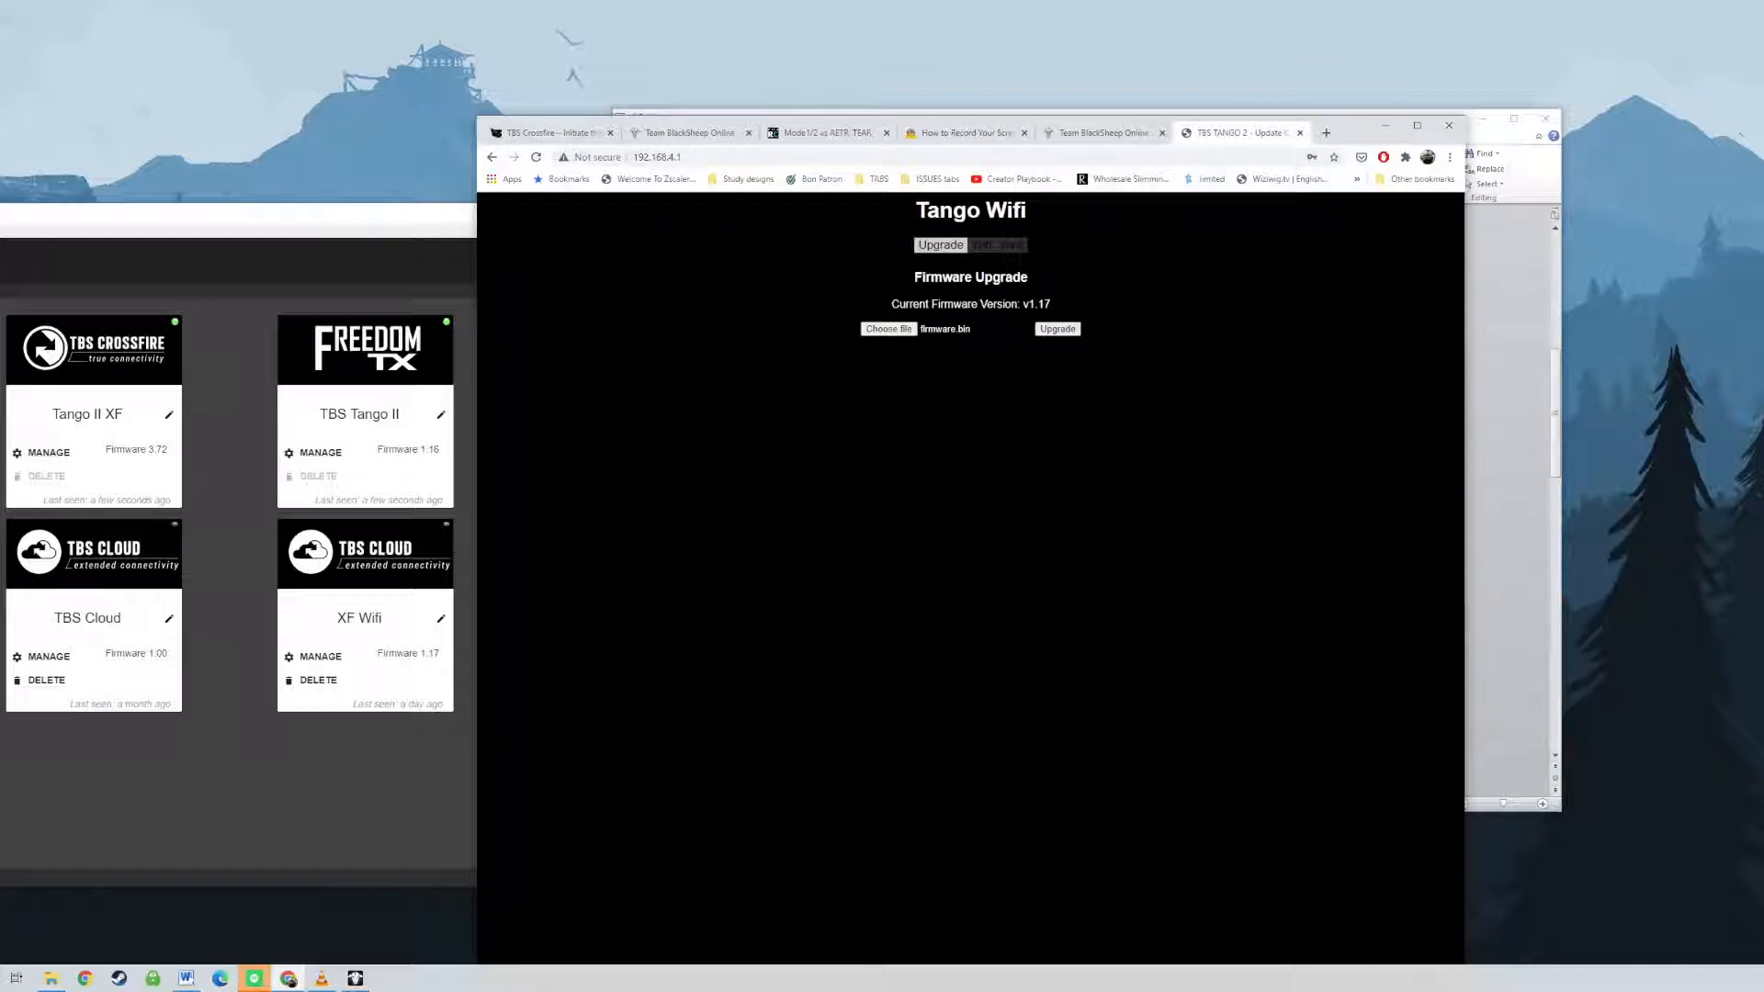
mouse_move(492, 156)
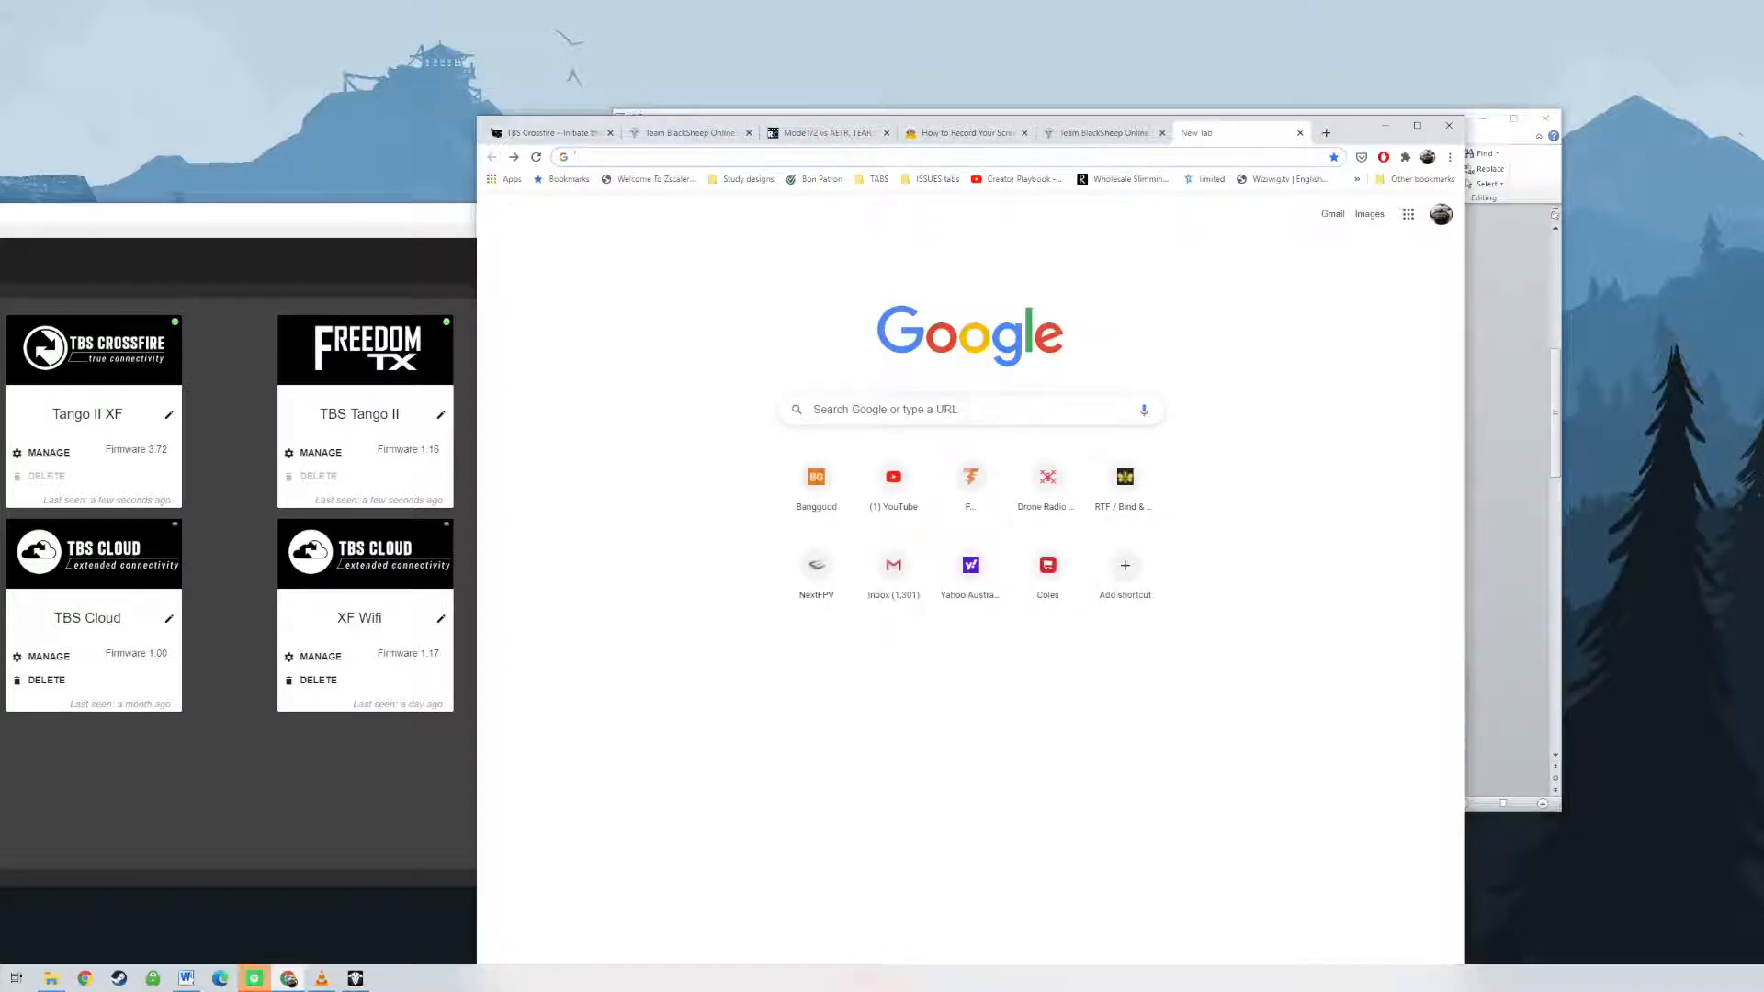
Check TBS Agent X lists Tango Wifi on firmware 1.17, then return to the module's page at 192.168.4.1.
type("192.168.4.1")
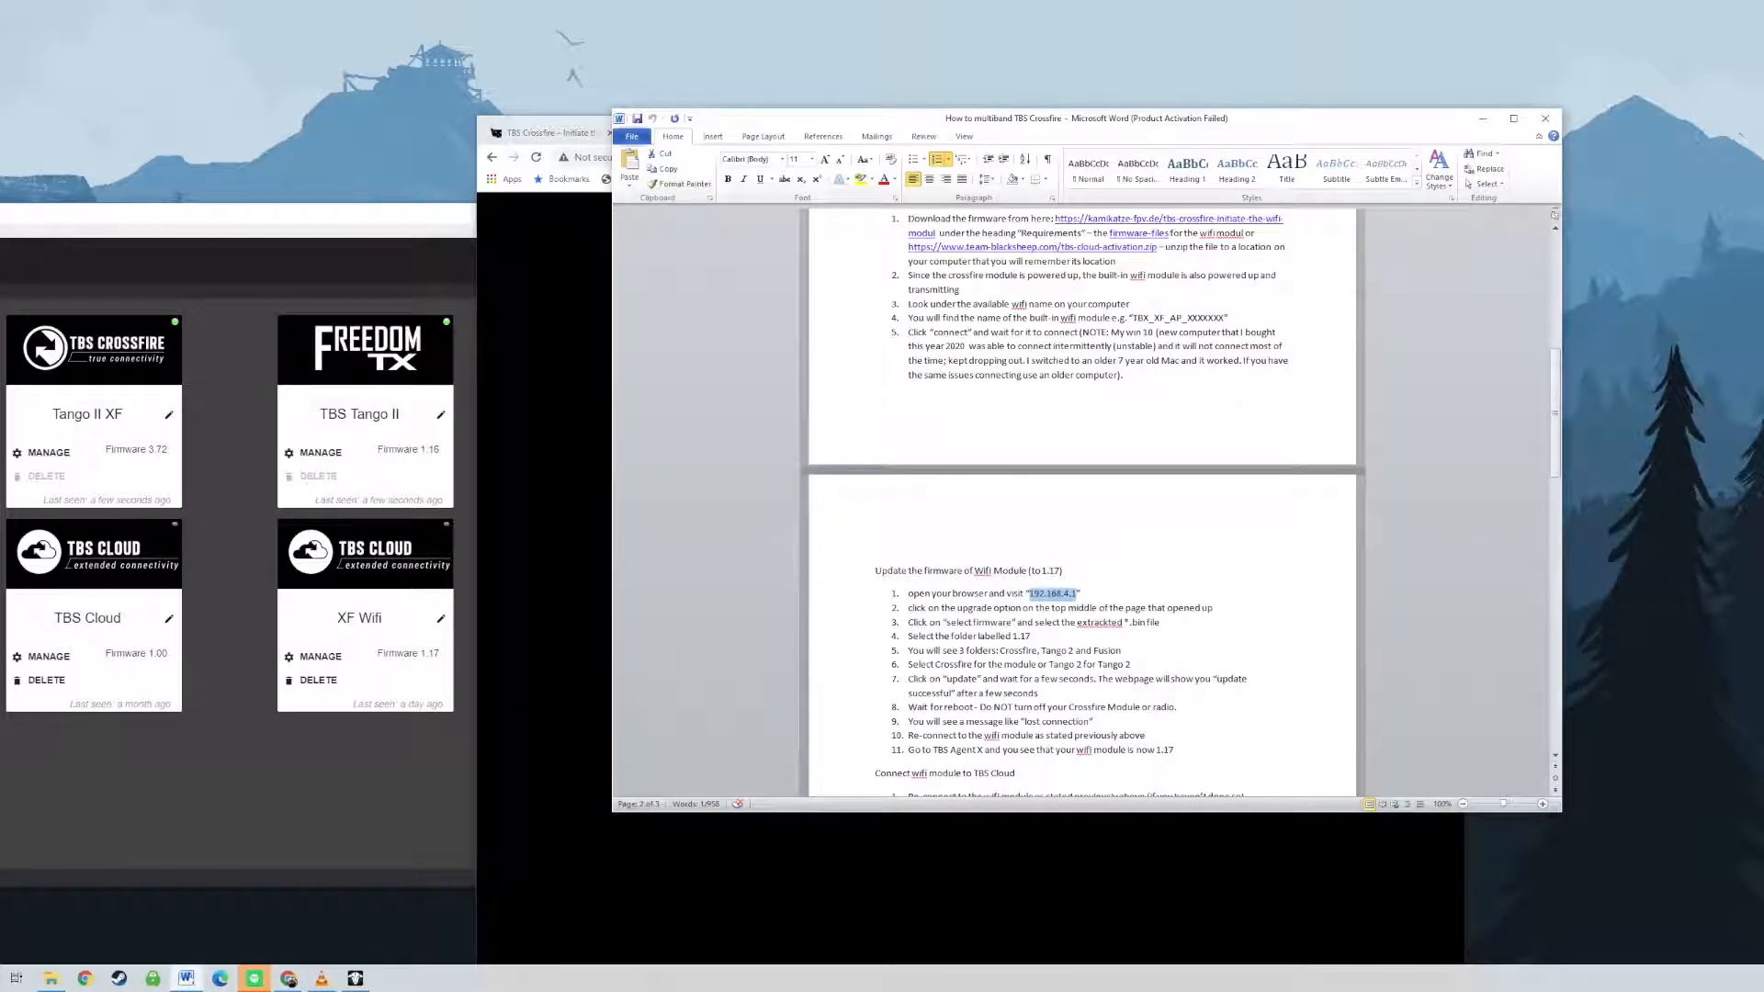
scroll("down", 3)
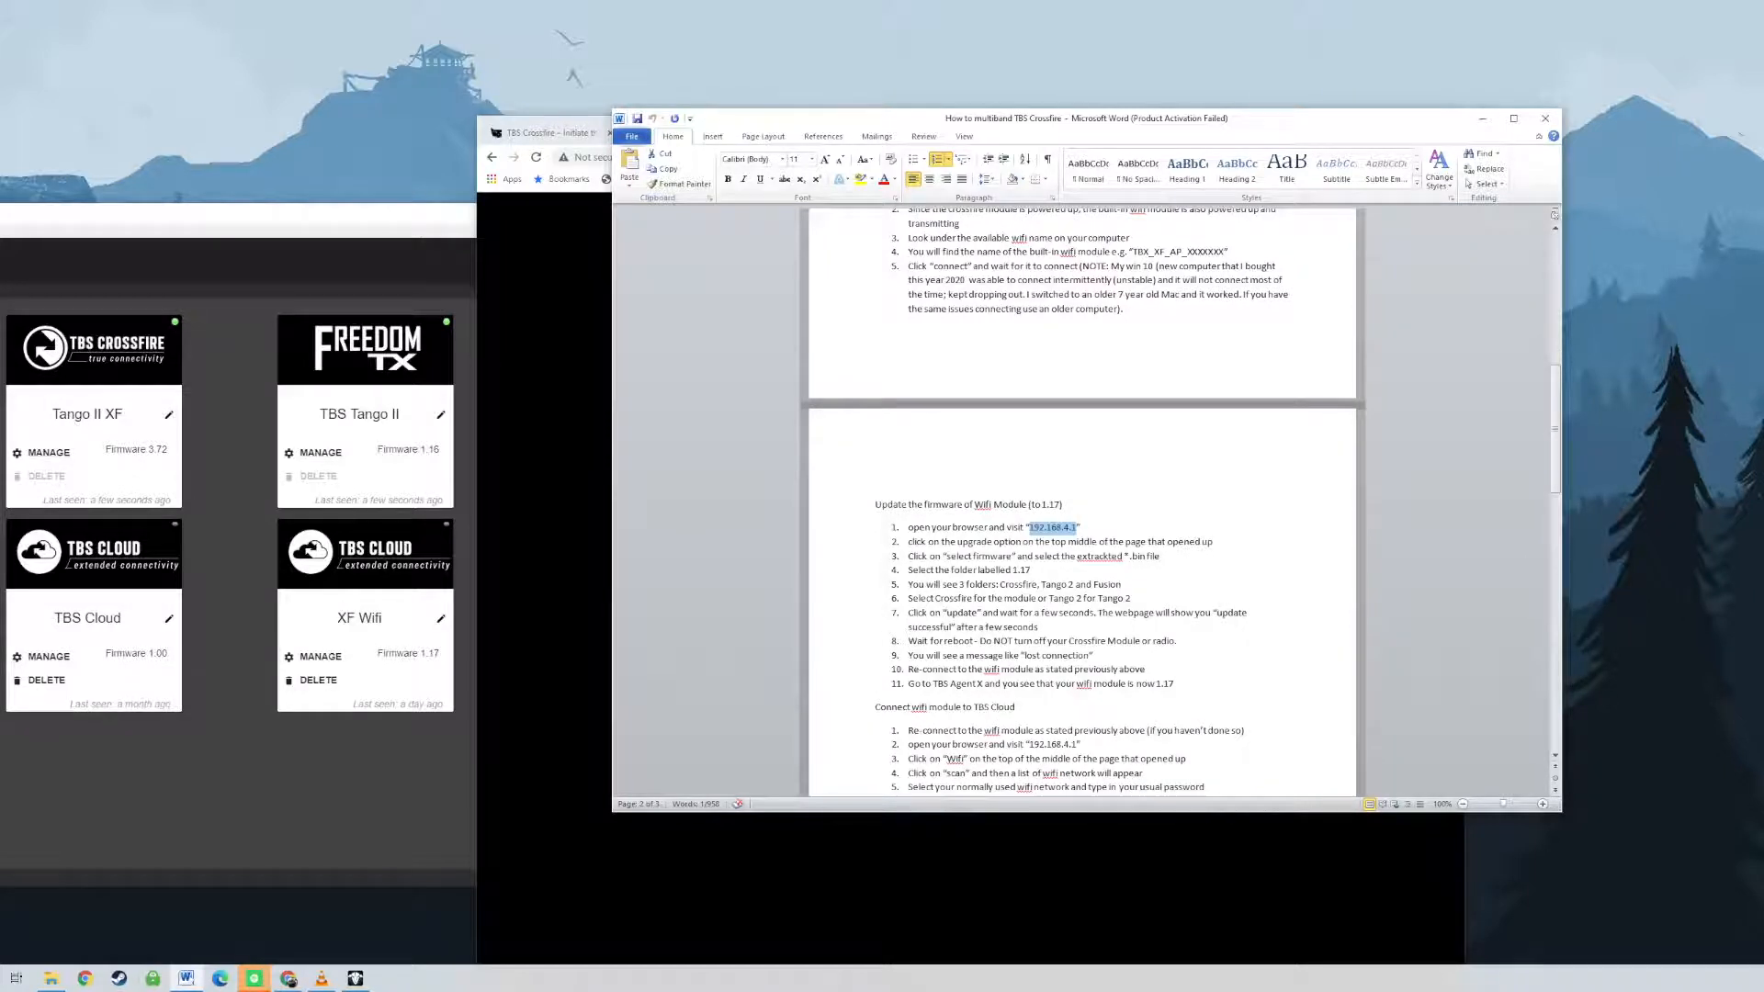
scroll("down", 3)
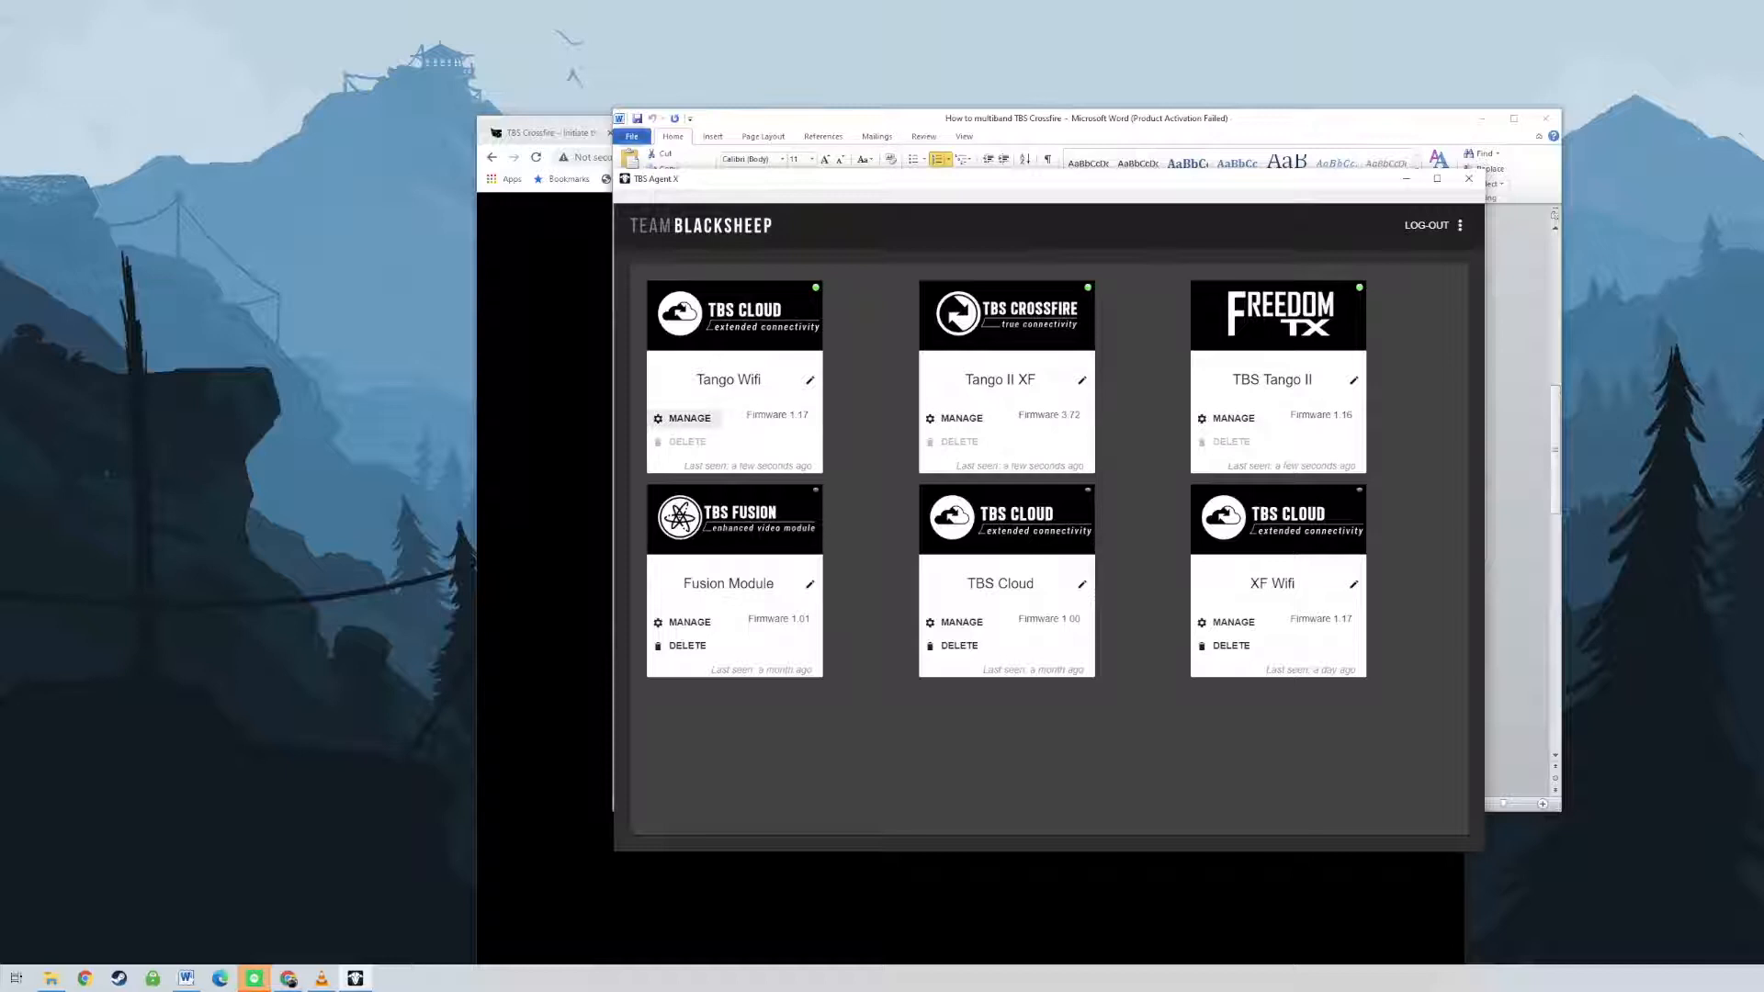
left_click(683, 419)
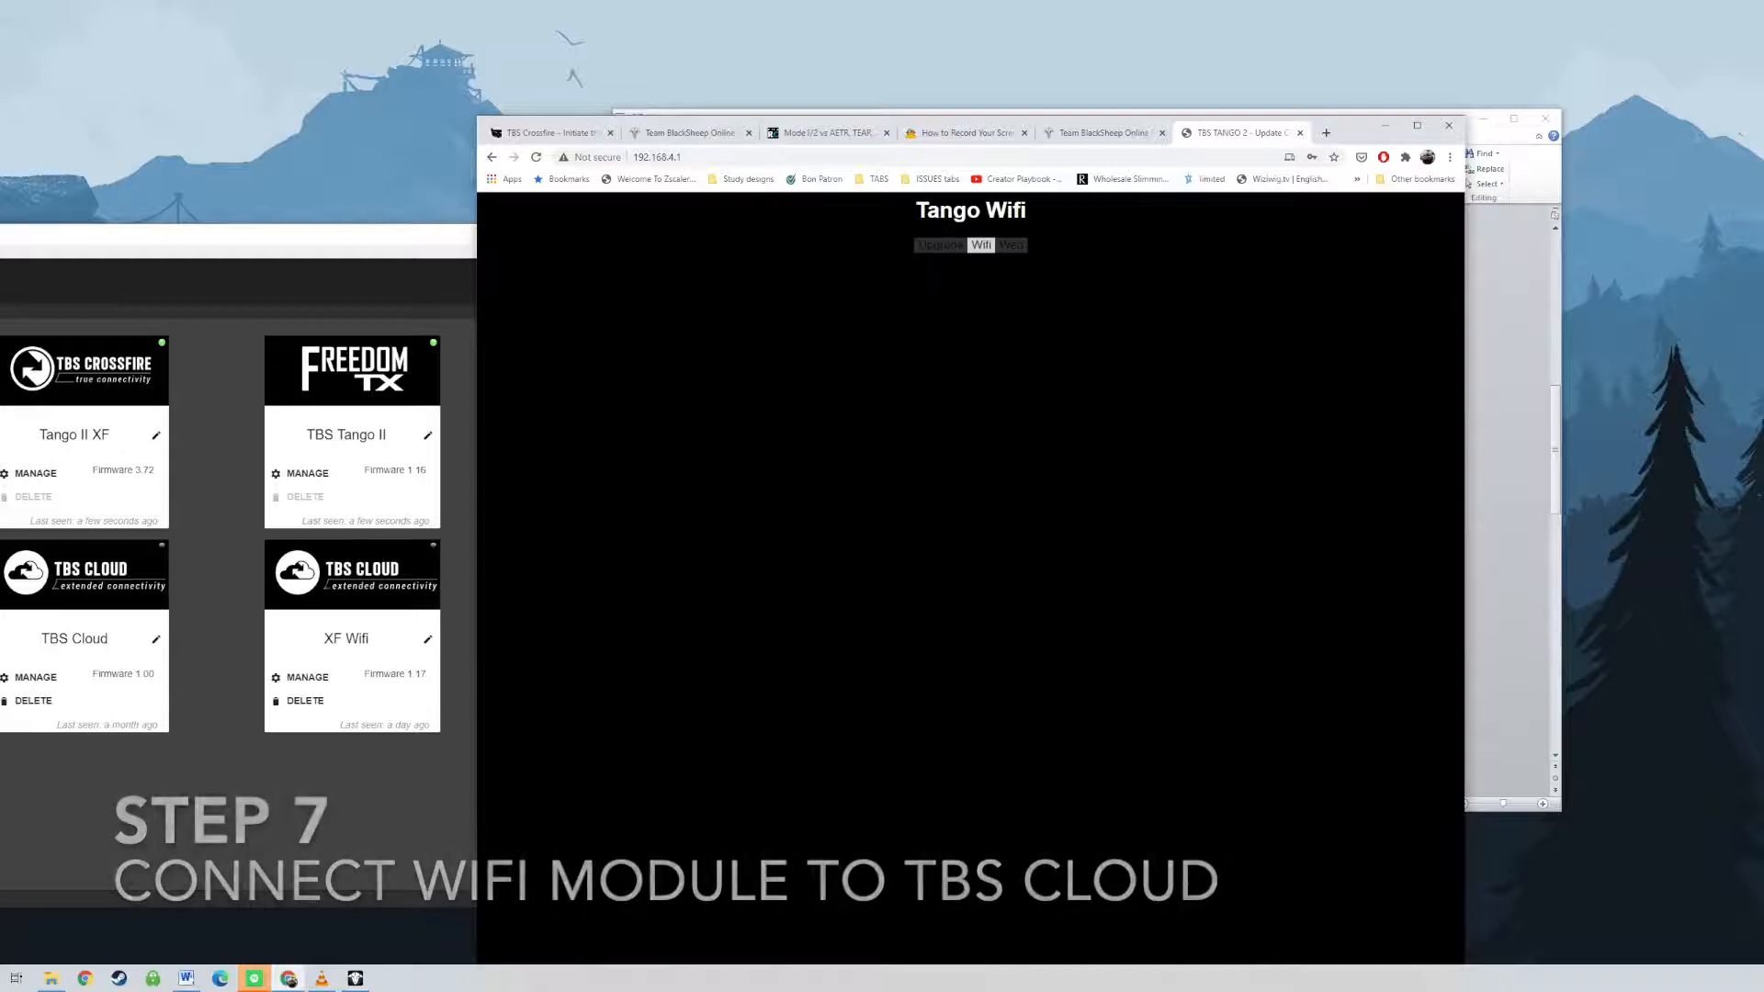
View the Wifi Config showing SoftAP mode and WLAN SSID Maxnet, then go back to the Word guide.
left_click(981, 244)
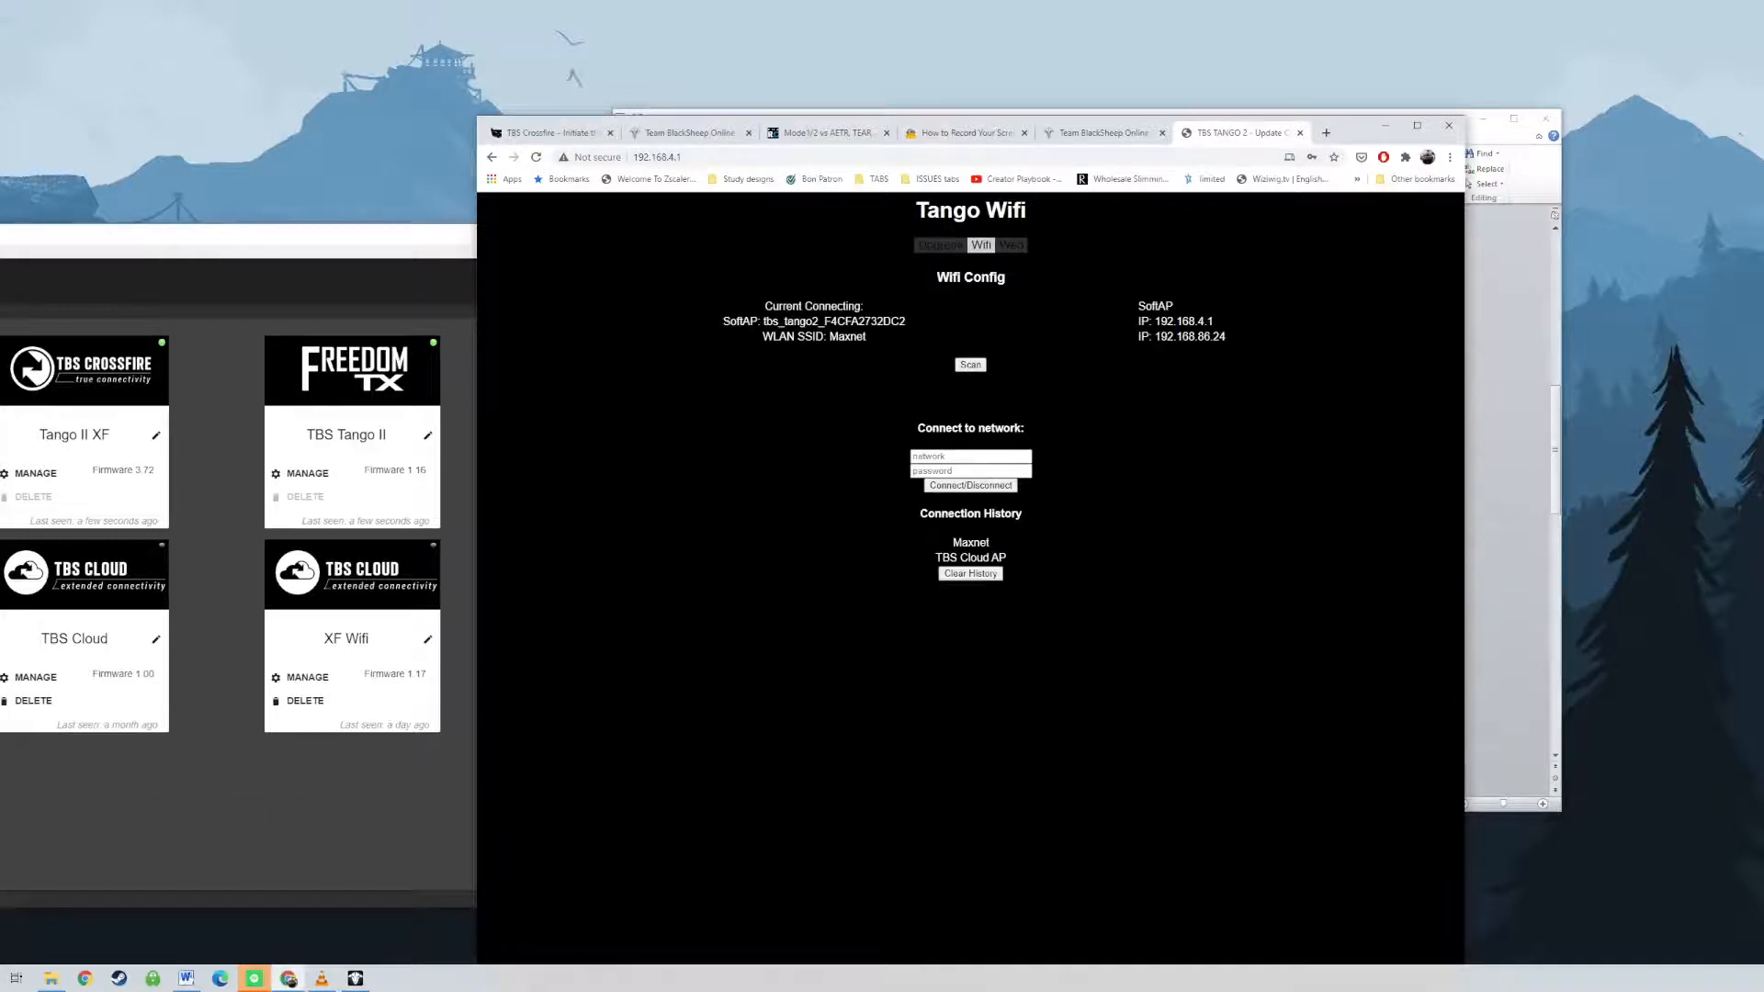
left_click(970, 364)
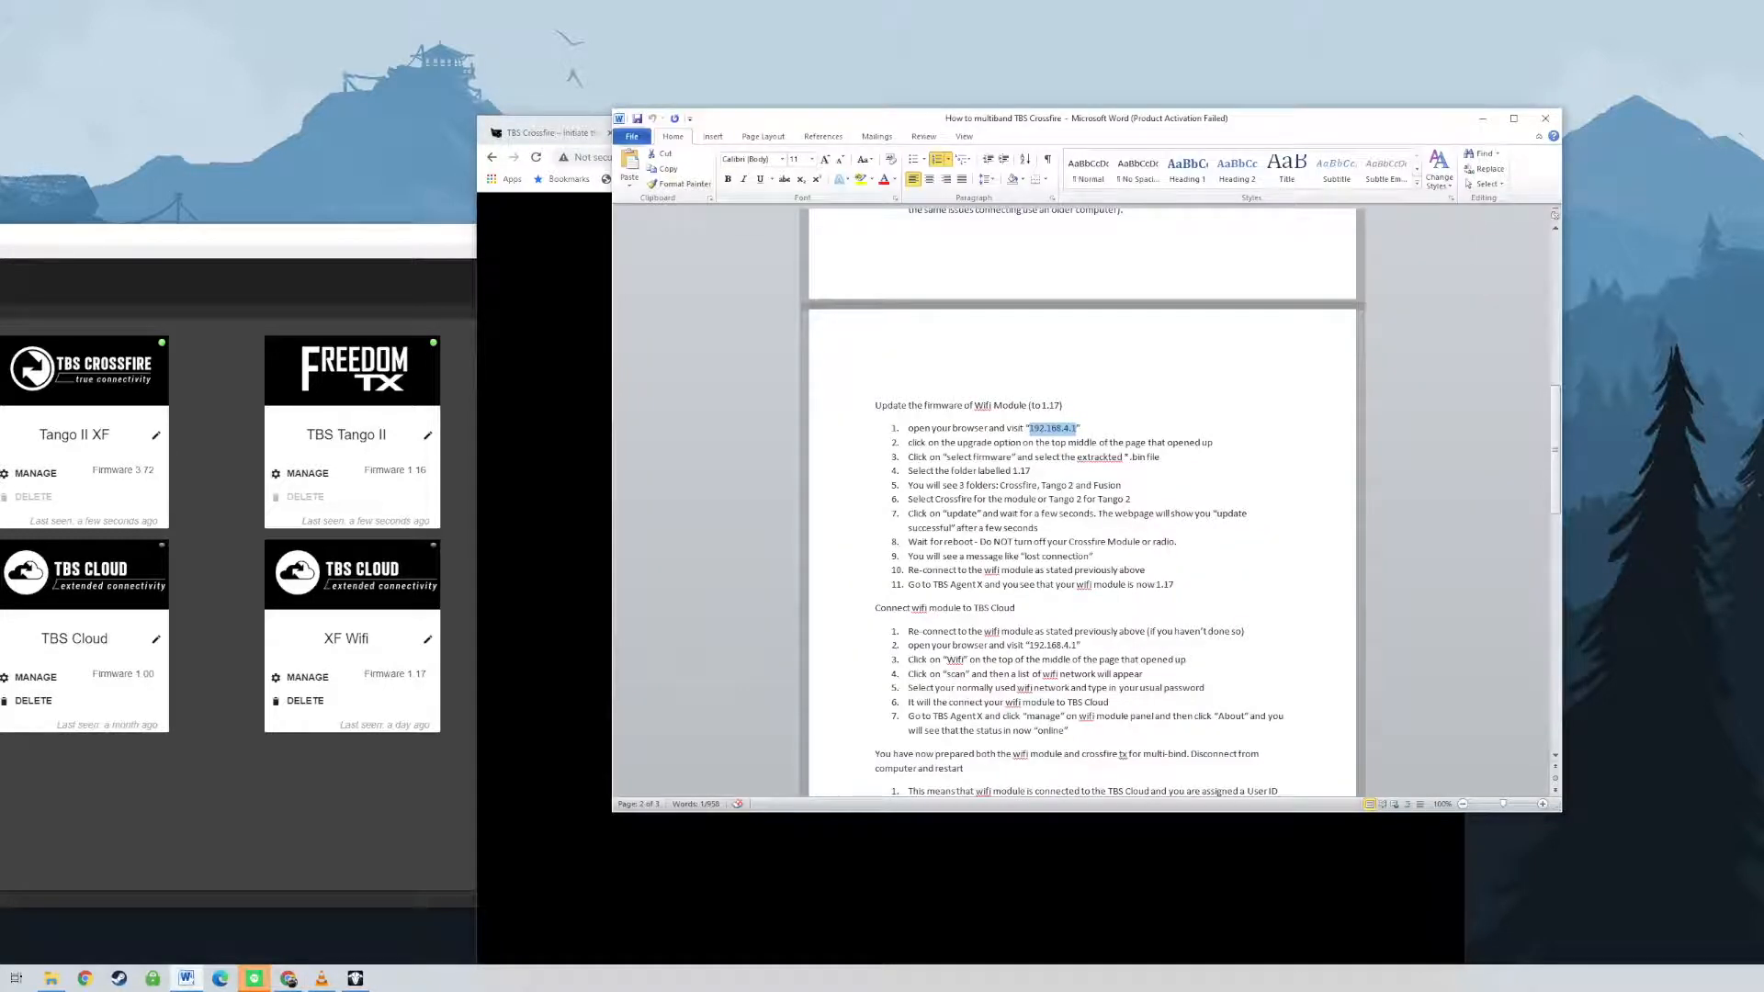
Scroll through the TBS Cloud connection steps in the Word guide before switching to TBS Agent X.
scroll("down", 3)
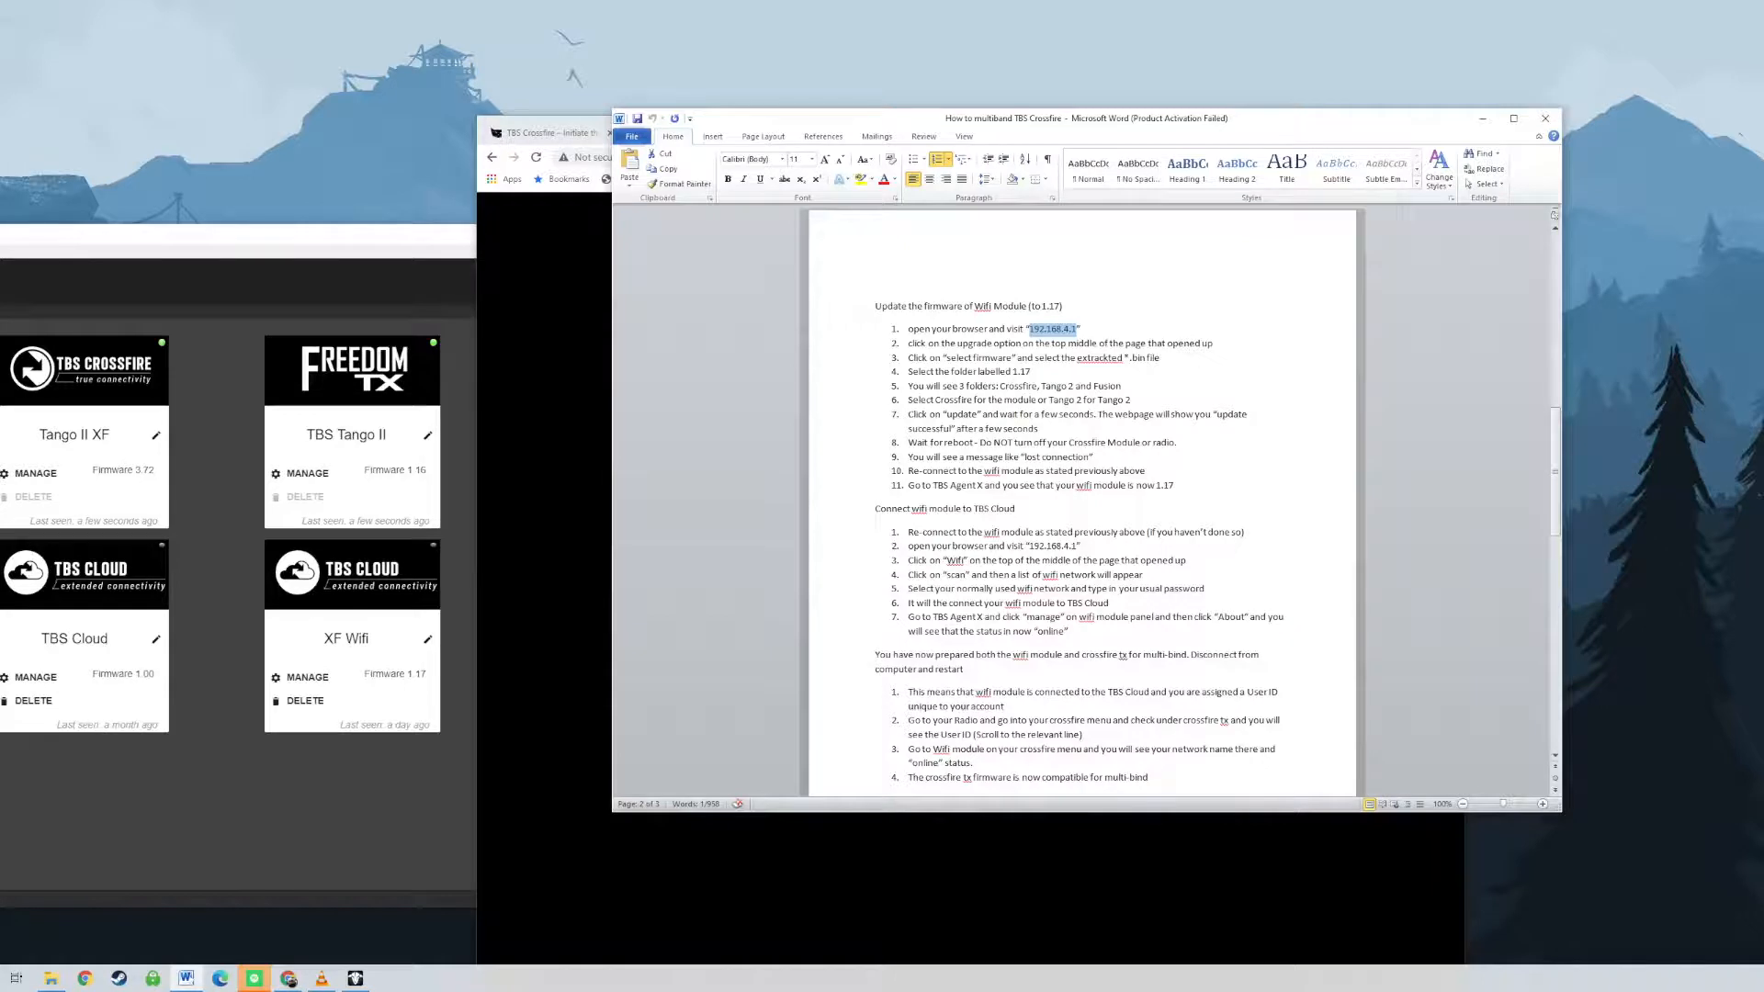
scroll("down", 3)
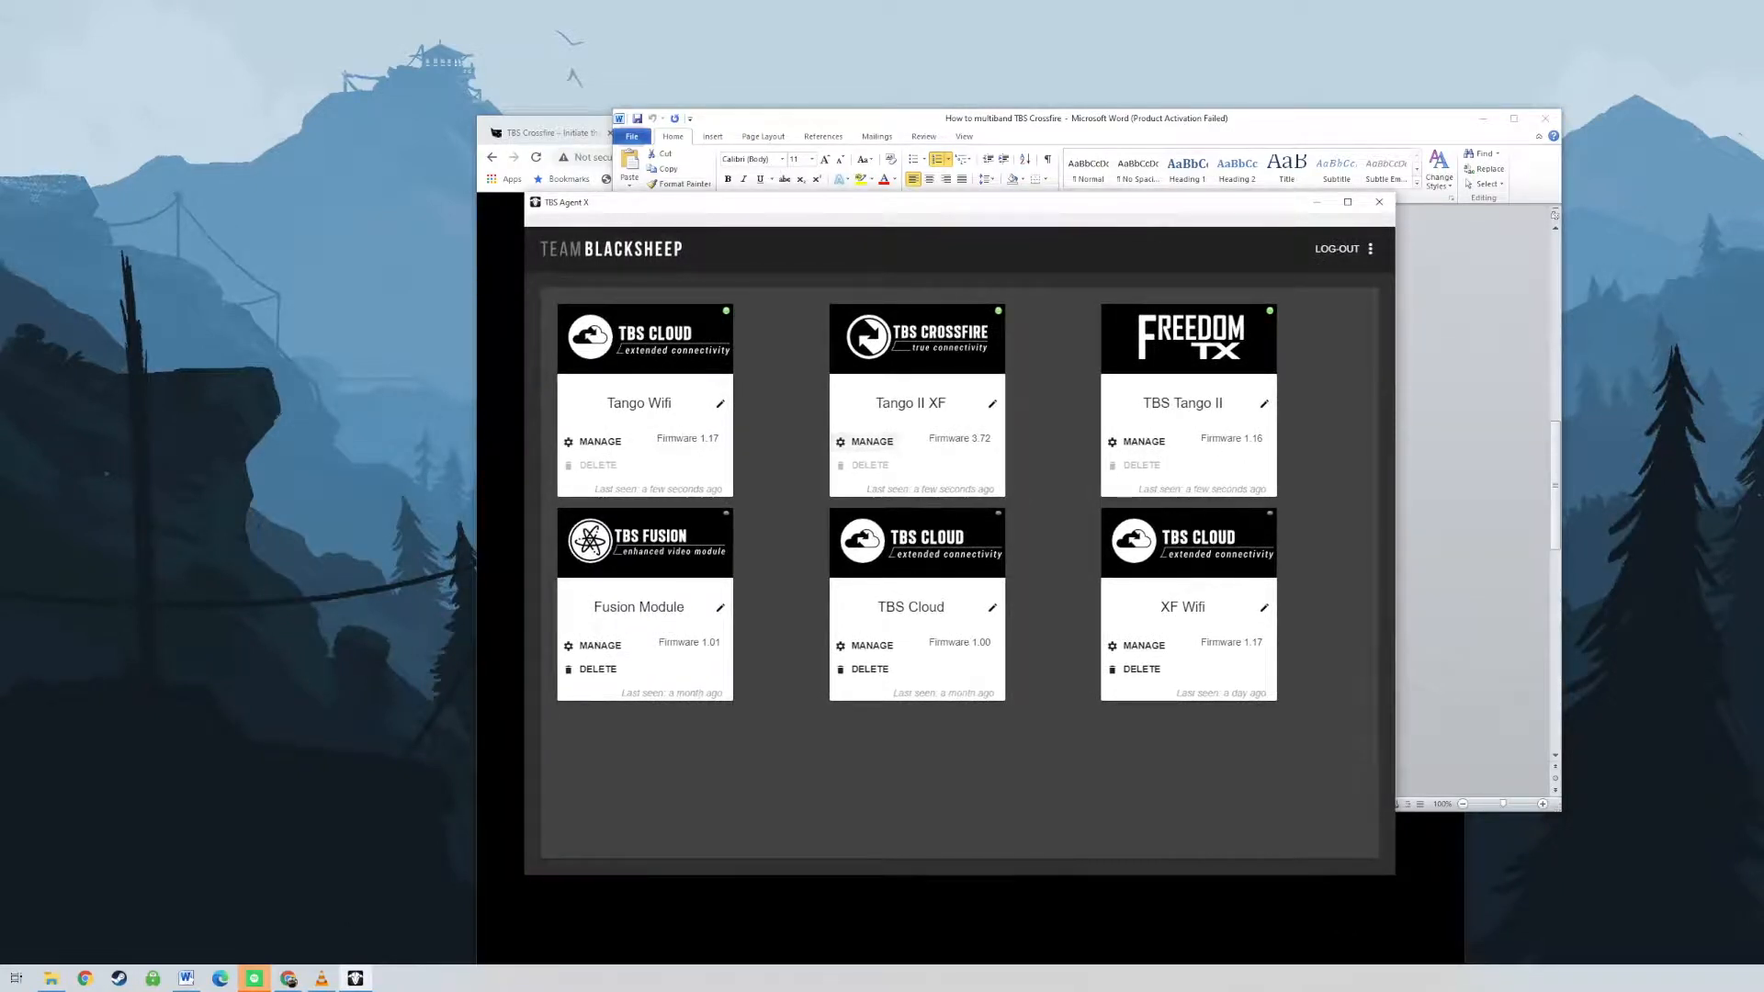
Confirm in Tango Wifi's About details that firmware 1.17 reports online, then return to Devices.
left_click(601, 441)
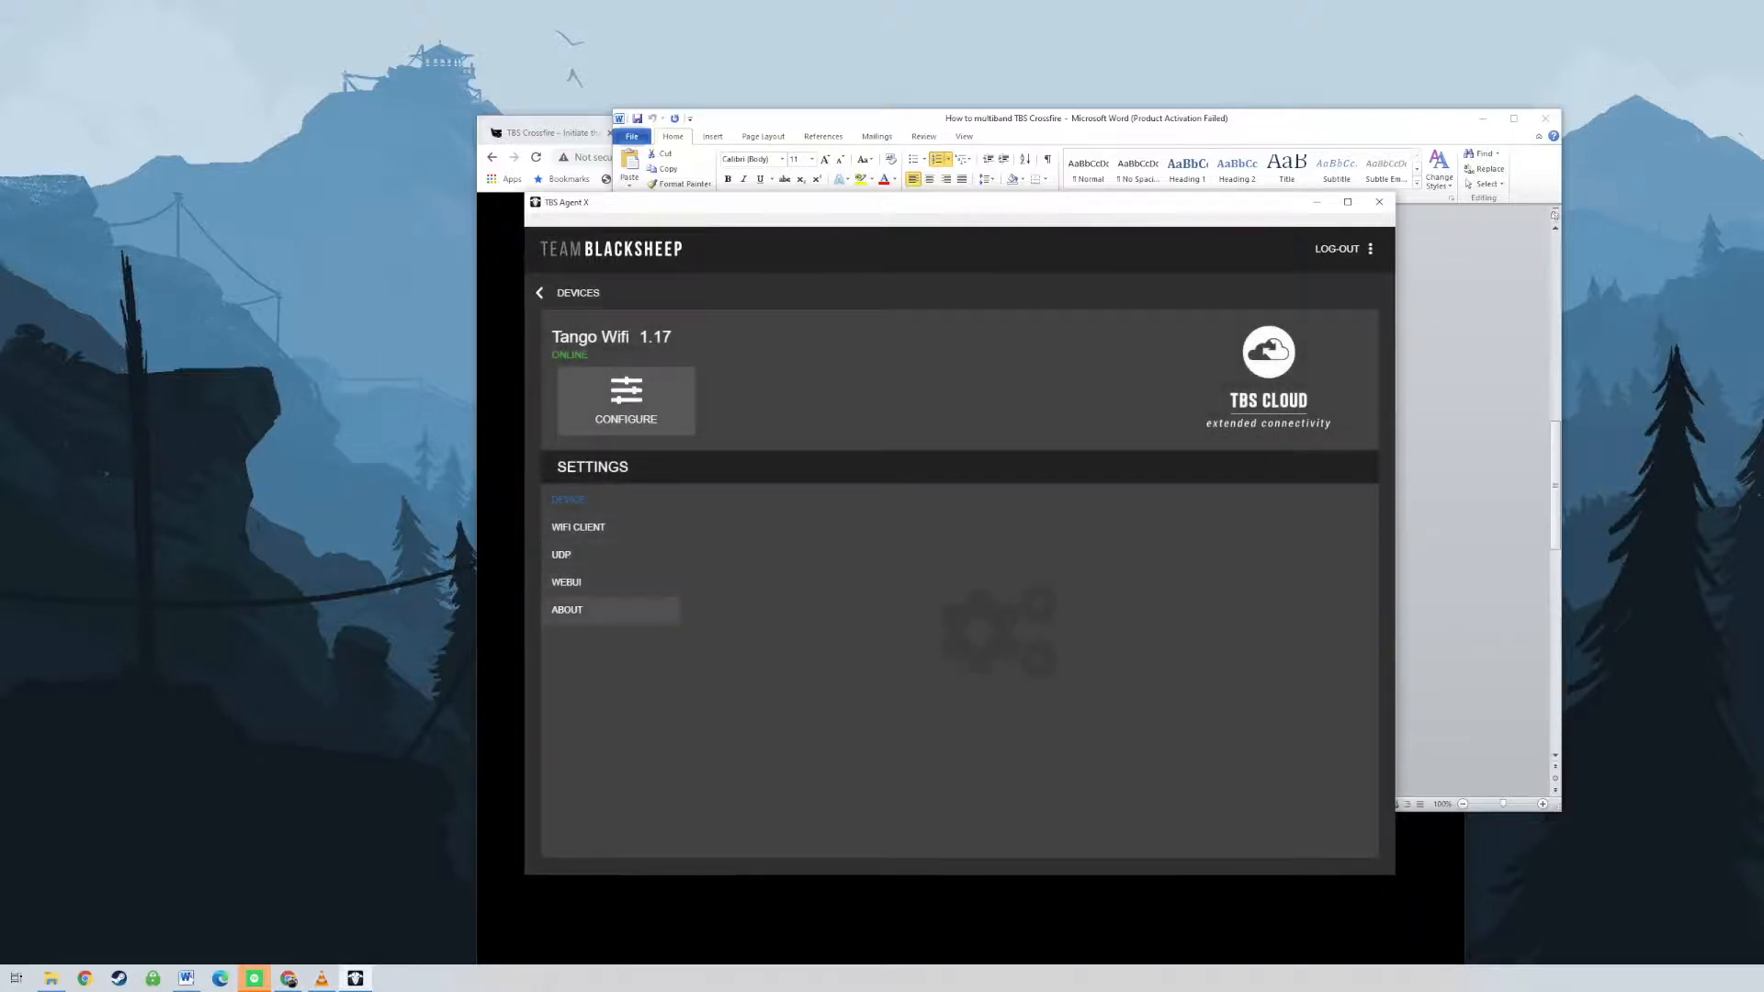
left_click(566, 608)
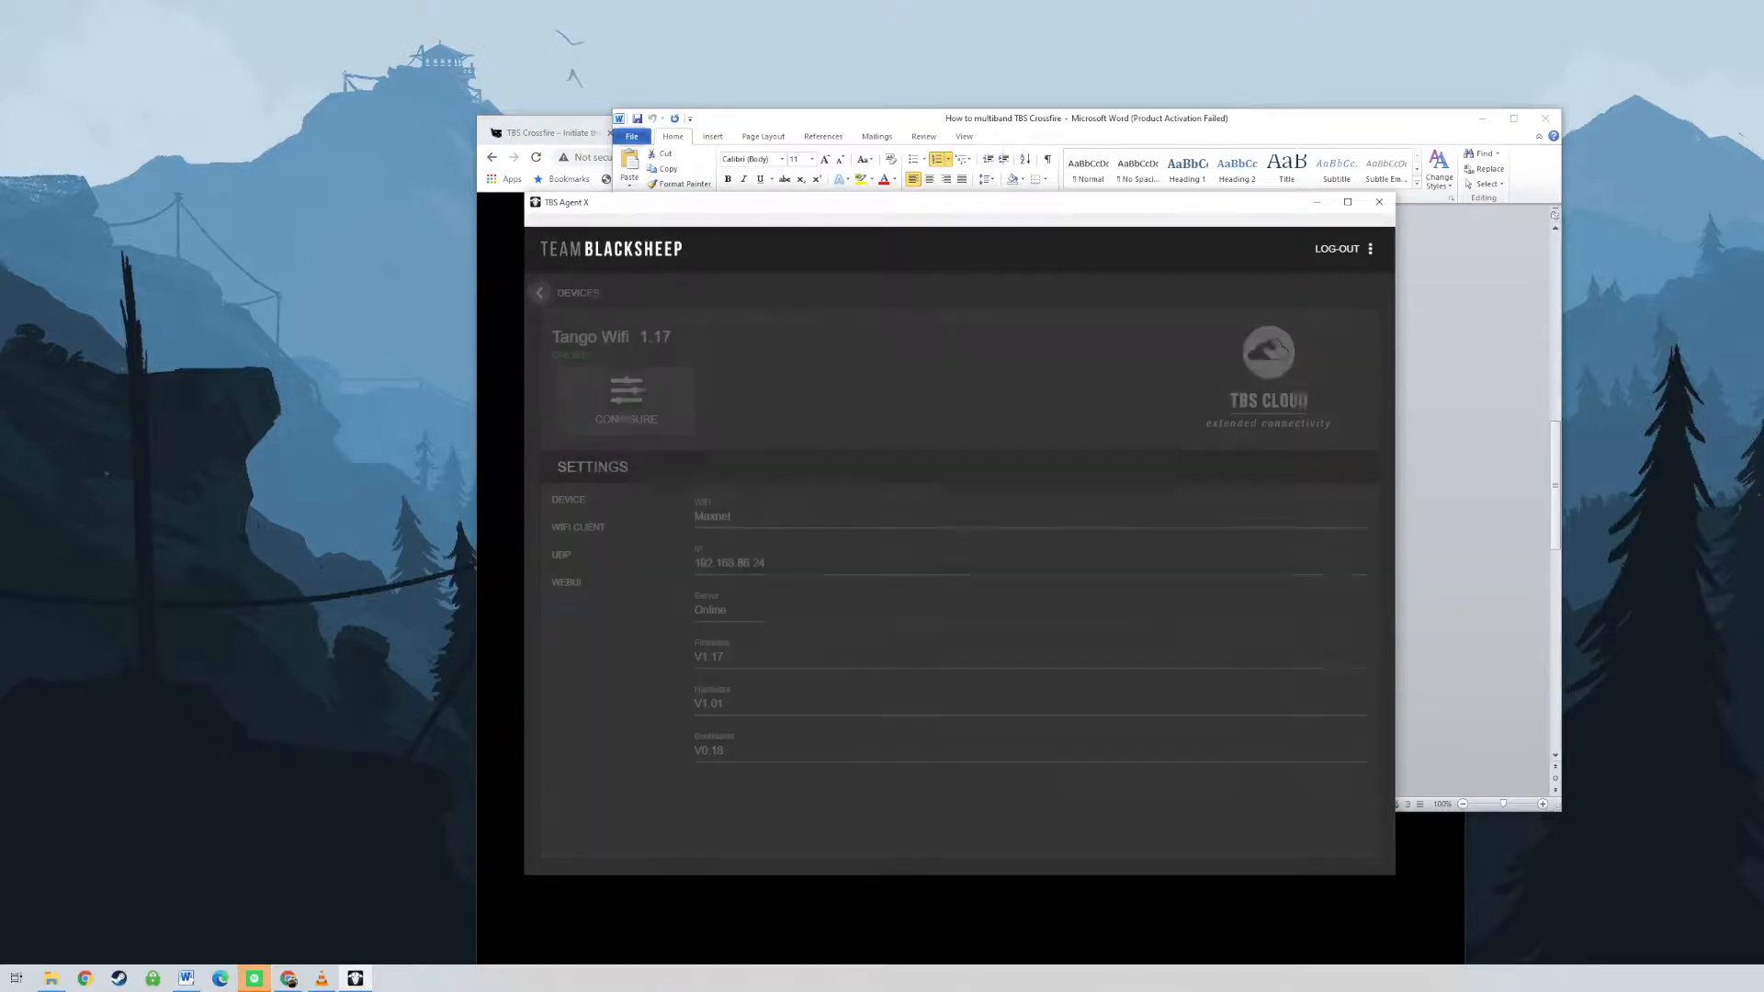
left_click(539, 292)
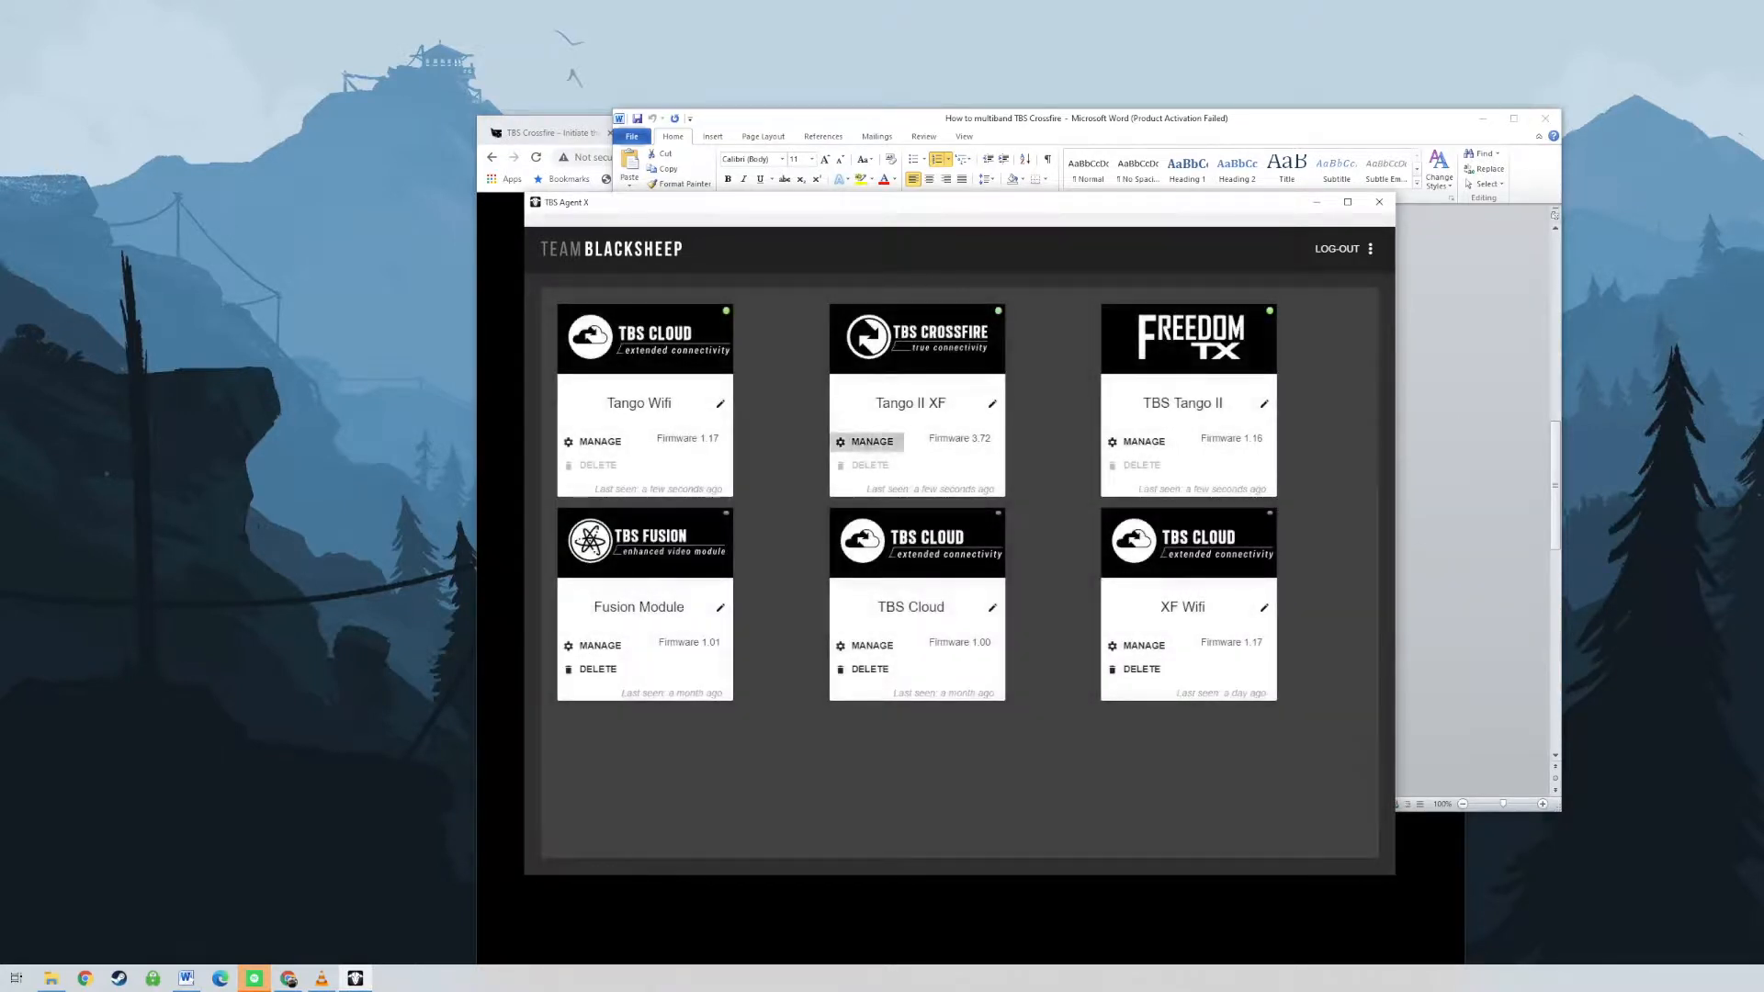
Confirm in Tango II XF's About details that firmware 3.72 reports online, ready for multi-bind.
left_click(867, 441)
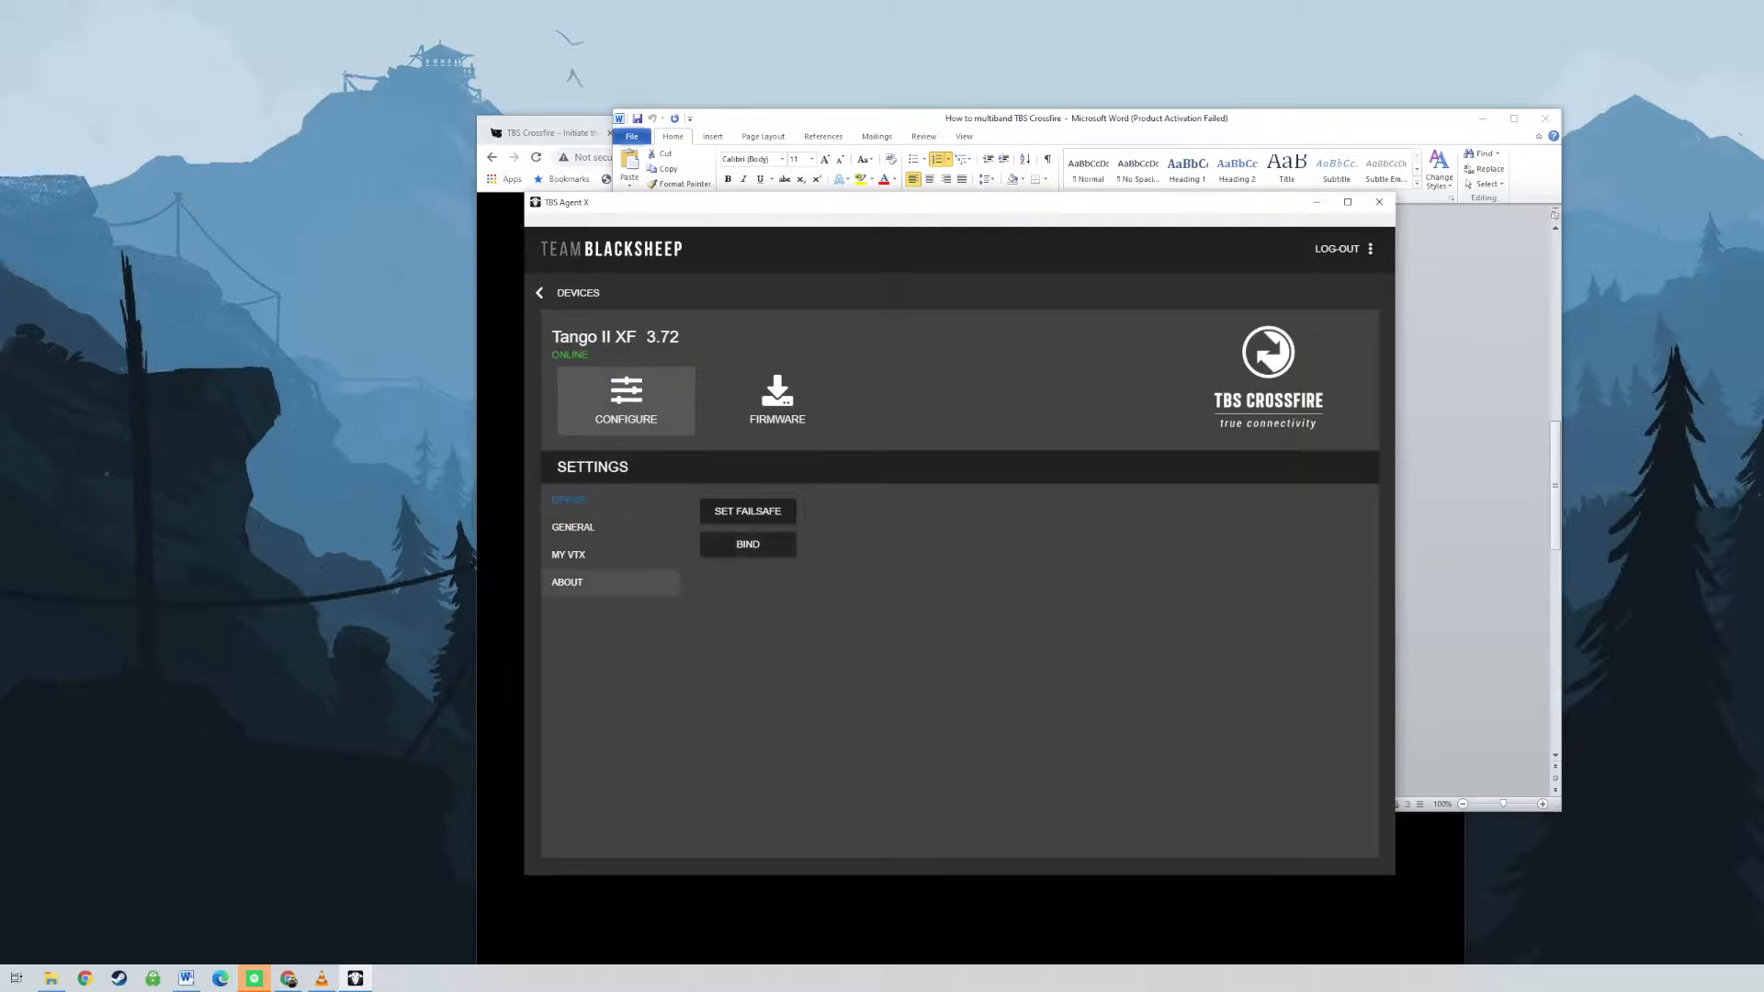
left_click(566, 582)
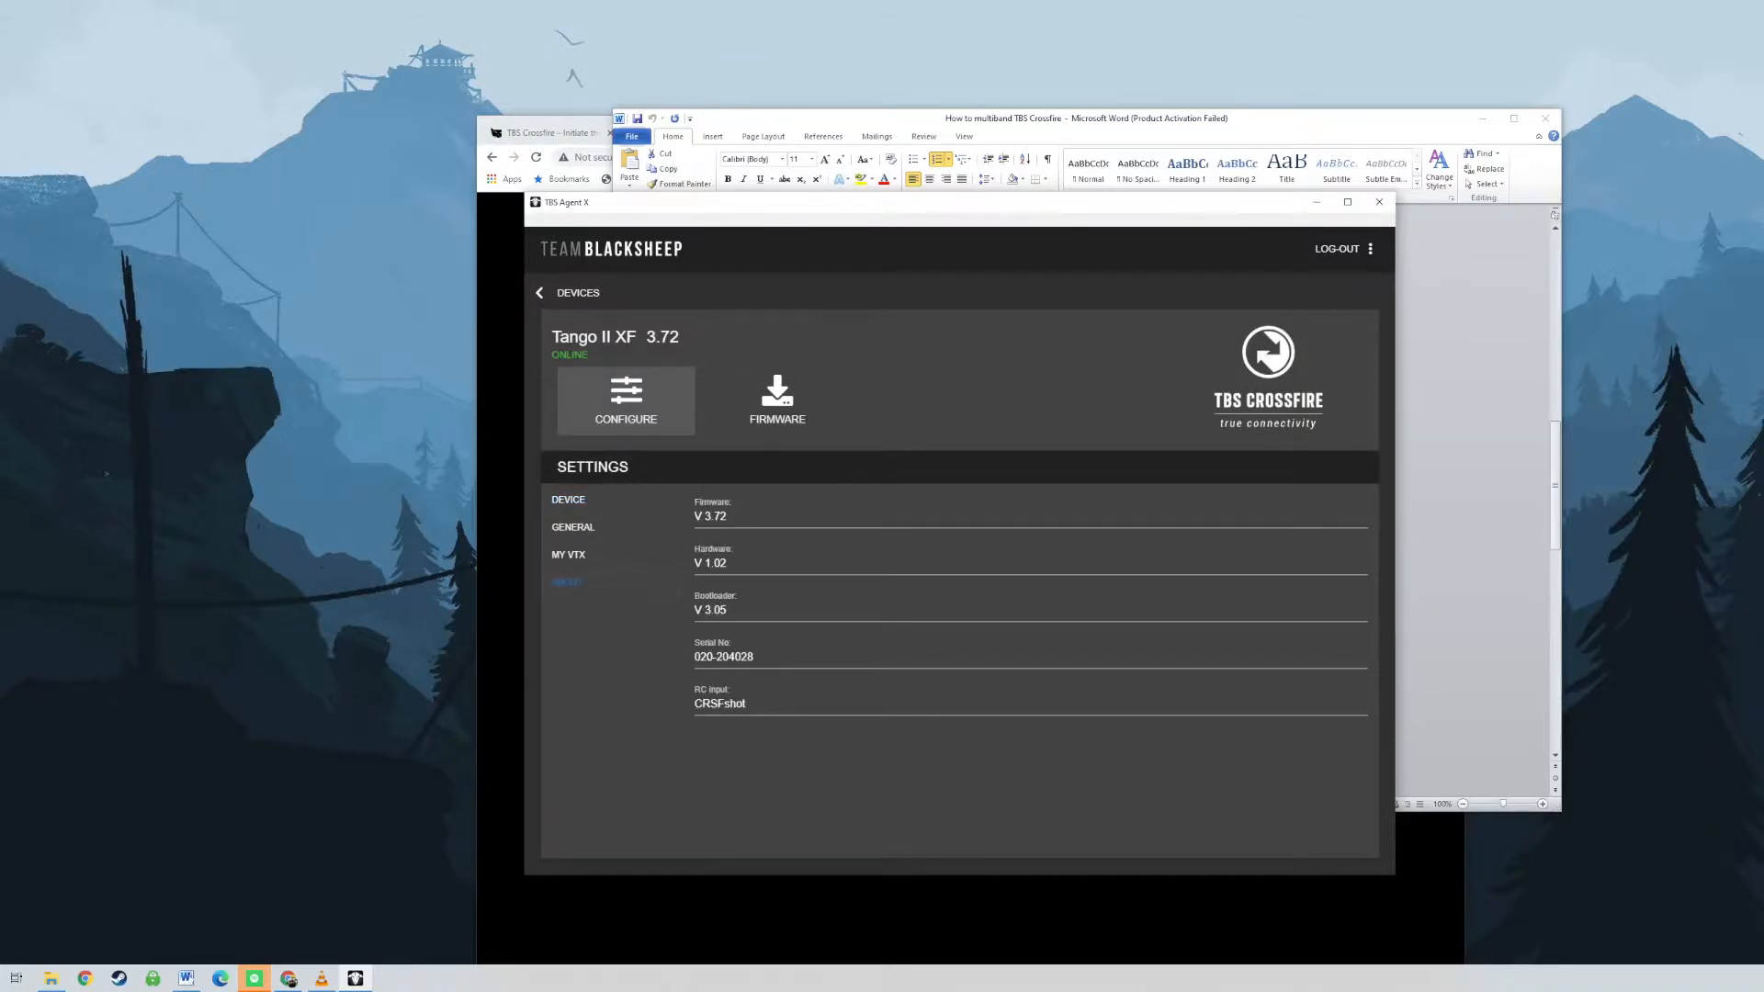
left_click(540, 292)
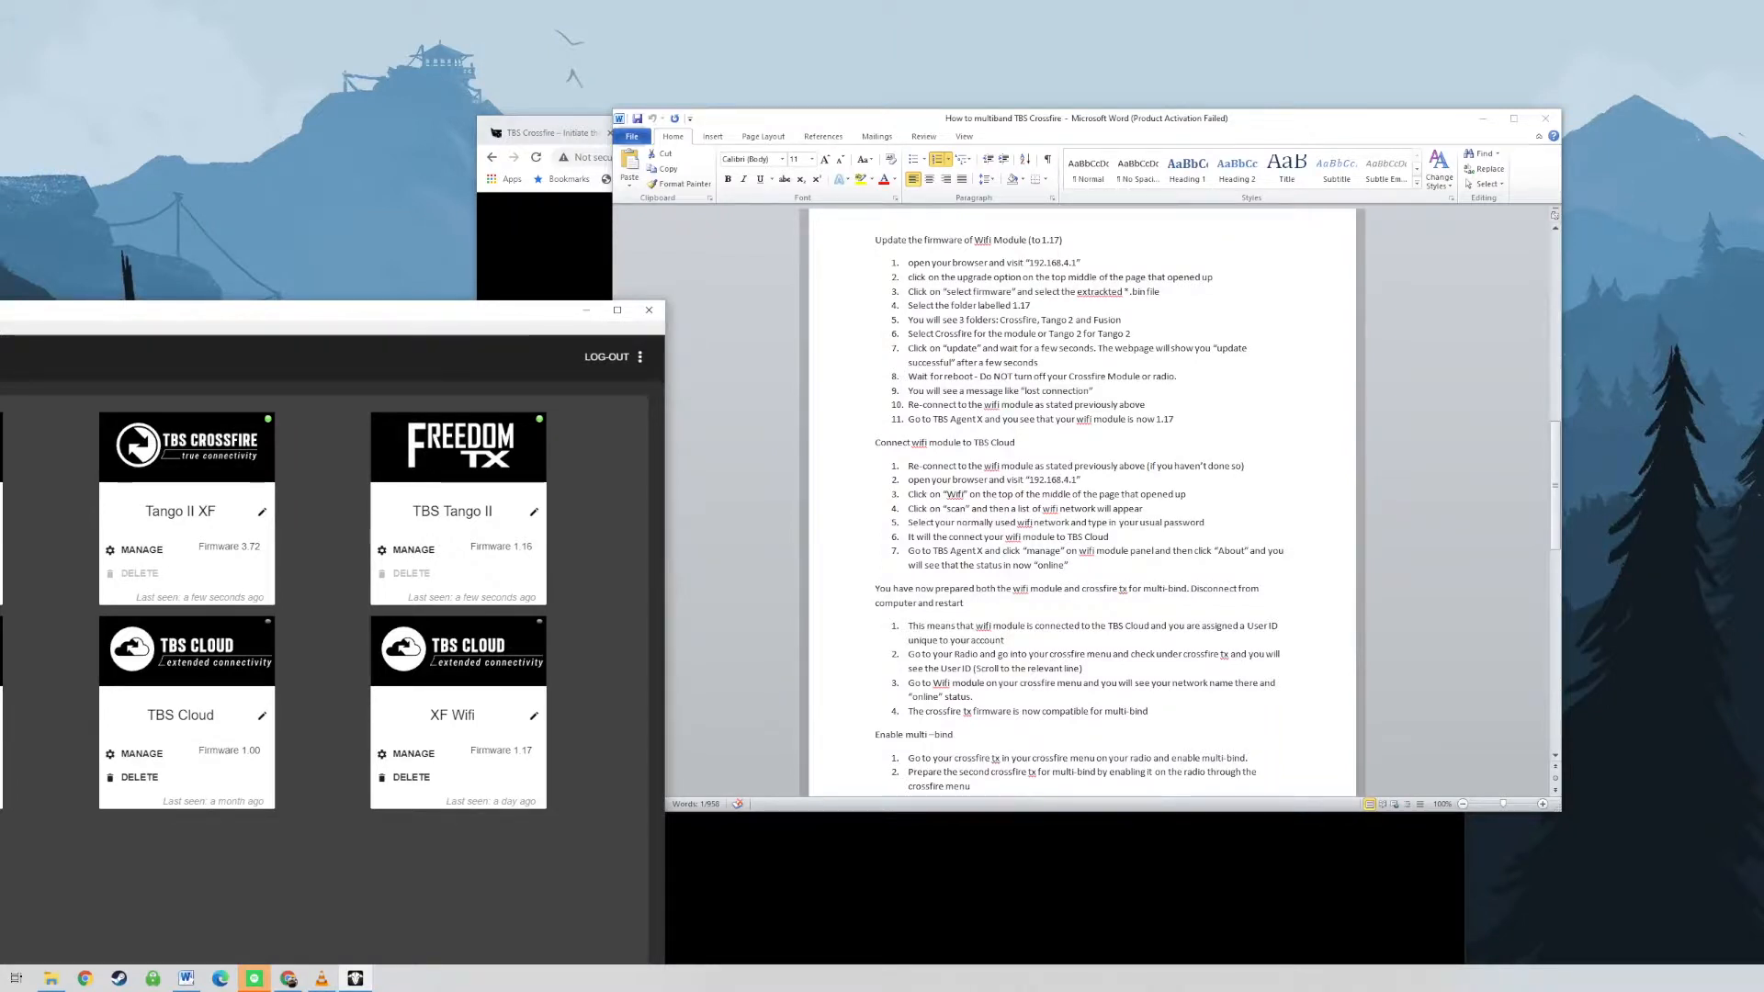
scroll("down", 3)
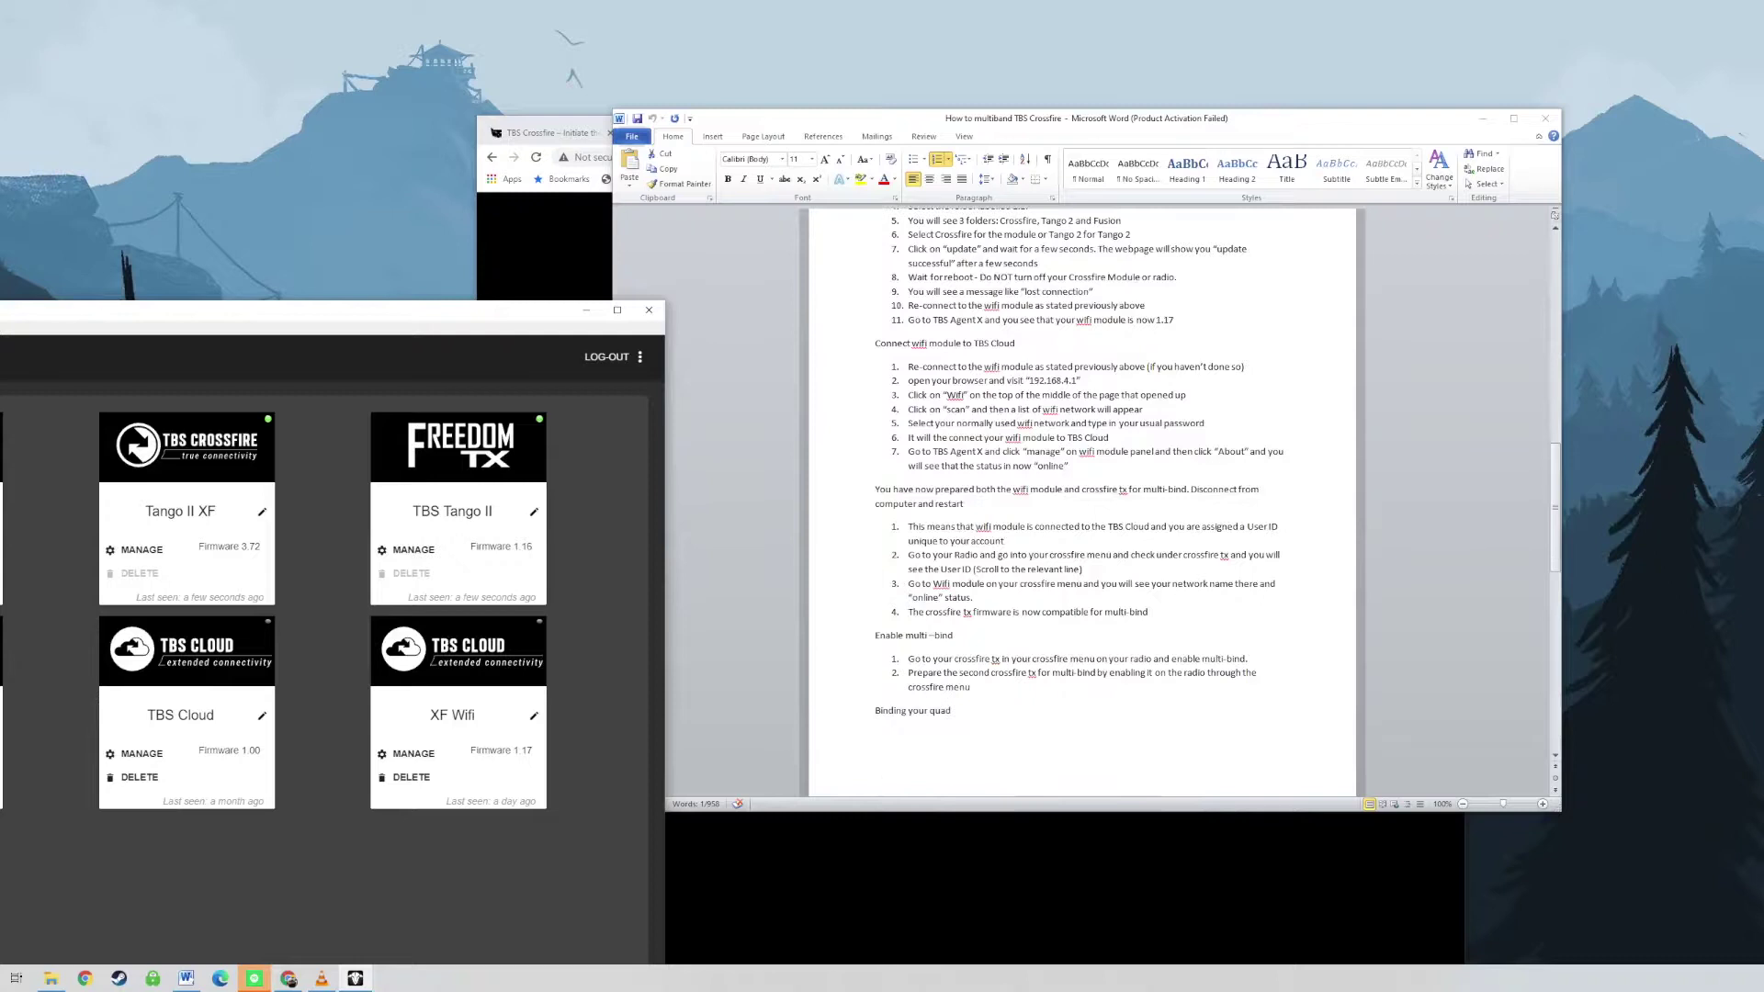